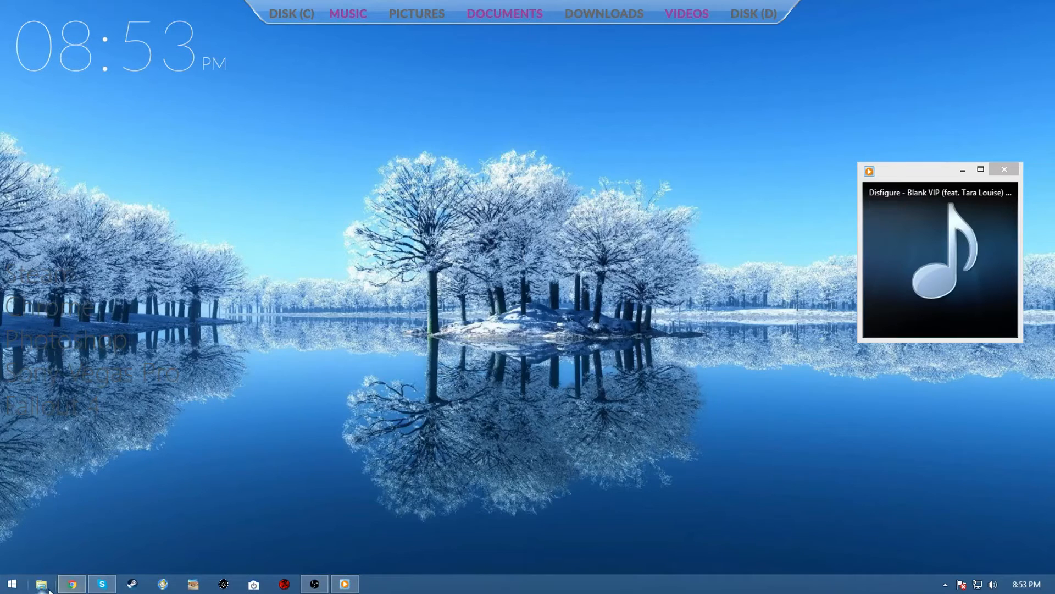
Step: Browse to the Graphic Design folder on the Desktop in File Explorer
{"action": "left_click", "coordinate": [41, 583]}
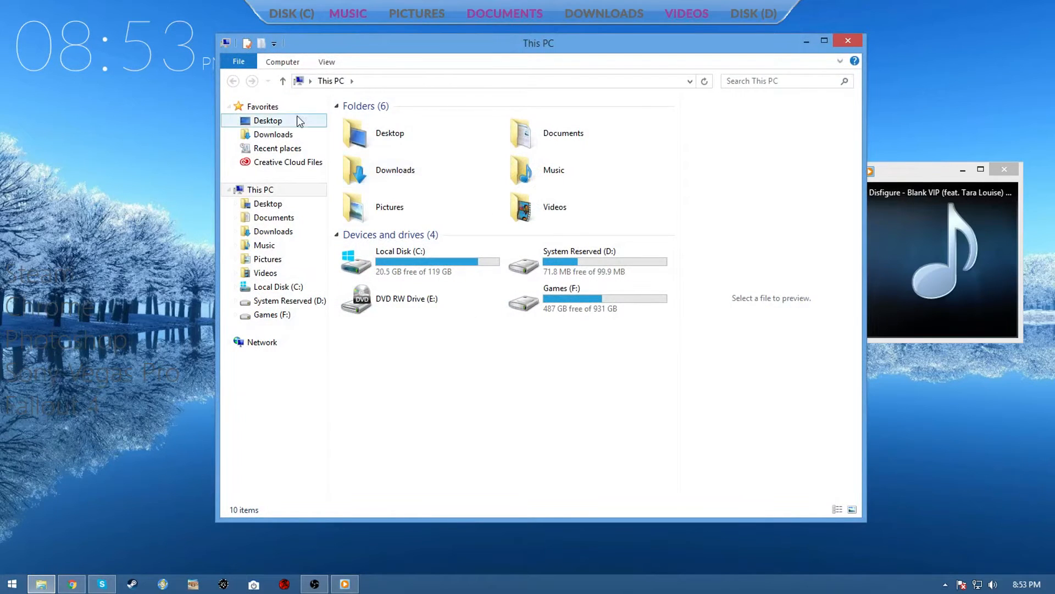
{"action": "left_click", "coordinate": [268, 120]}
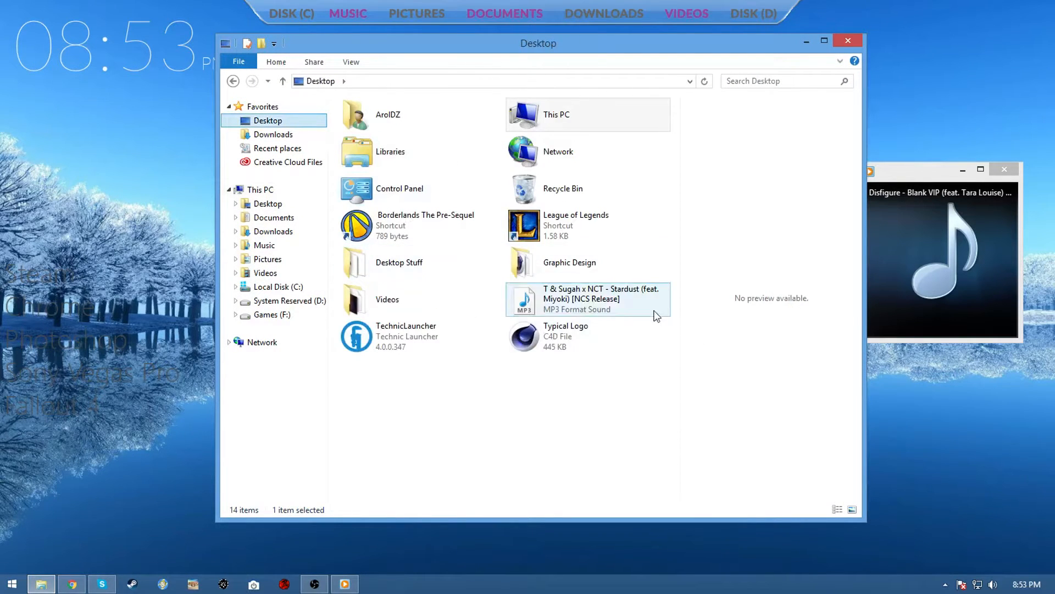
{"action": "double_click", "coordinate": [568, 261]}
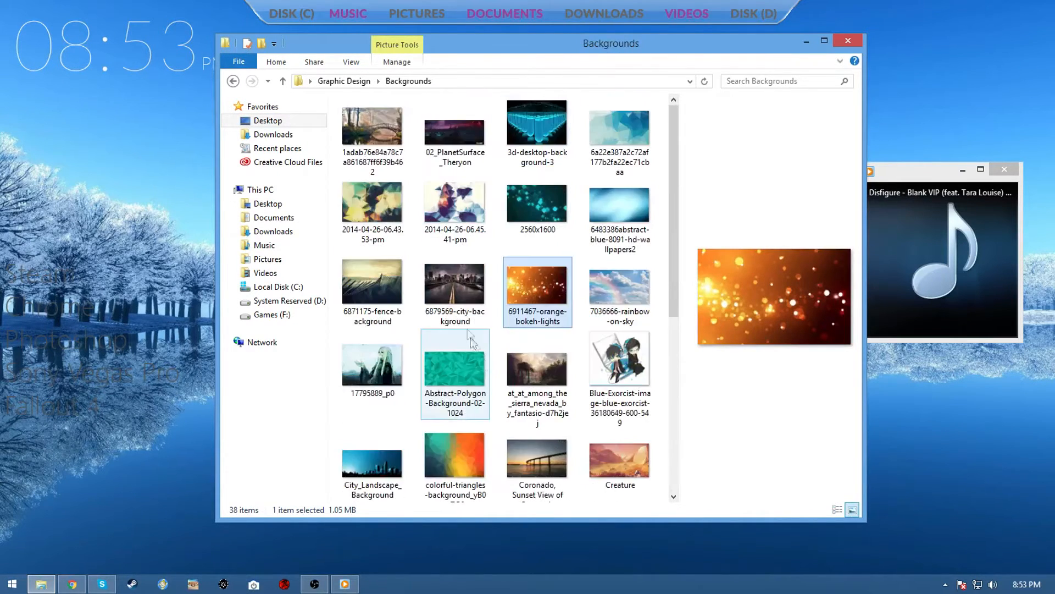
Step: Find the VJvo2Fa picture in Backgrounds and set it as the desktop wallpaper
{"action": "scroll", "scroll_direction": "down", "scroll_amount": 3}
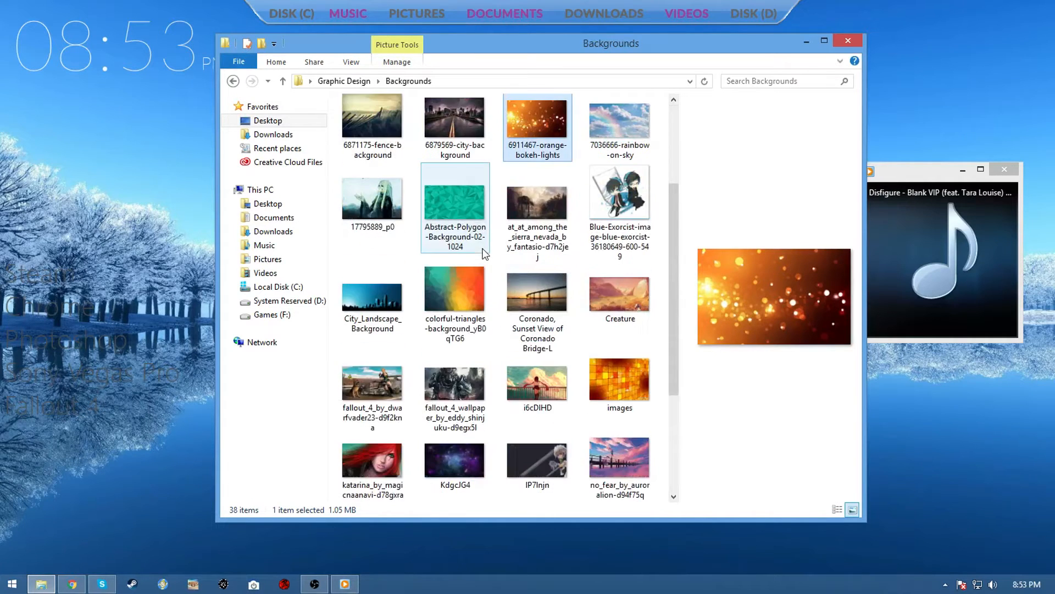
{"action": "scroll", "scroll_direction": "down", "scroll_amount": 3}
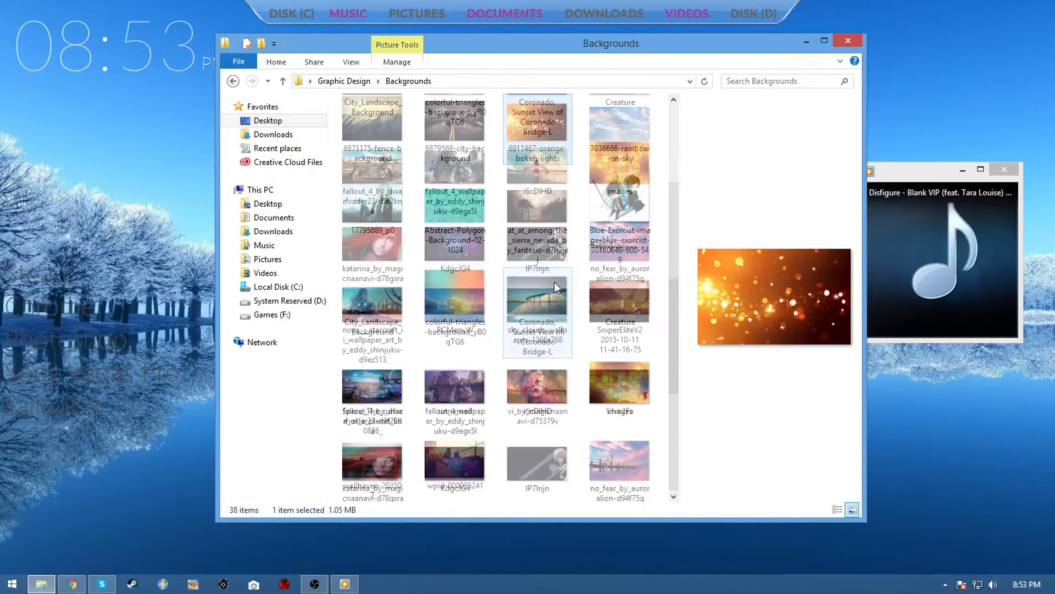
{"action": "scroll", "scroll_direction": "down", "scroll_amount": 3}
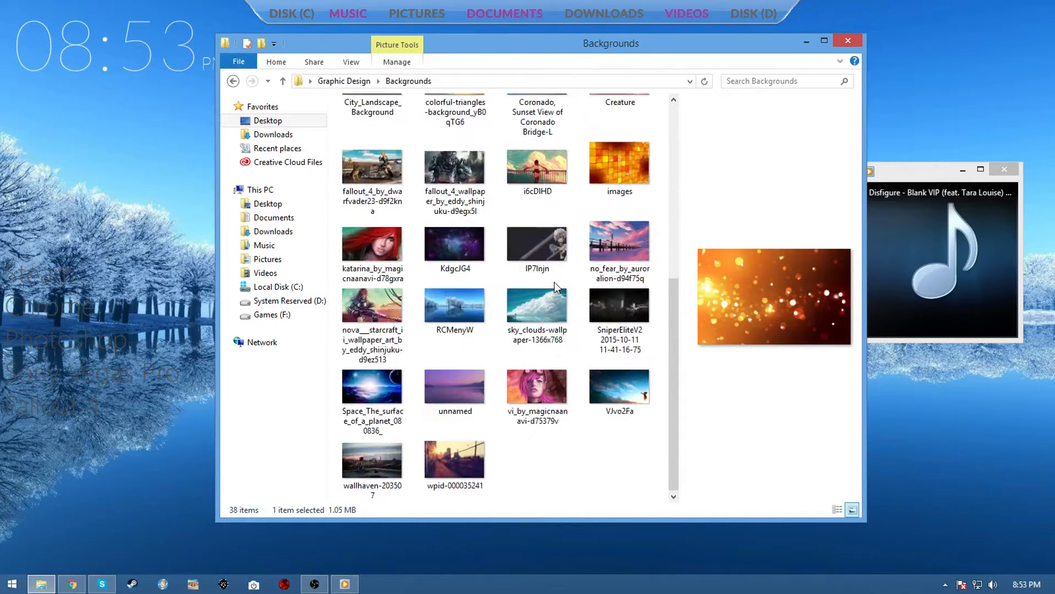
{"action": "mouse_move", "coordinate": [538, 310]}
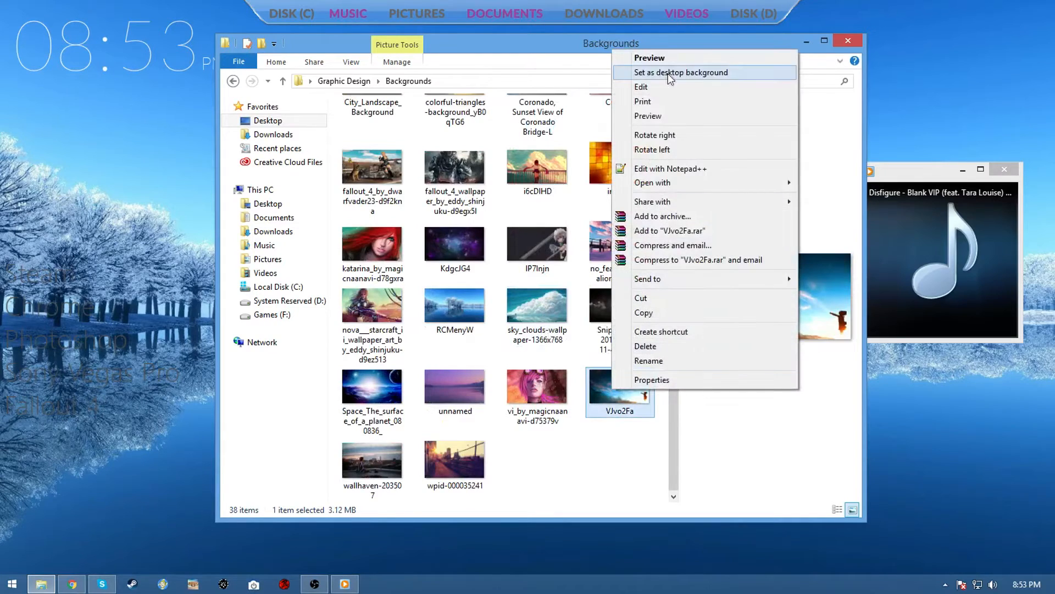
{"action": "left_click", "coordinate": [680, 72]}
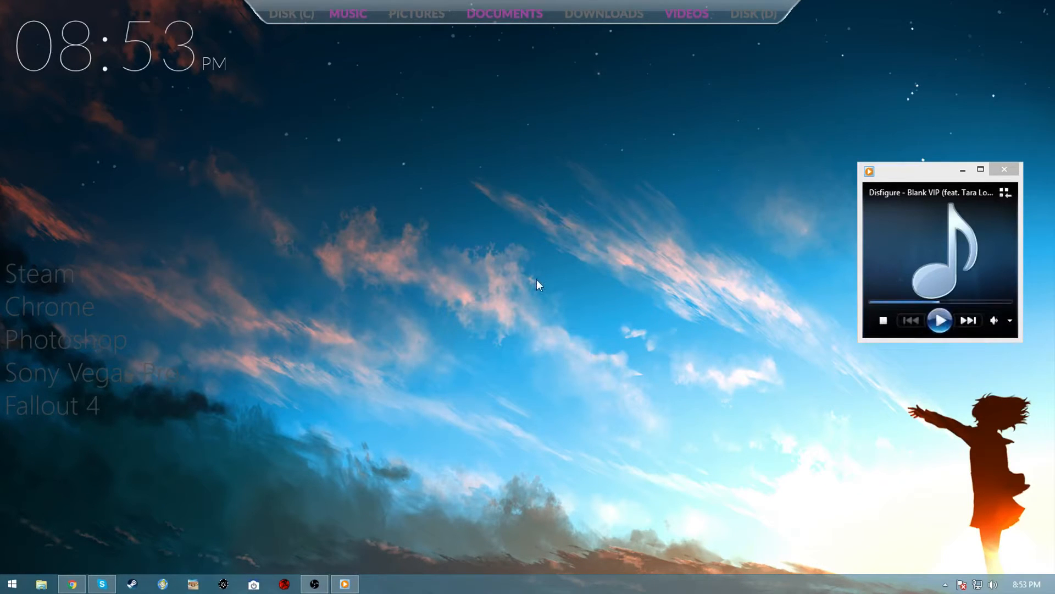
{"action": "left_click", "coordinate": [940, 320]}
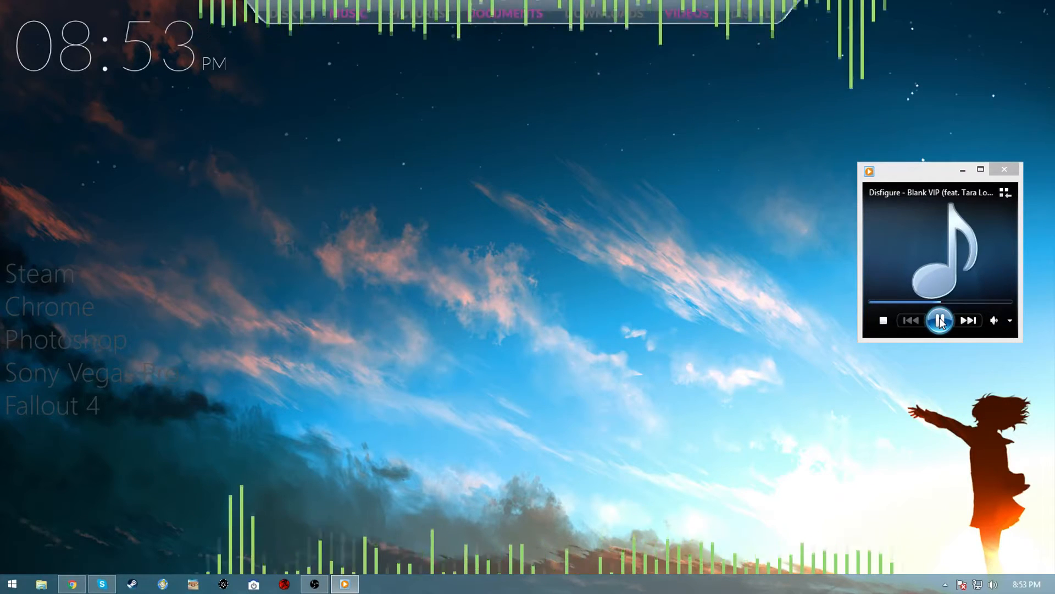
{"action": "left_click", "coordinate": [940, 320]}
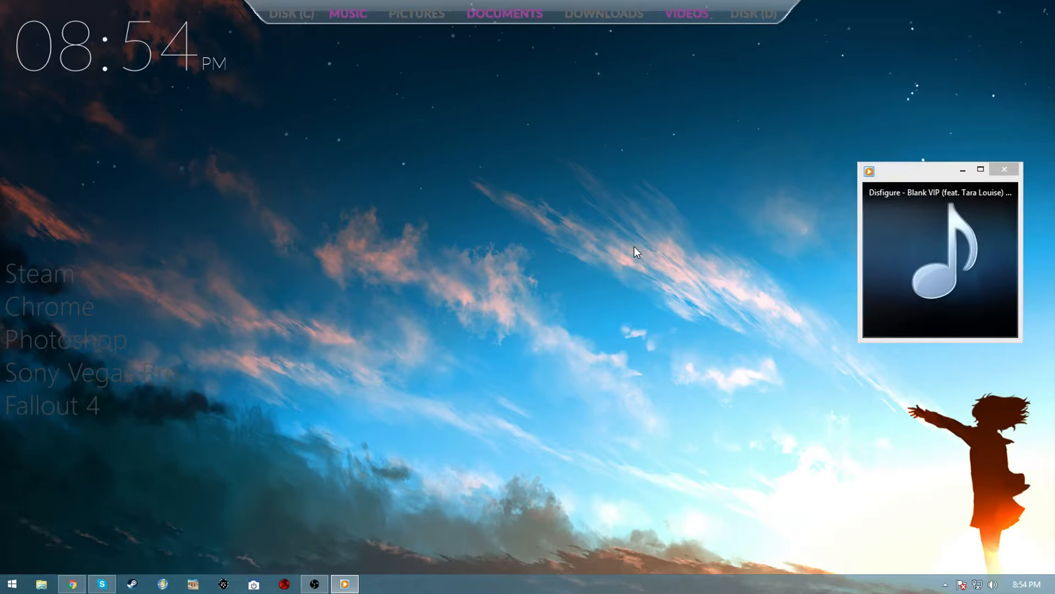
{"action": "mouse_move", "coordinate": [542, 353]}
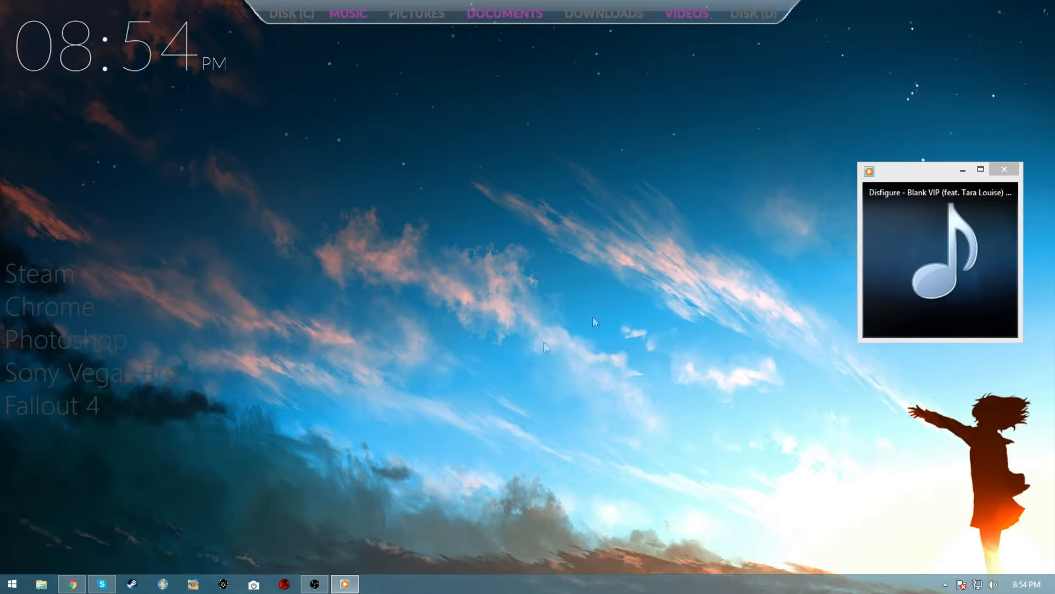
{"action": "mouse_move", "coordinate": [112, 491]}
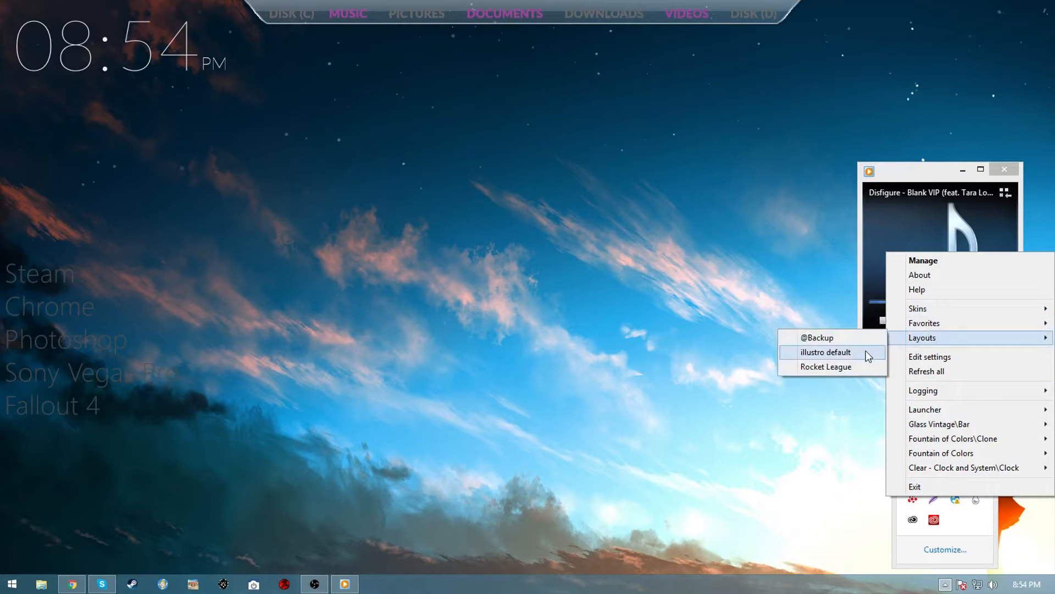
{"action": "left_click", "coordinate": [826, 351]}
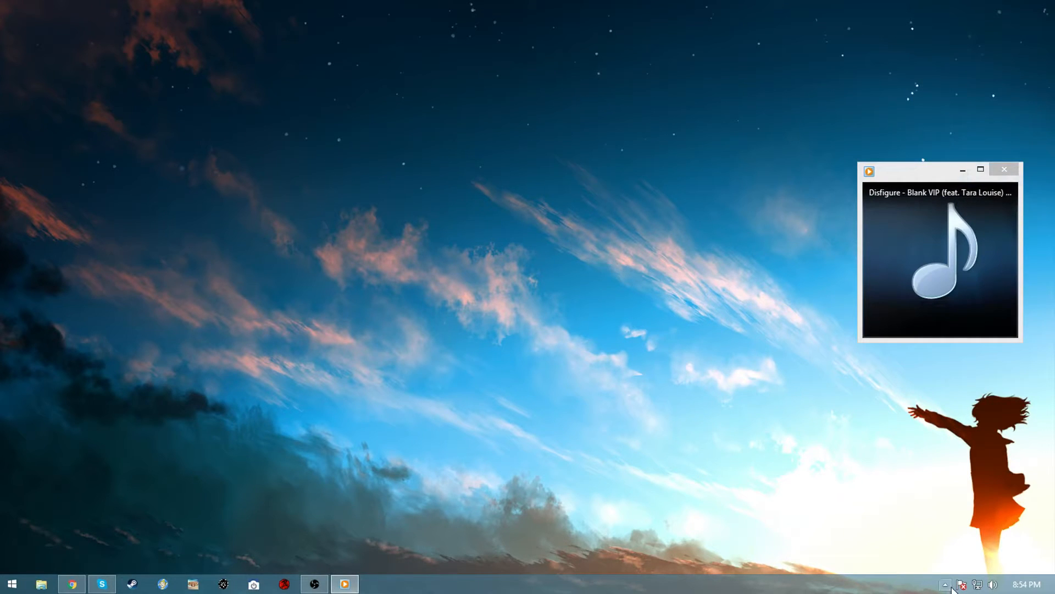
{"action": "right_click", "coordinate": [952, 583]}
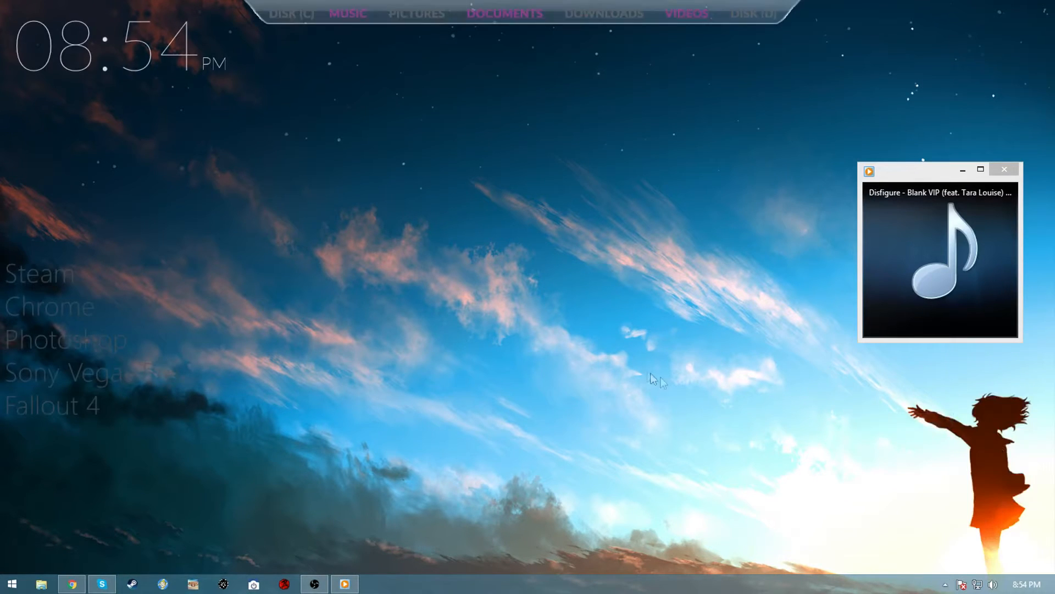
Step: Show the Fountain of Colors visualizer page in the browser on DeviantArt
{"action": "left_click", "coordinate": [71, 584]}
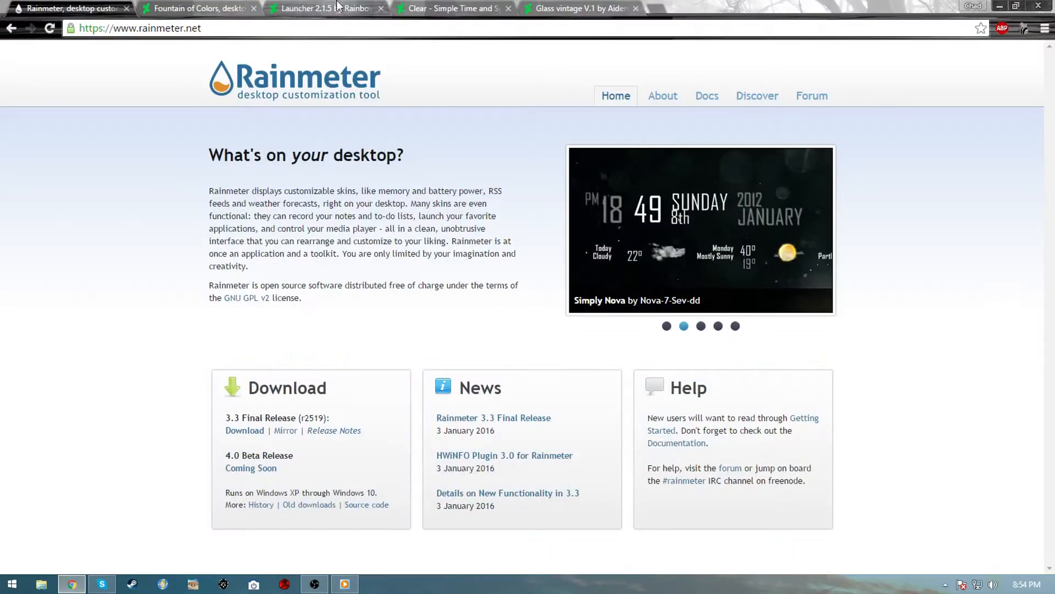
{"action": "mouse_move", "coordinate": [199, 7]}
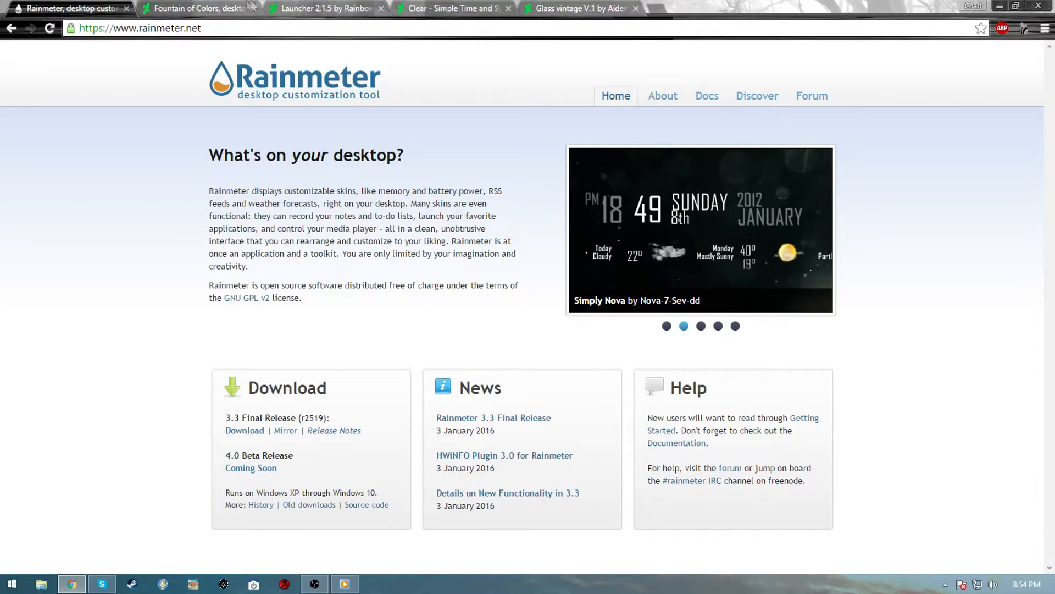
{"action": "left_click", "coordinate": [199, 7]}
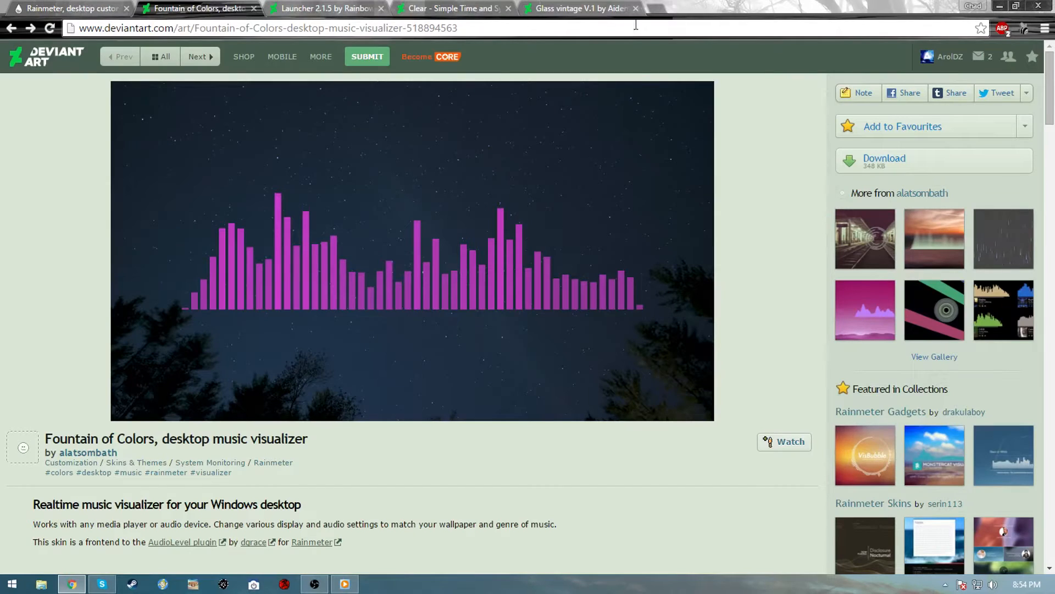
{"action": "left_click", "coordinate": [320, 56]}
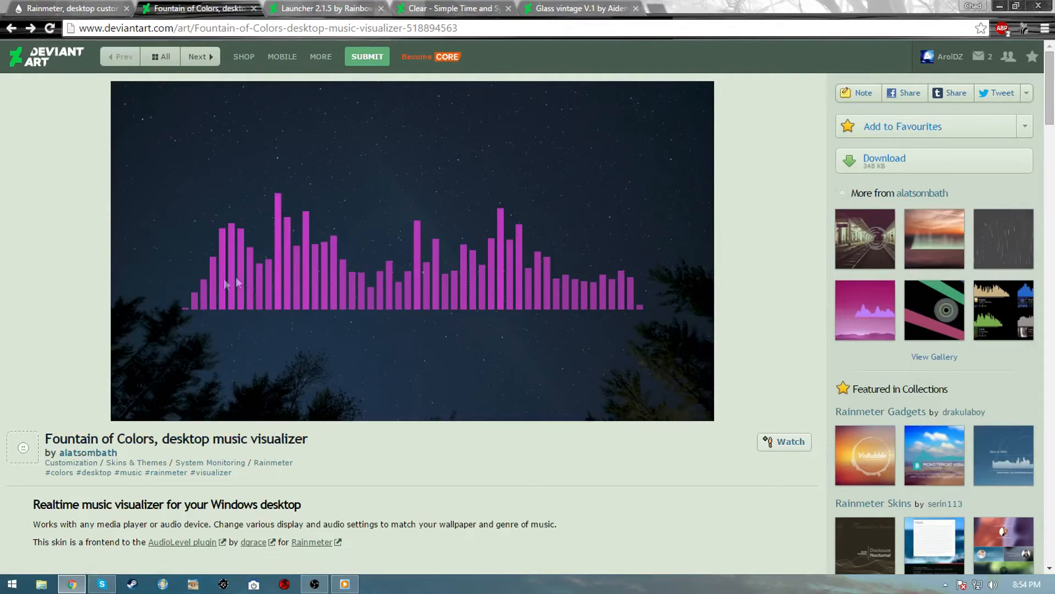
{"action": "mouse_move", "coordinate": [448, 469]}
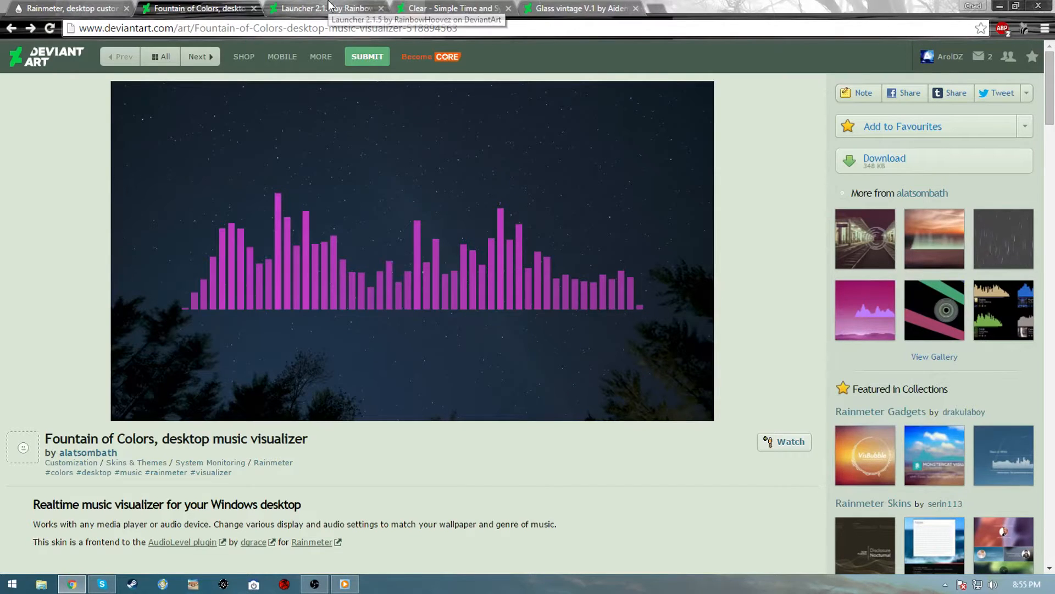
Step: Step through the Launcher 2.1.5, Clear clock and Glass vintage V.1 skin pages
{"action": "left_click", "coordinate": [327, 8]}
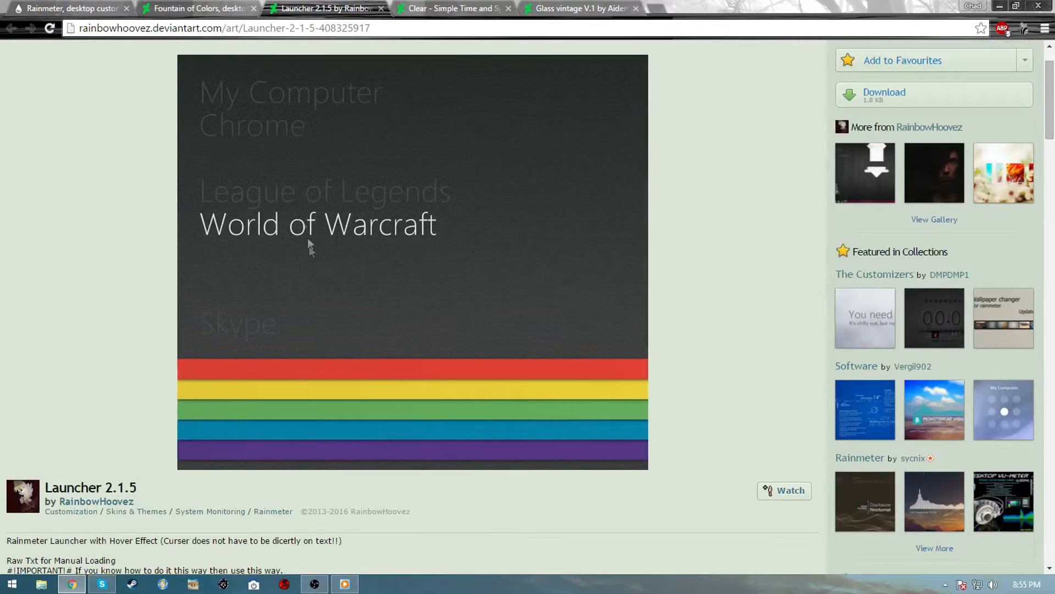
{"action": "mouse_move", "coordinate": [520, 311]}
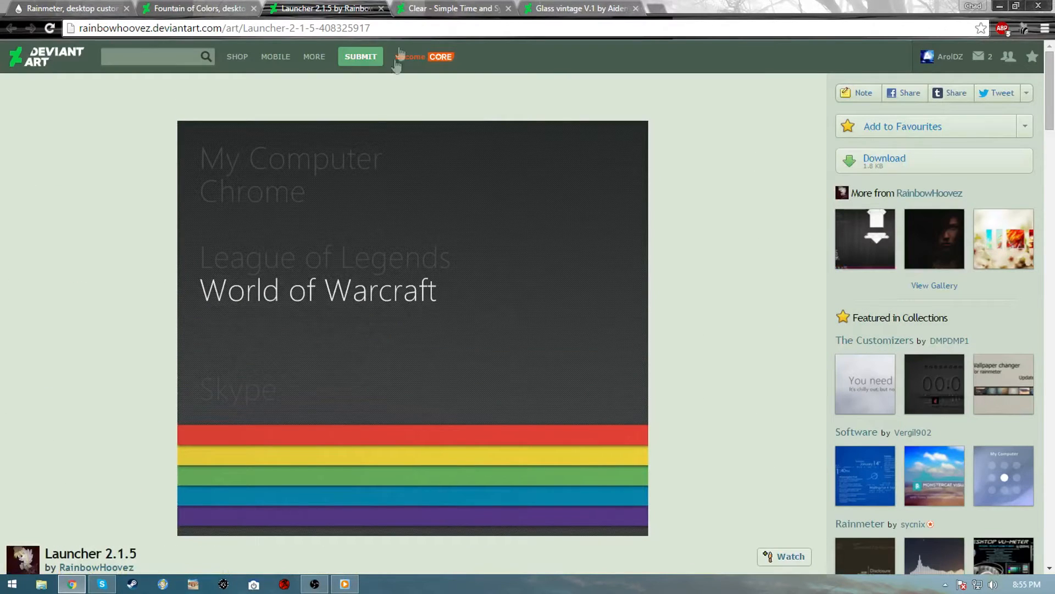
{"action": "mouse_move", "coordinate": [454, 8]}
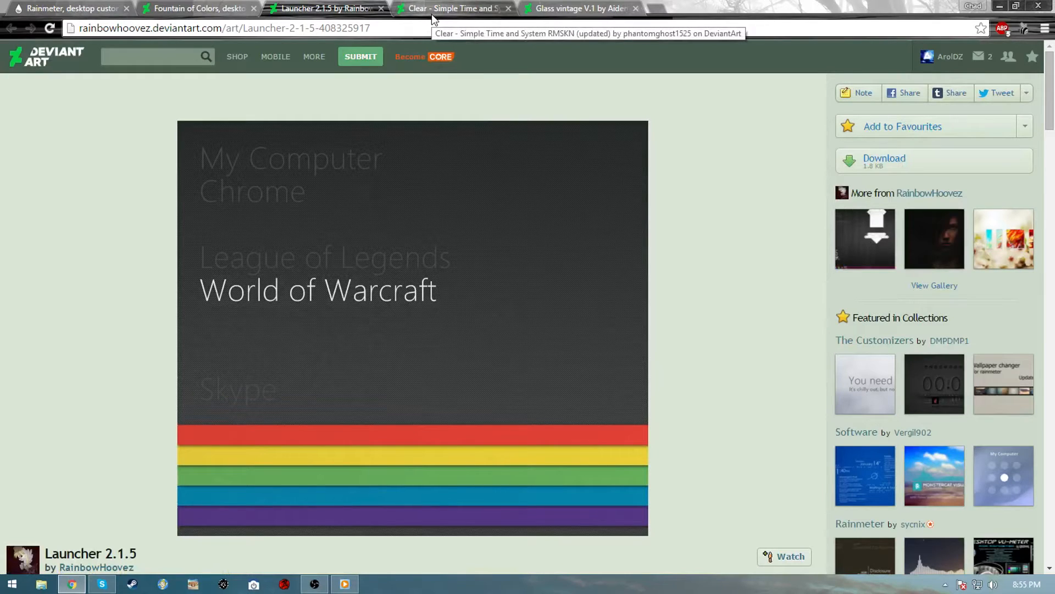
{"action": "left_click", "coordinate": [451, 7]}
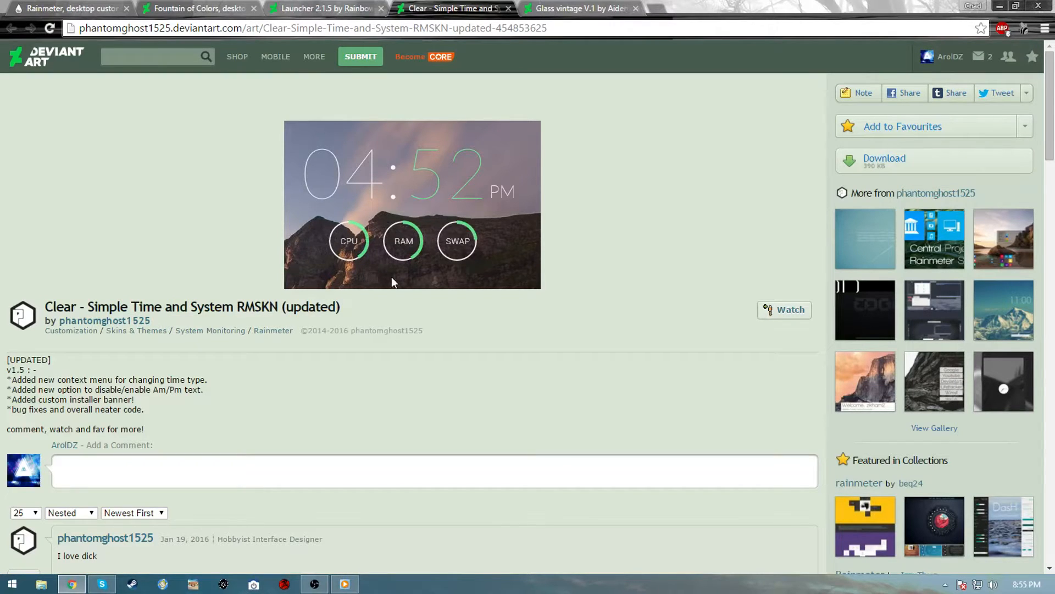
{"action": "mouse_move", "coordinate": [406, 256]}
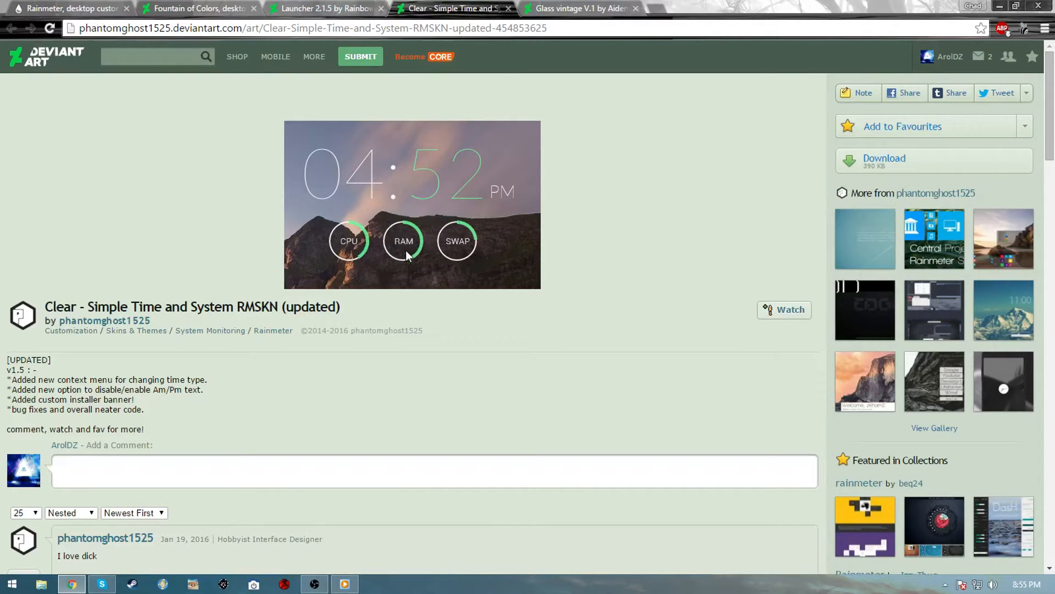
{"action": "mouse_move", "coordinate": [444, 187]}
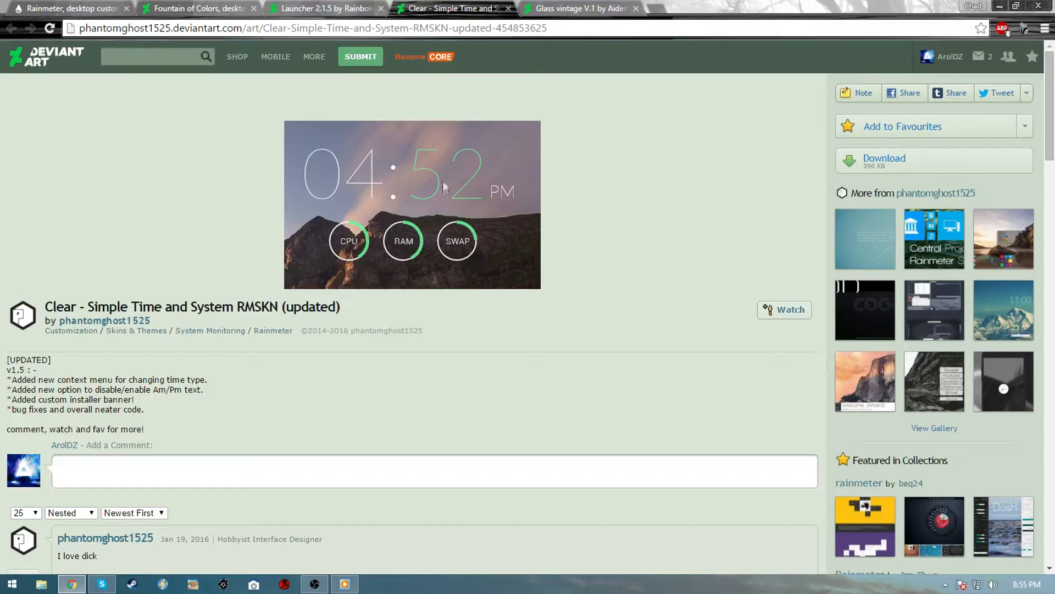
{"action": "left_click", "coordinate": [579, 7]}
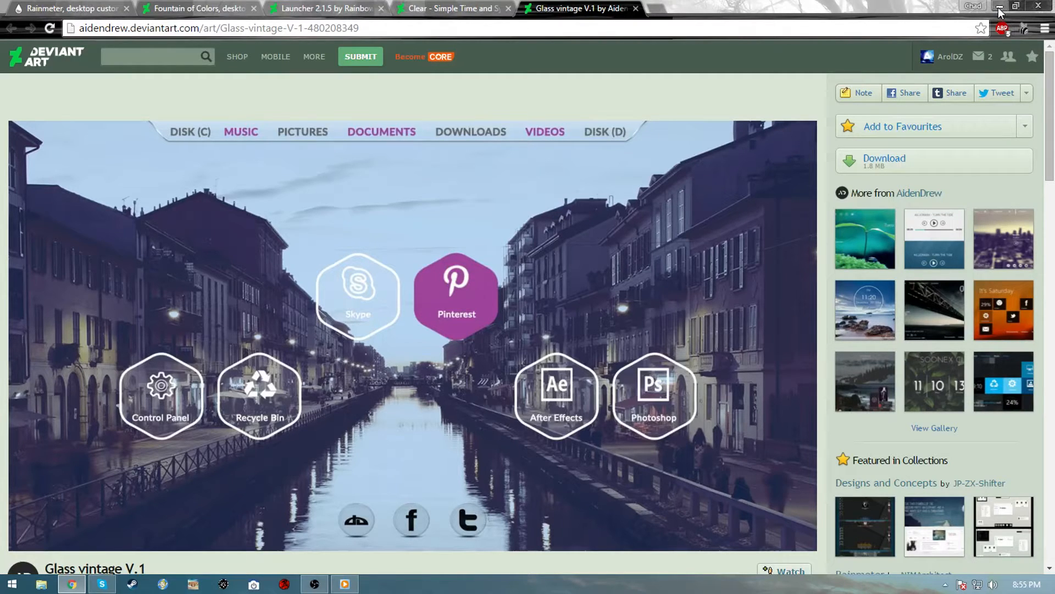
{"action": "mouse_move", "coordinate": [1002, 8]}
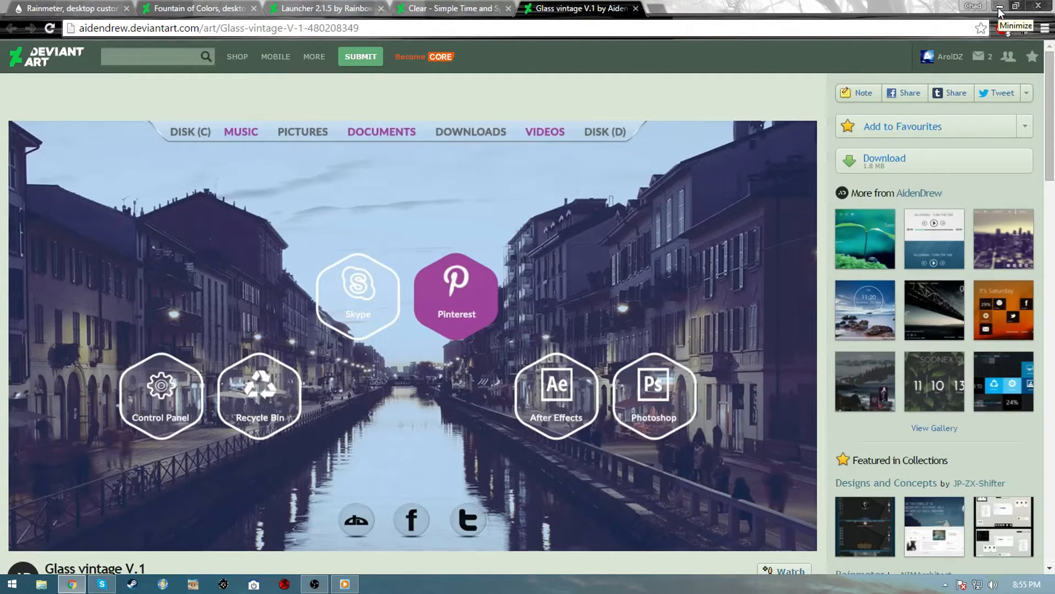
Step: Download the Fountain of Colors rmskin from its DeviantArt page and run the file
{"action": "left_click", "coordinate": [67, 7]}
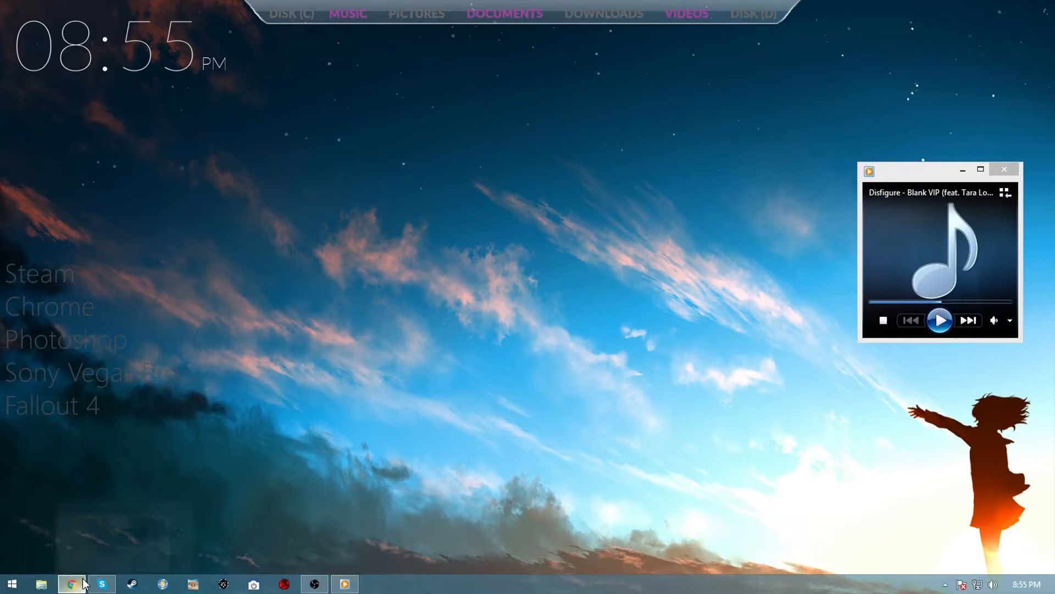
{"action": "left_click", "coordinate": [71, 584]}
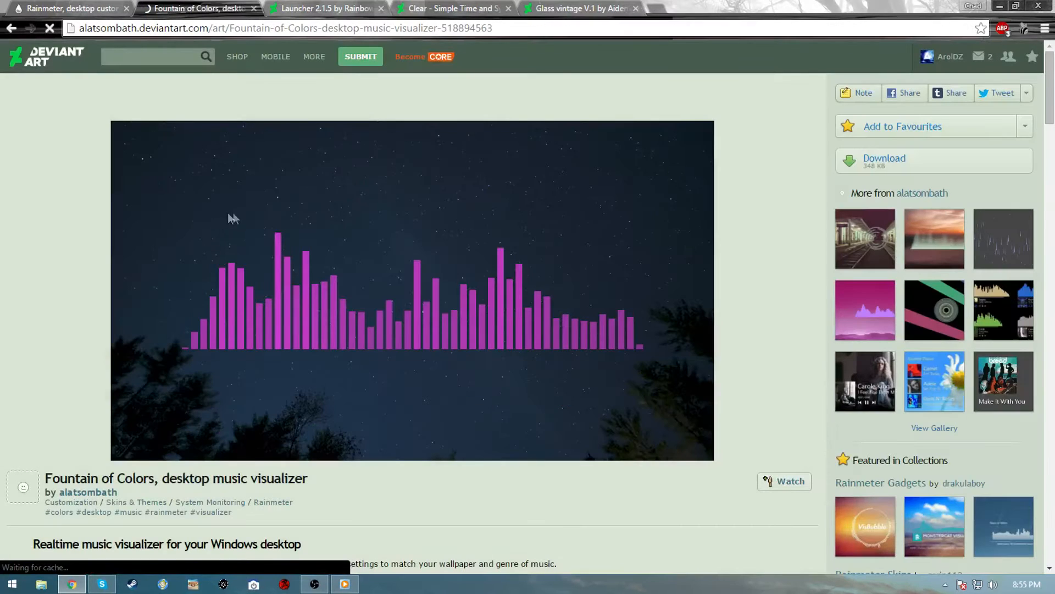
{"action": "left_click", "coordinate": [884, 157]}
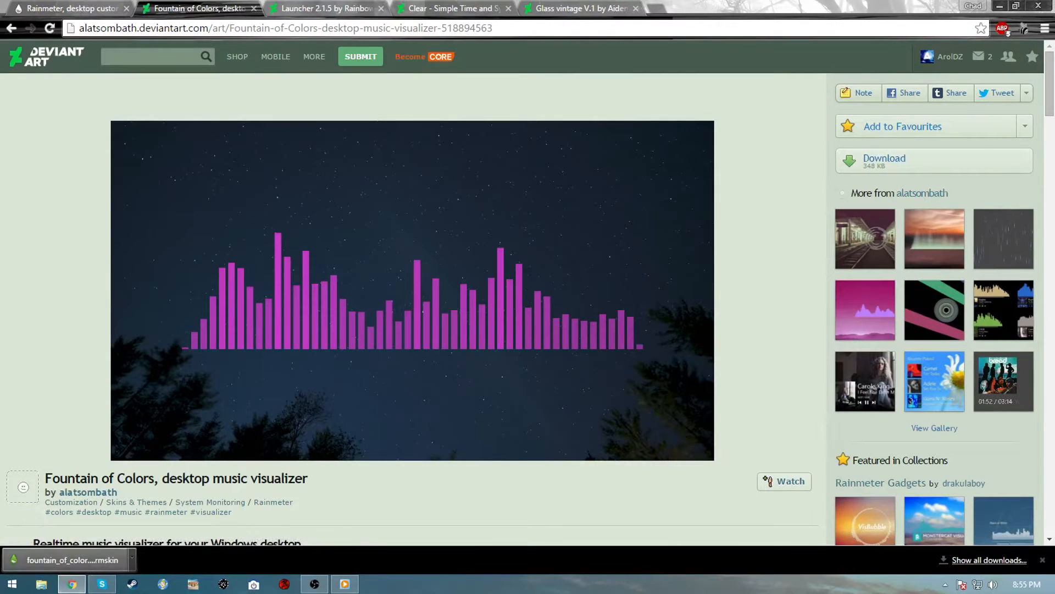
{"action": "left_click", "coordinate": [67, 559]}
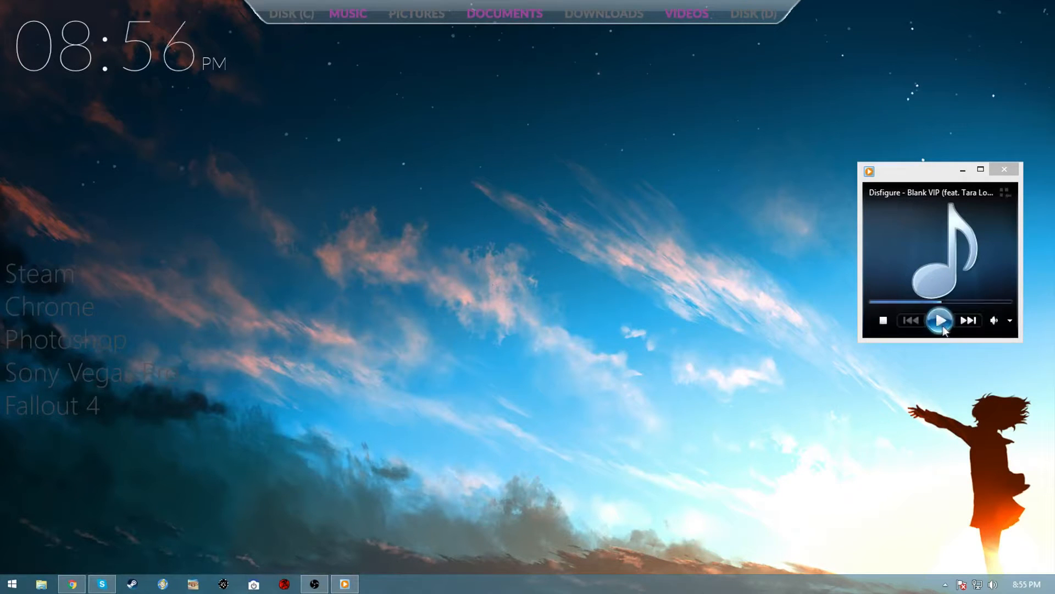
Step: Play the song in Windows Media Player so the visualizer bars react along the edges
{"action": "left_click", "coordinate": [940, 320]}
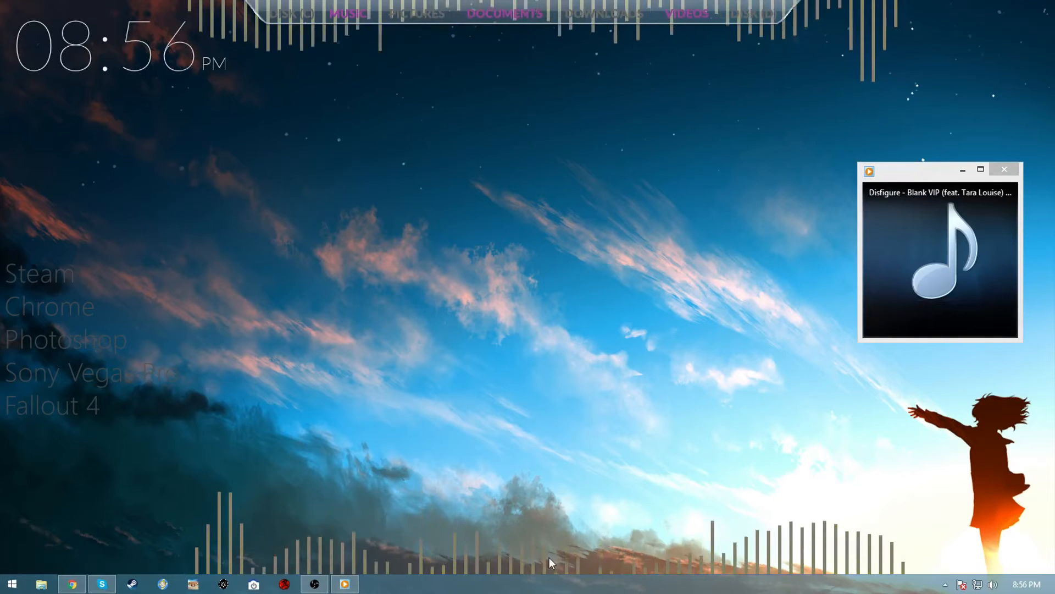
{"action": "mouse_move", "coordinate": [476, 257]}
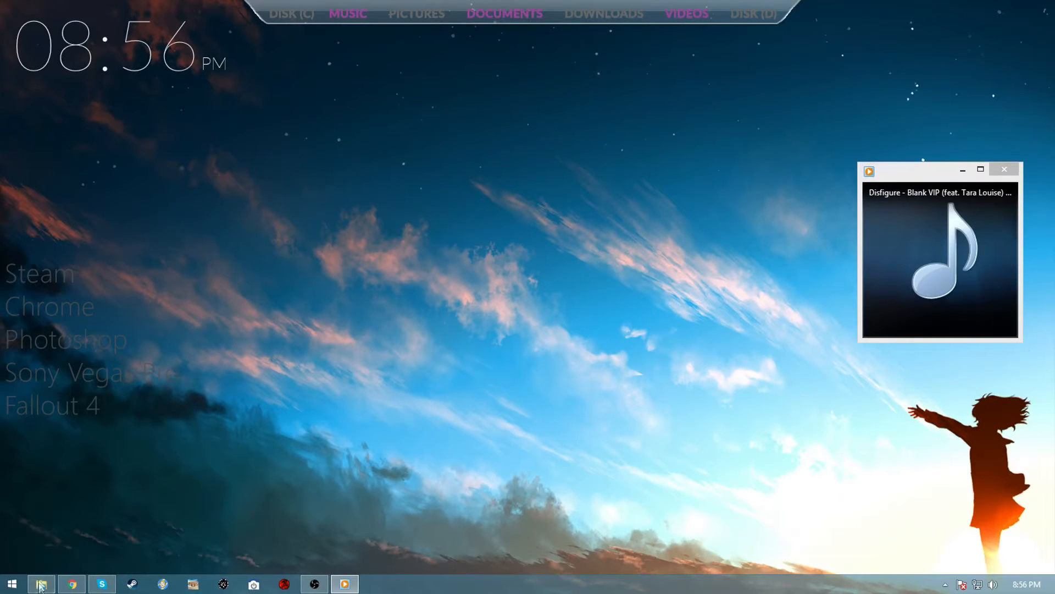
Step: Browse to Graphic Design > Backgrounds in File Explorer and move the window aside
{"action": "left_click", "coordinate": [41, 583]}
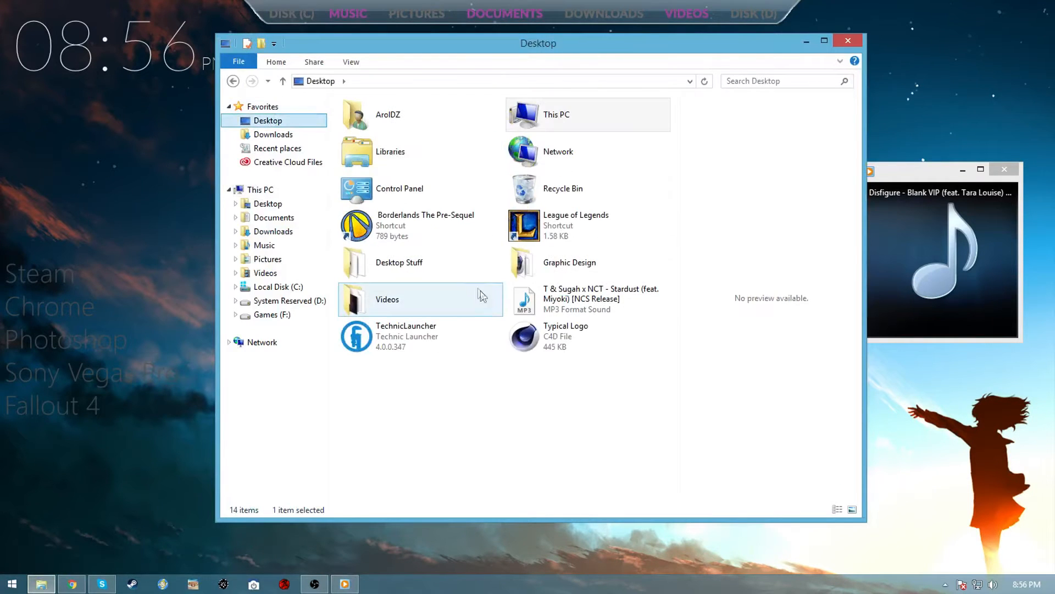
{"action": "double_click", "coordinate": [569, 261]}
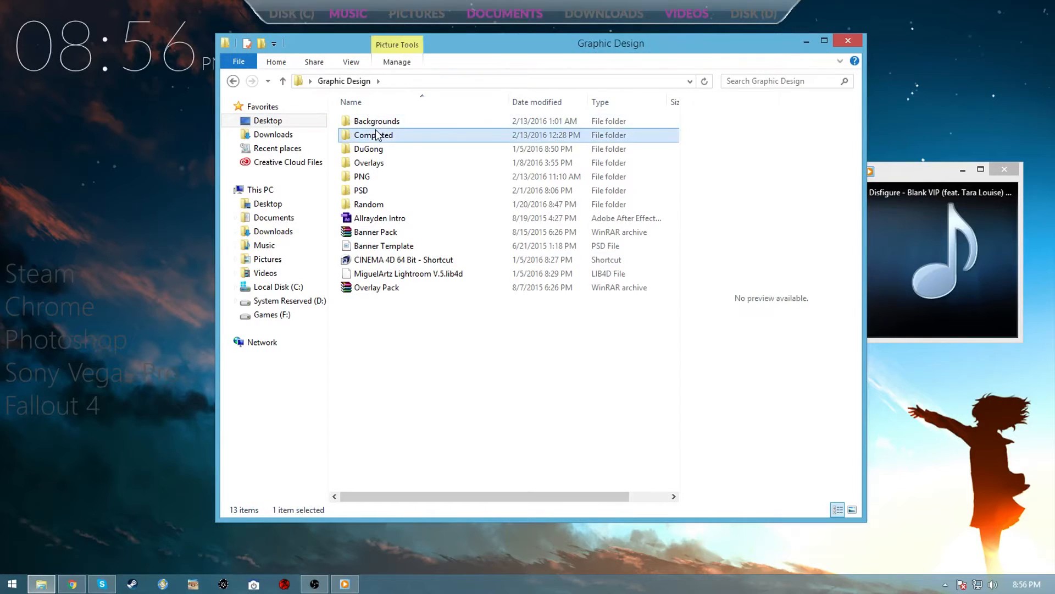
{"action": "double_click", "coordinate": [376, 121]}
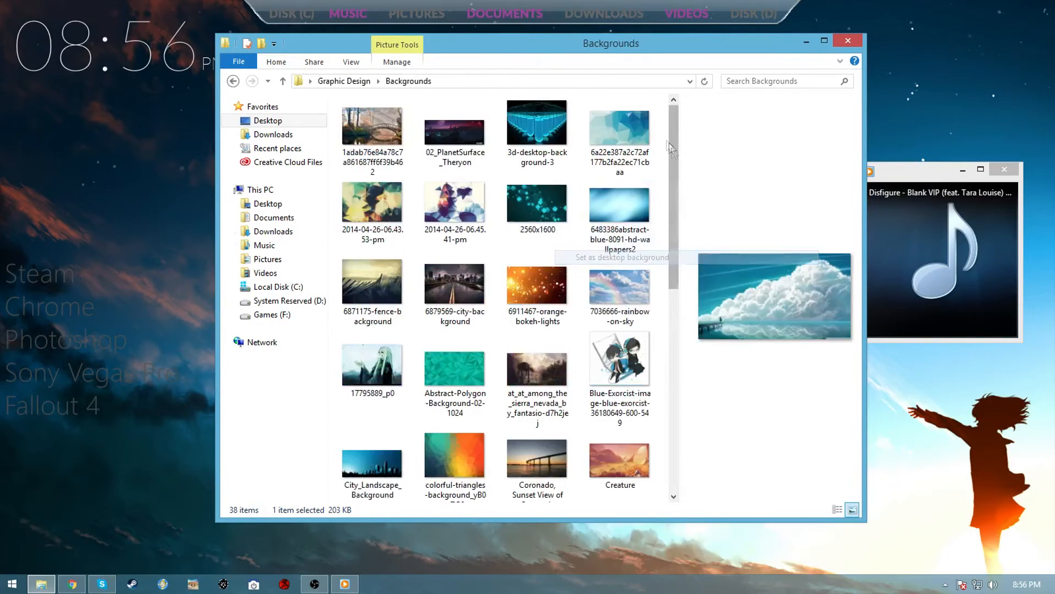
{"action": "left_click_drag", "start_coordinate": [610, 43], "coordinate": [767, 55]}
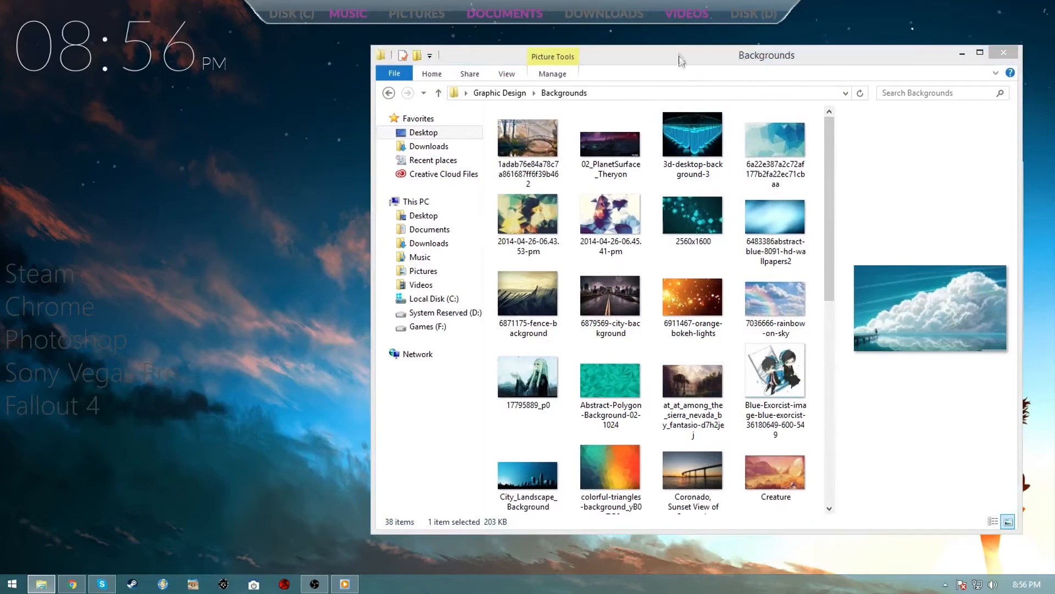
Step: Switch the desktop wallpaper to the grey maid artwork and pick the pink-haired character image
{"action": "right_click", "coordinate": [263, 429]}
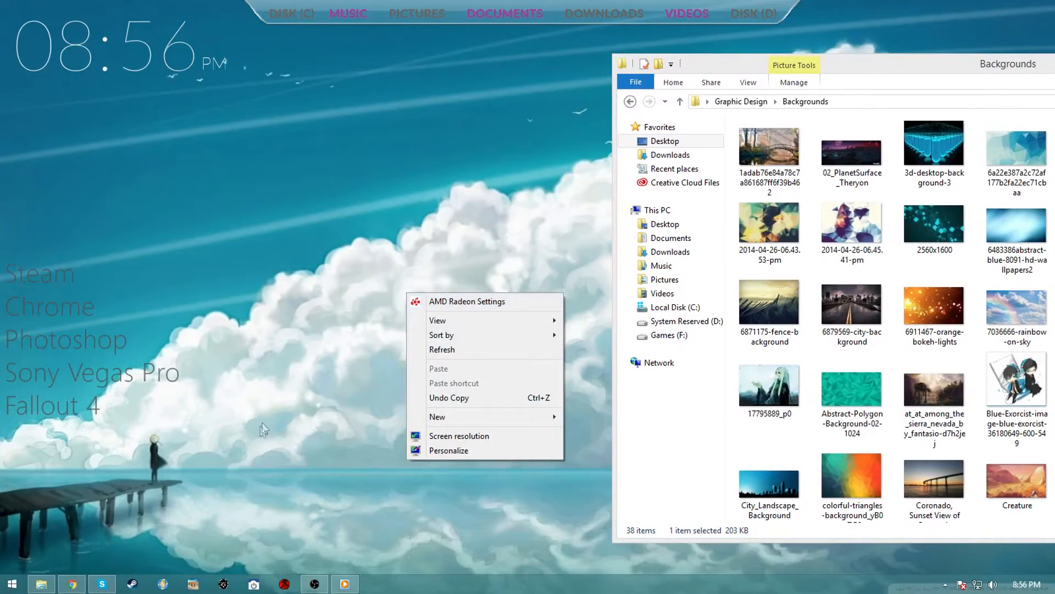
{"action": "left_click", "coordinate": [599, 483]}
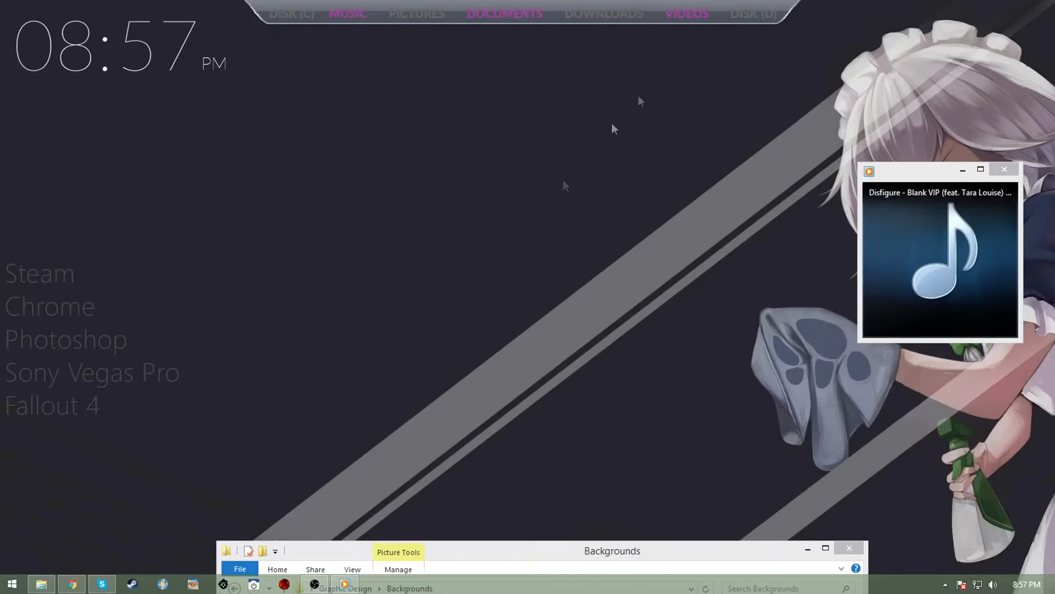
{"action": "mouse_move", "coordinate": [716, 183]}
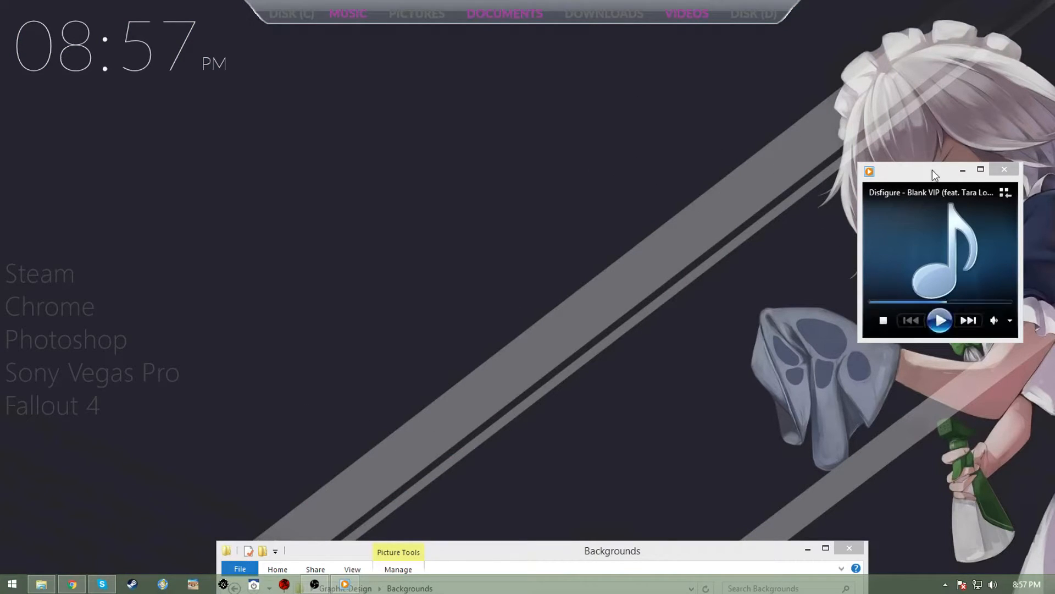
{"action": "left_click_drag", "start_coordinate": [932, 169], "coordinate": [569, 196]}
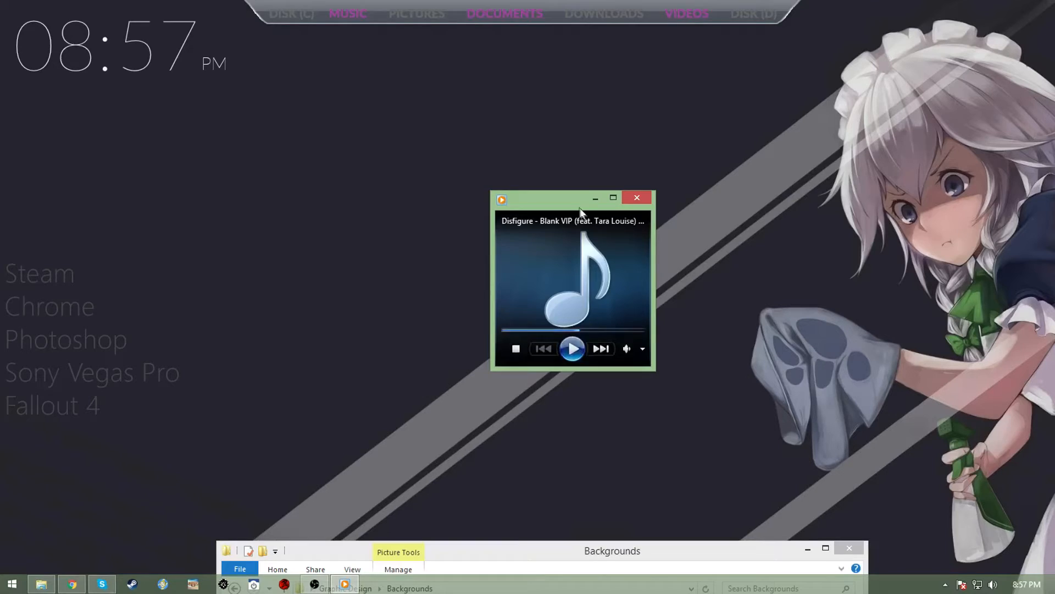
{"action": "left_click_drag", "start_coordinate": [572, 199], "coordinate": [935, 169]}
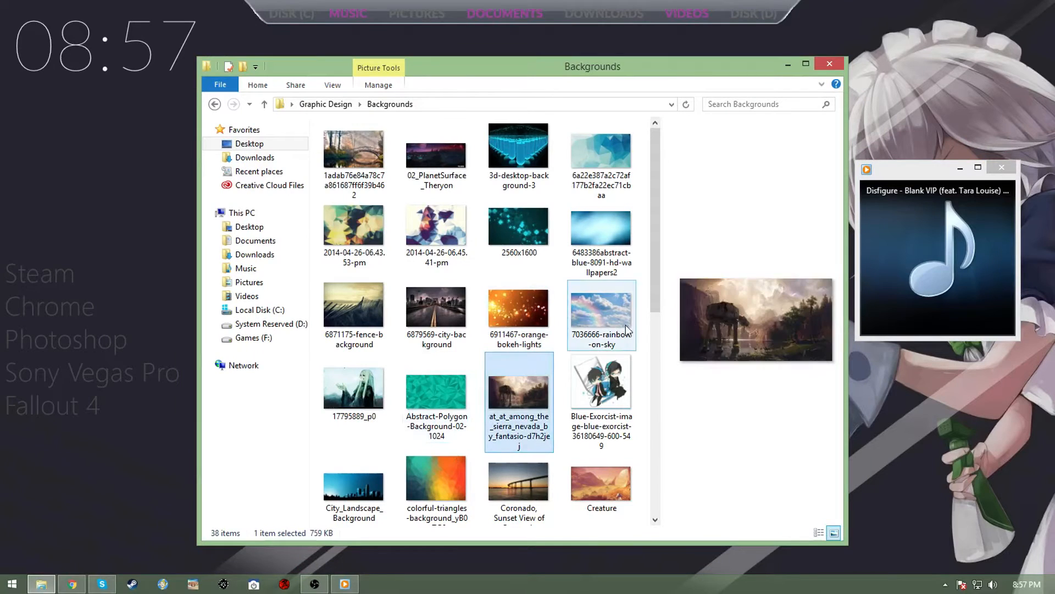
{"action": "scroll", "scroll_direction": "down", "scroll_amount": 3}
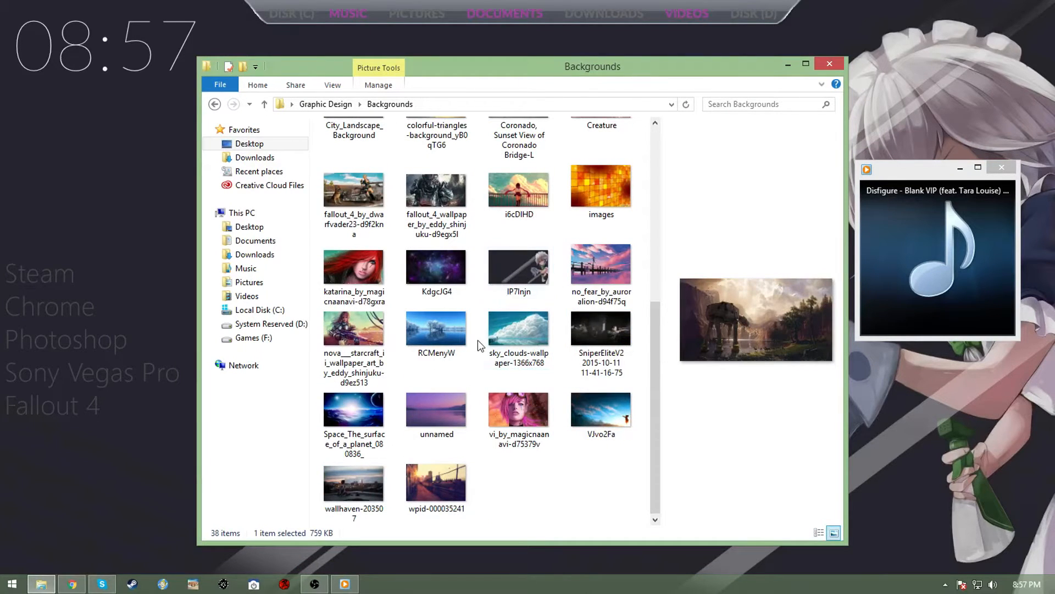
{"action": "left_click", "coordinate": [519, 410]}
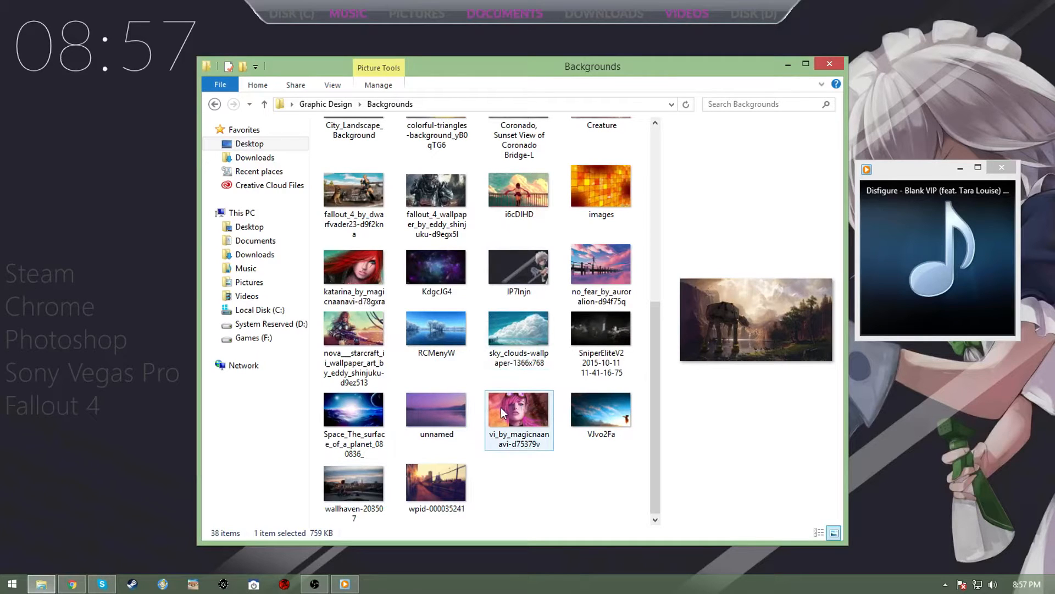
Step: Bring up the Fountain of Colors settings and choose Single color for the bars
{"action": "right_click", "coordinate": [601, 409]}
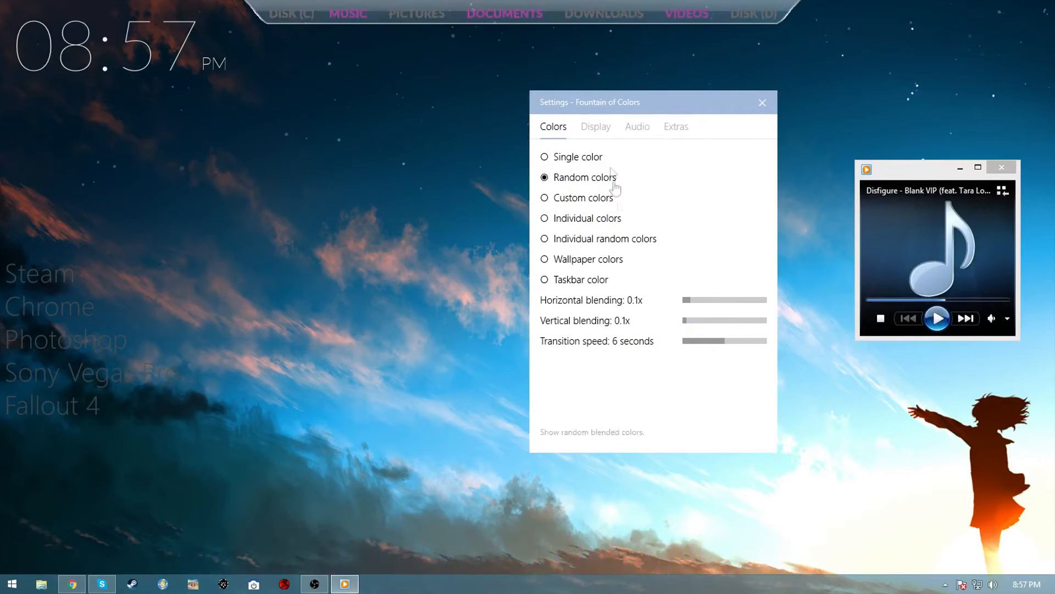
{"action": "left_click", "coordinate": [544, 156]}
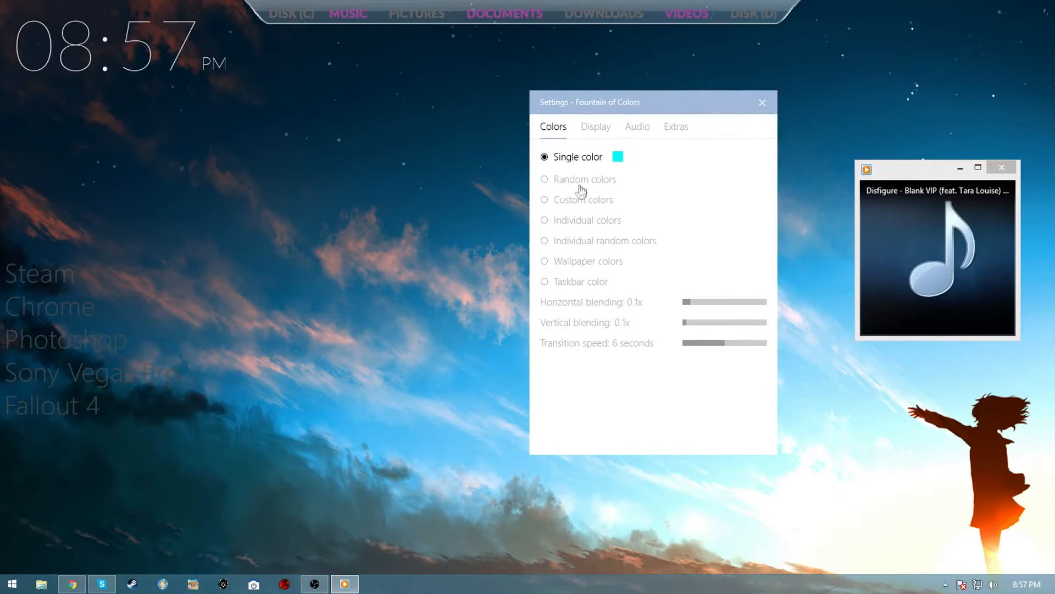
Step: Return the visualizer to Random colors and move on to its display options
{"action": "left_click", "coordinate": [544, 177]}
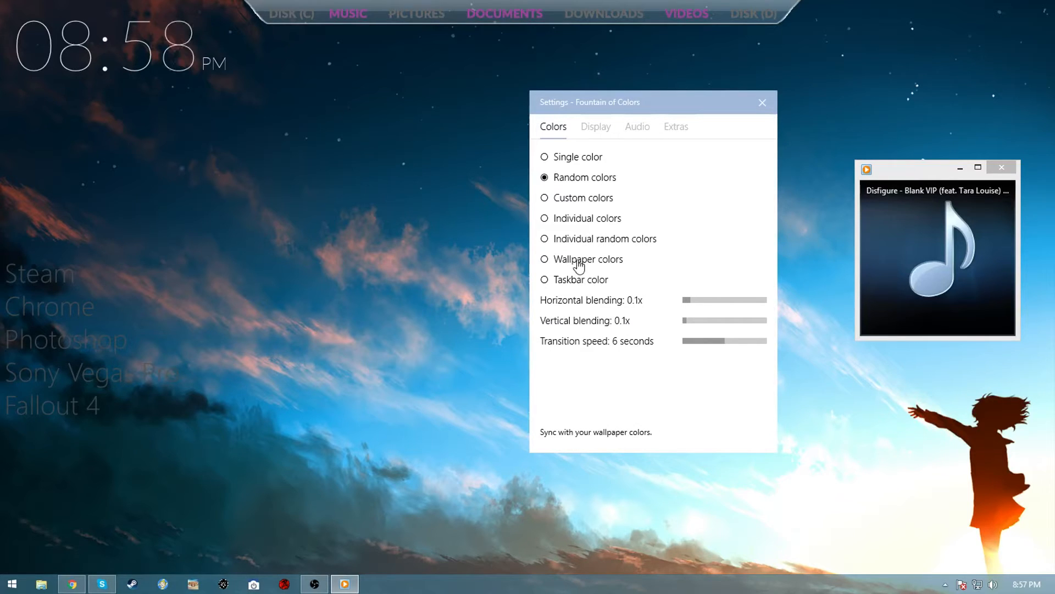
{"action": "mouse_move", "coordinate": [597, 272]}
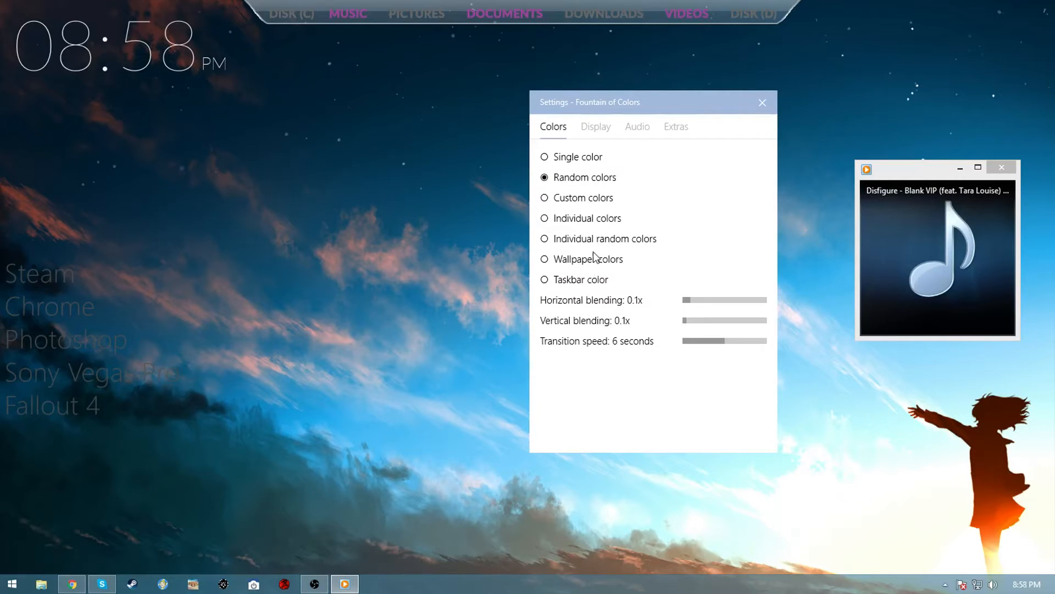
{"action": "mouse_move", "coordinate": [577, 218]}
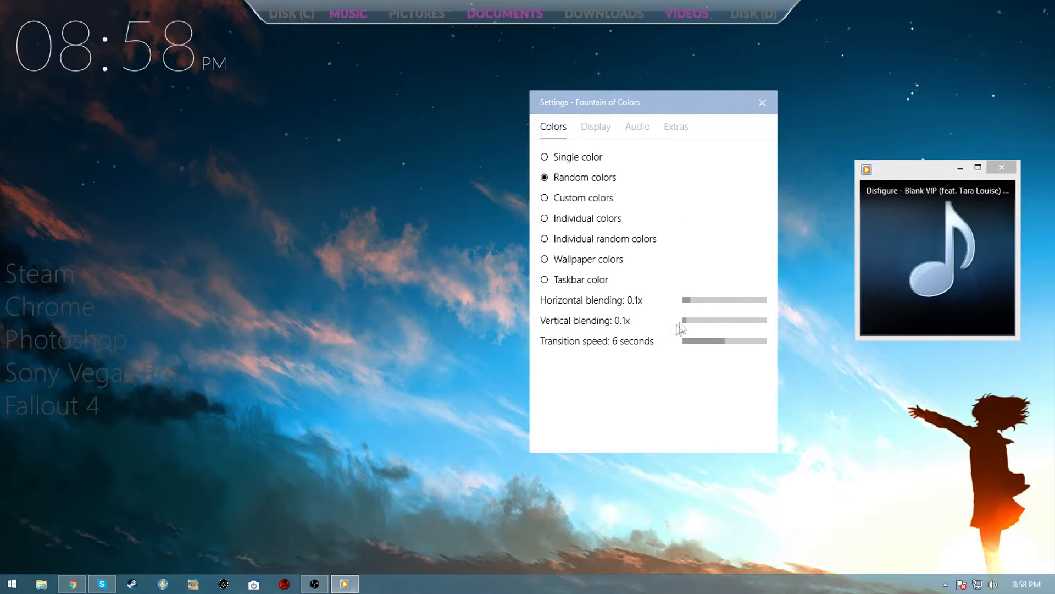
{"action": "left_click", "coordinate": [595, 126]}
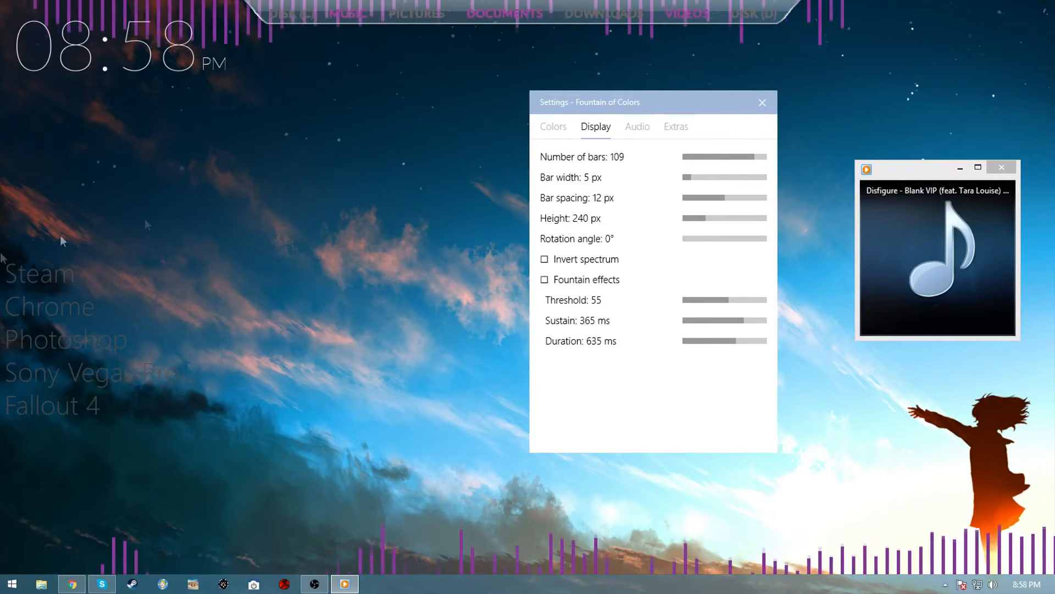
Step: Reduce the visualizer to 73 bars and set the bar width to 5 px
{"action": "left_click_drag", "start_coordinate": [744, 157], "coordinate": [723, 156]}
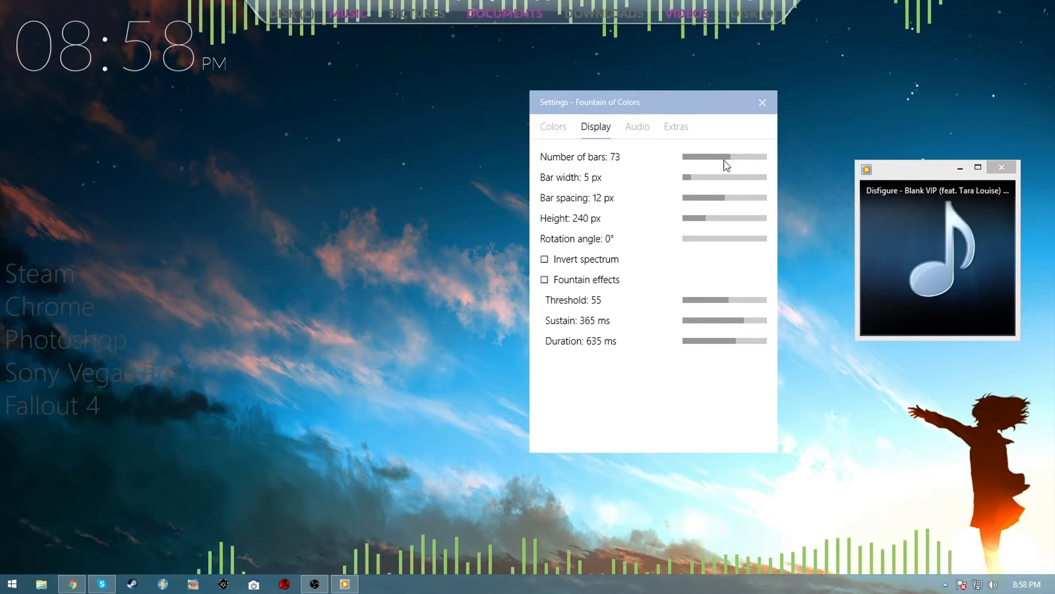
{"action": "left_click_drag", "start_coordinate": [732, 156], "coordinate": [725, 156]}
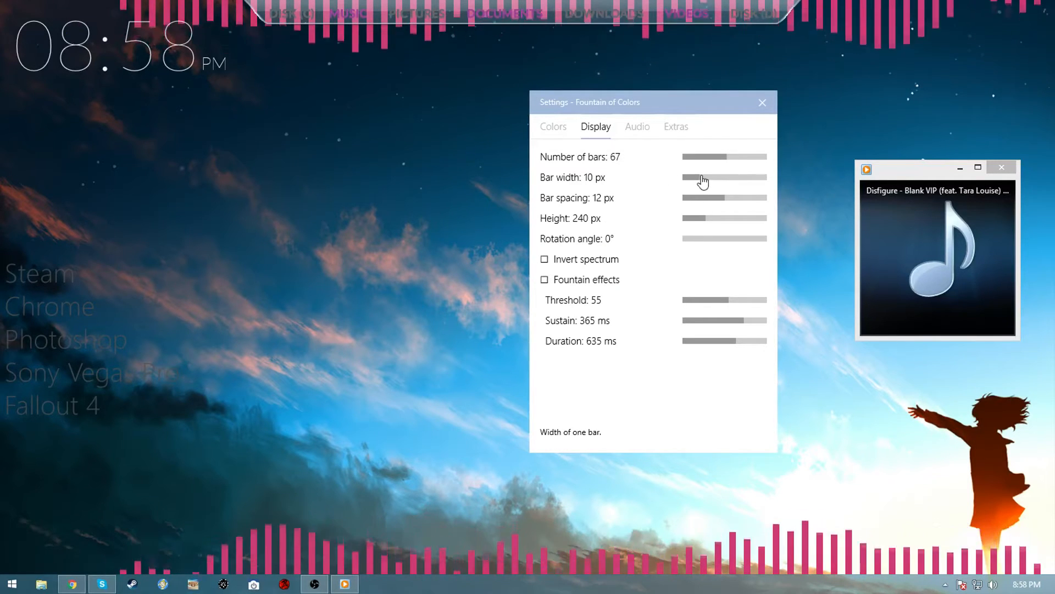
{"action": "left_click_drag", "start_coordinate": [713, 177], "coordinate": [683, 177]}
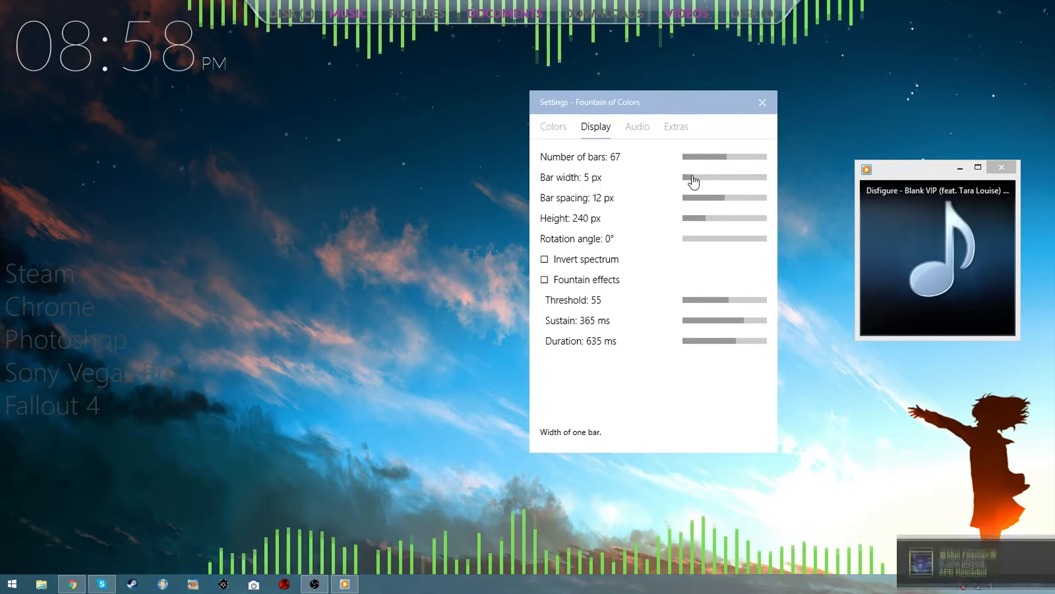
{"action": "left_click_drag", "start_coordinate": [694, 177], "coordinate": [707, 177]}
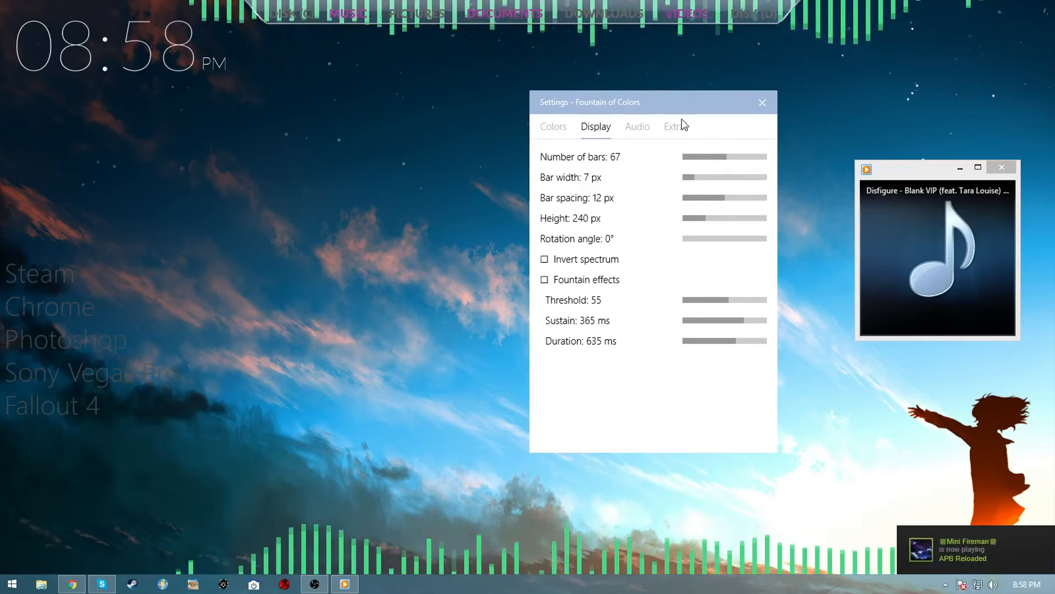
{"action": "left_click_drag", "start_coordinate": [700, 177], "coordinate": [688, 177]}
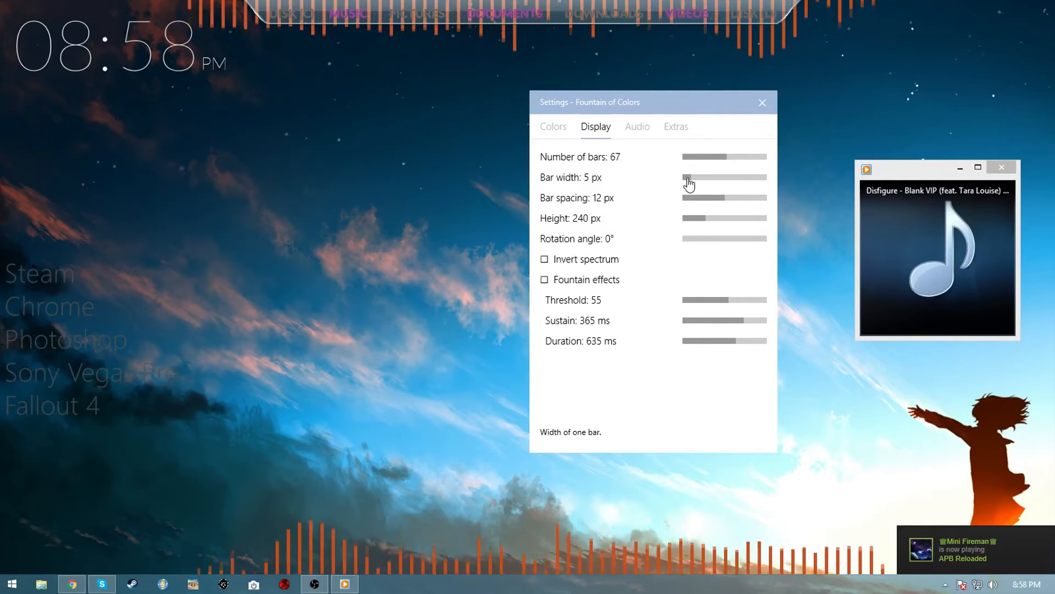
{"action": "left_click_drag", "start_coordinate": [694, 177], "coordinate": [683, 177]}
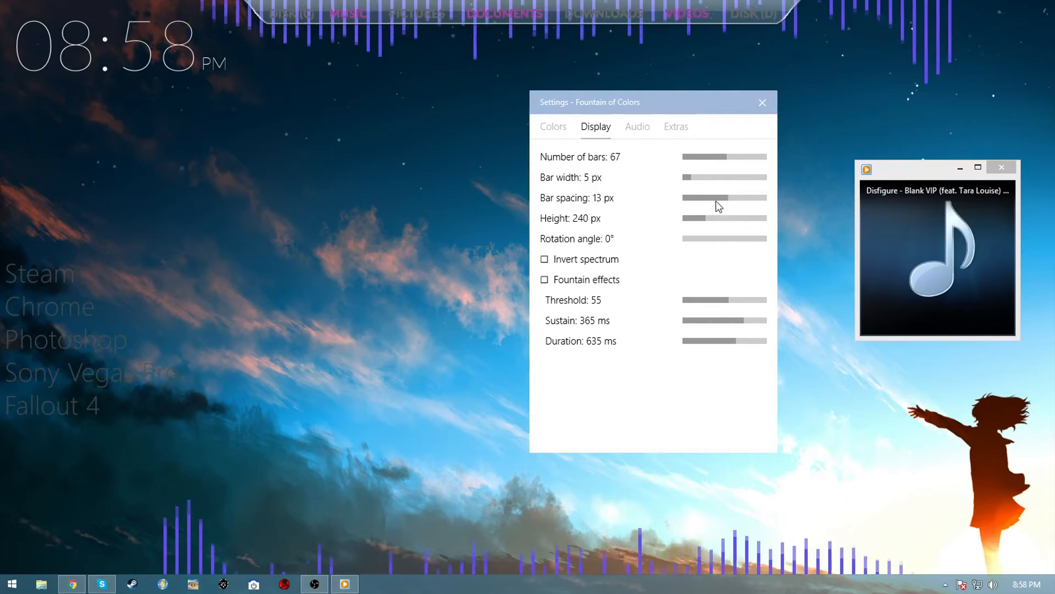
Step: Set the bar spacing to 11 px, leaving rotation at 0°
{"action": "left_click_drag", "start_coordinate": [724, 198], "coordinate": [710, 198]}
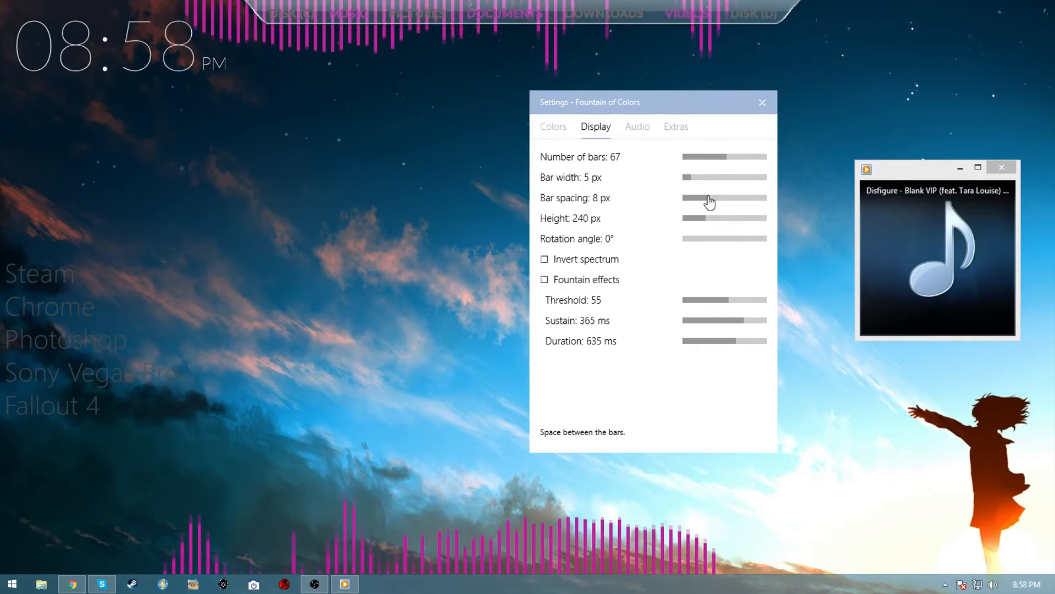
{"action": "left_click_drag", "start_coordinate": [698, 197], "coordinate": [710, 196]}
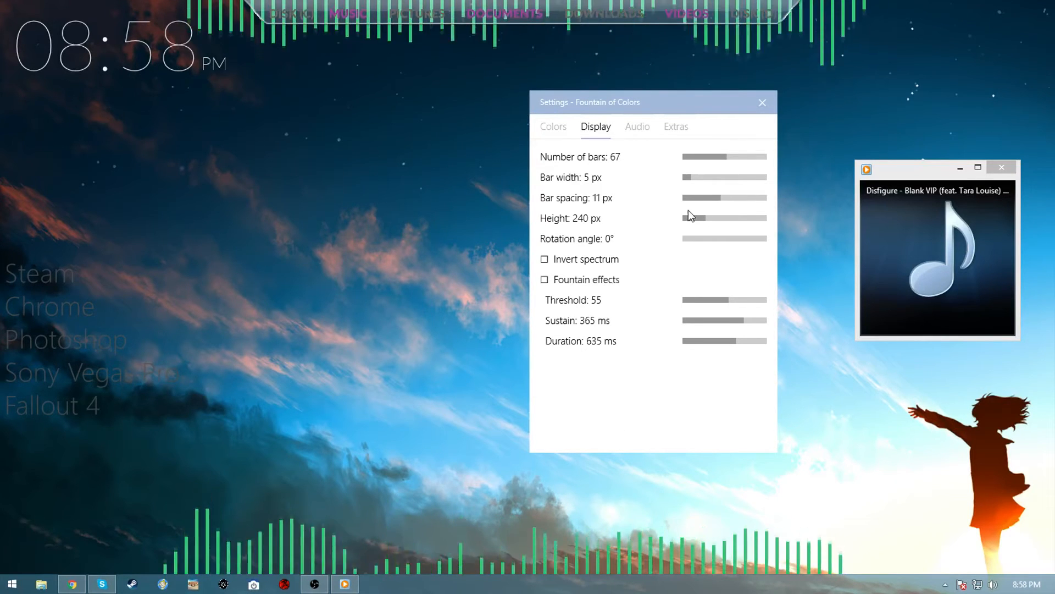
{"action": "mouse_move", "coordinate": [700, 242]}
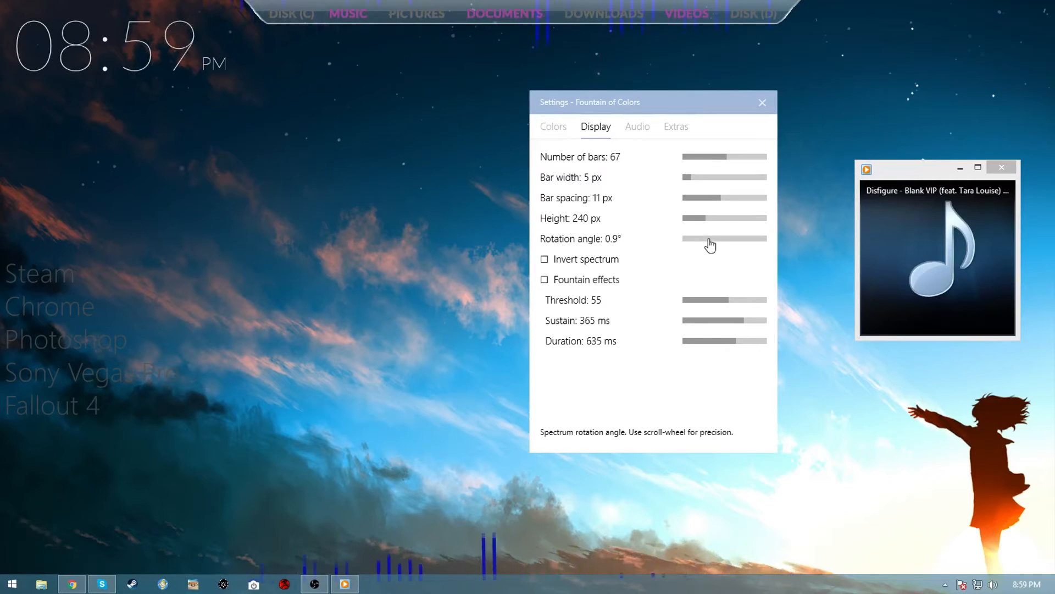
{"action": "scroll", "scroll_direction": "down", "scroll_amount": 3}
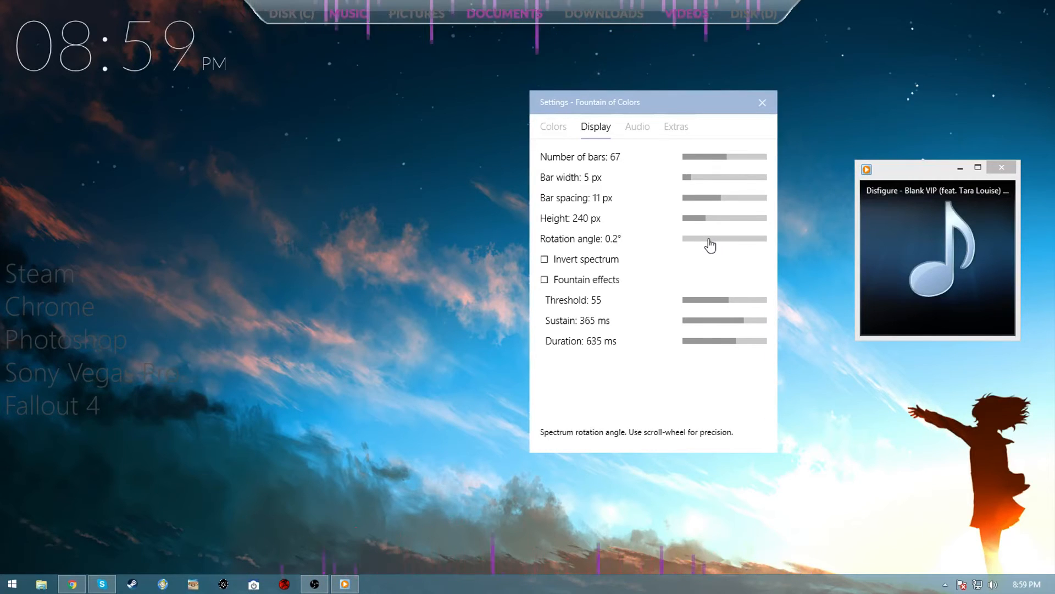
{"action": "scroll", "scroll_direction": "down", "scroll_amount": 3}
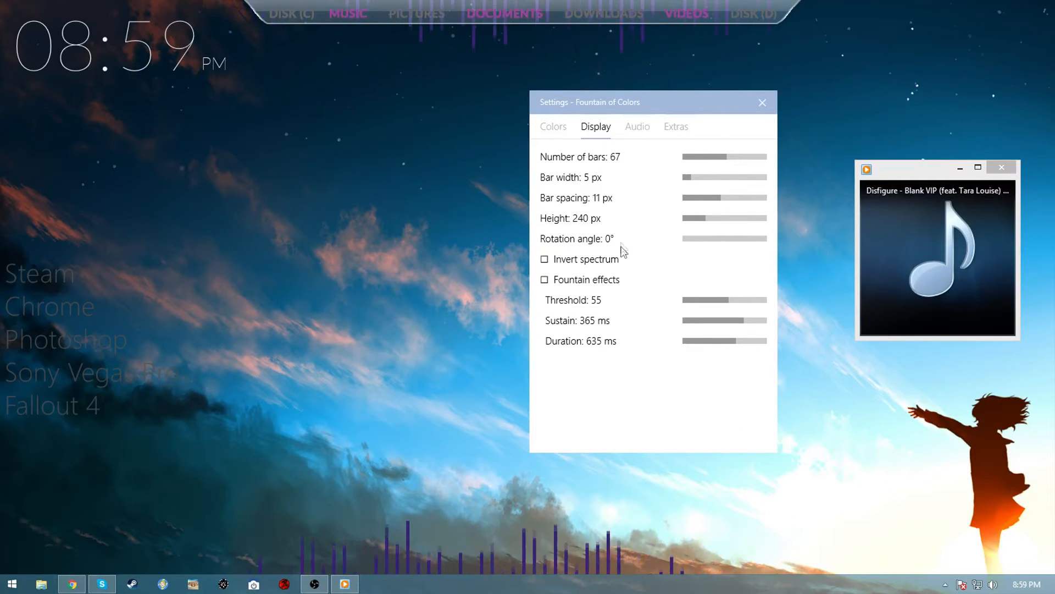
{"action": "mouse_move", "coordinate": [604, 268]}
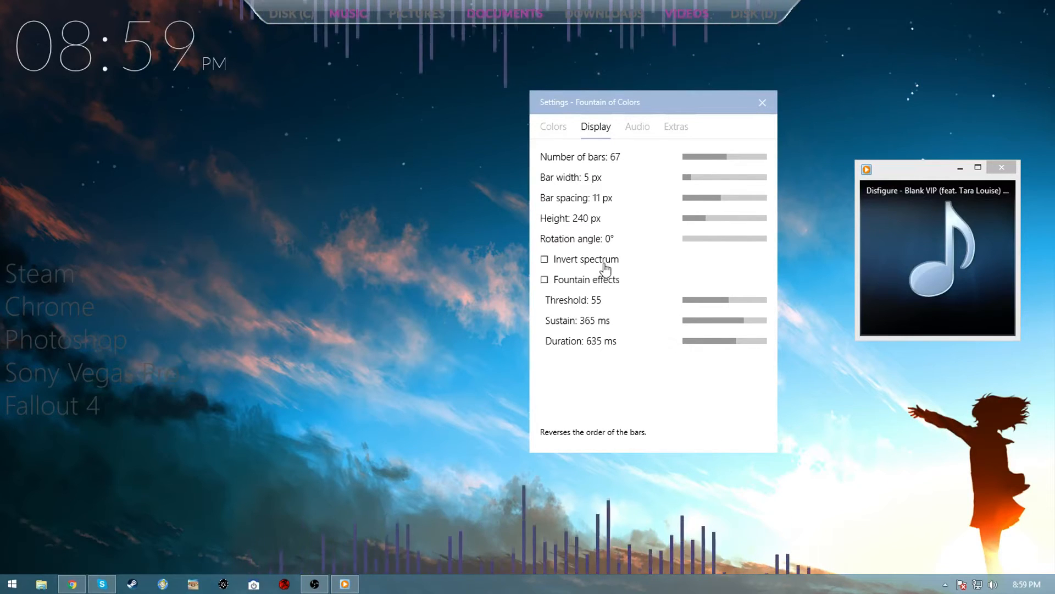
{"action": "mouse_move", "coordinate": [650, 119]}
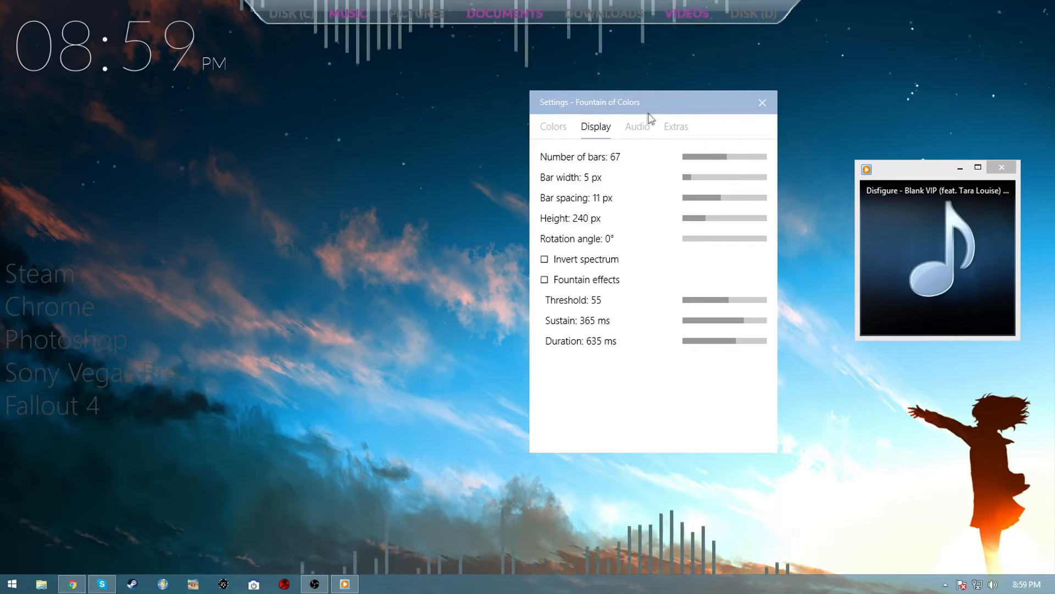
{"action": "left_click", "coordinate": [637, 126]}
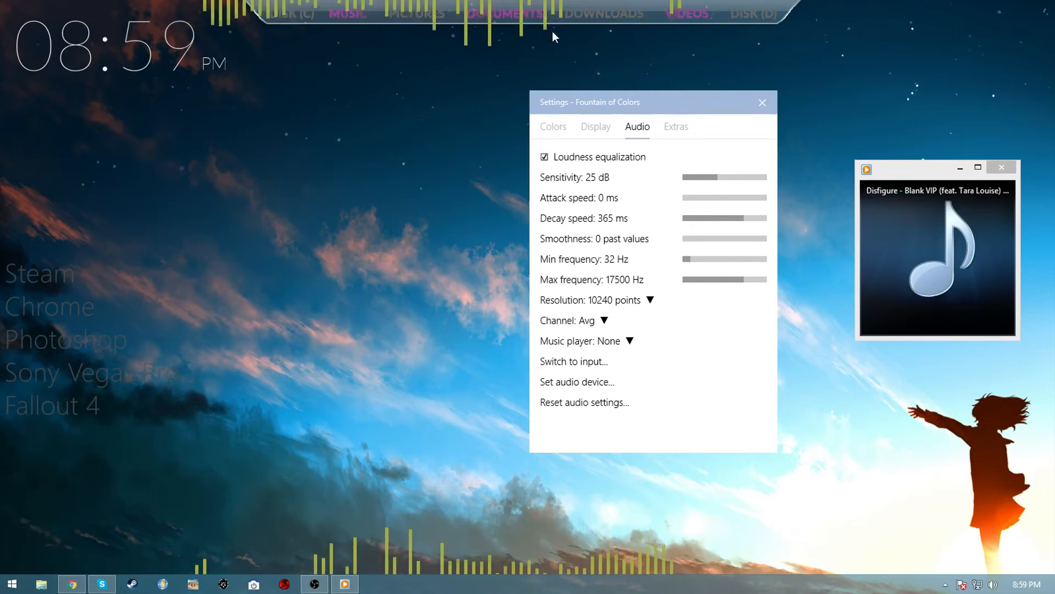
{"action": "mouse_move", "coordinate": [579, 31]}
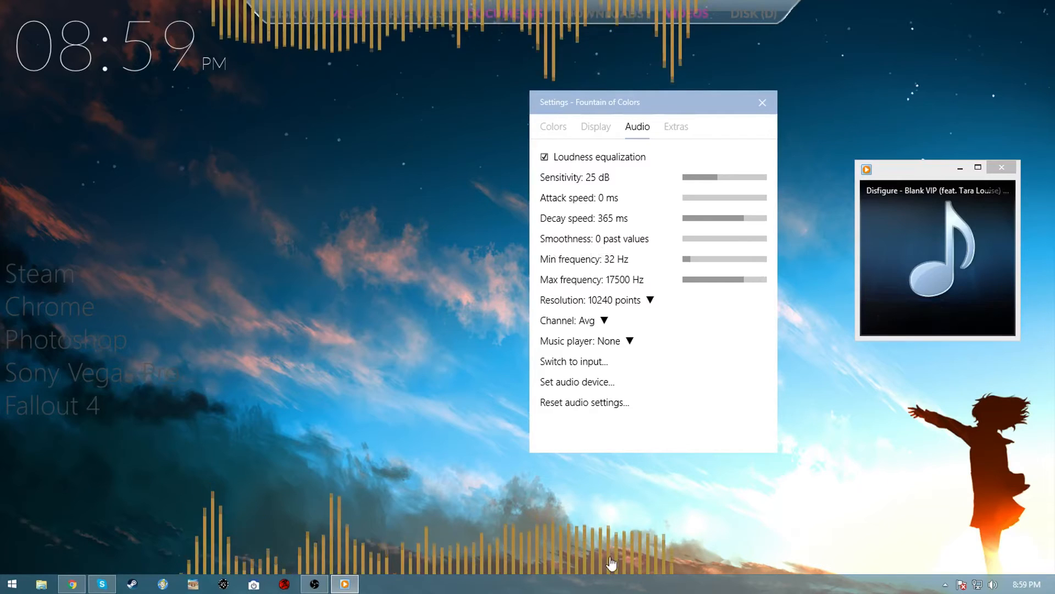
Step: Keep bar width at 5 px after a brief tweak, check the Audio options and close the settings
{"action": "left_click", "coordinate": [595, 126]}
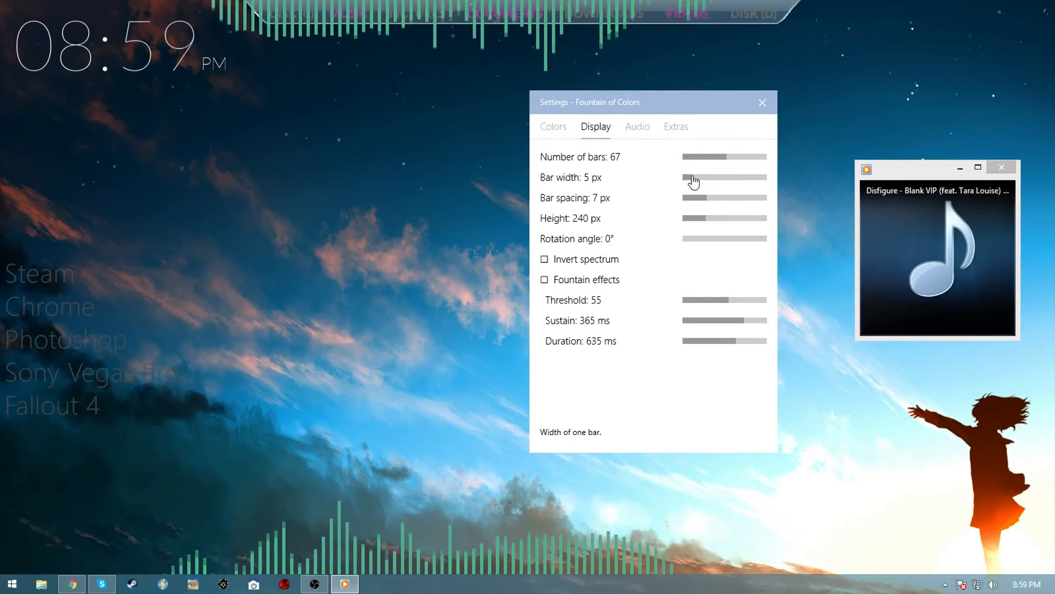
{"action": "left_click", "coordinate": [694, 177]}
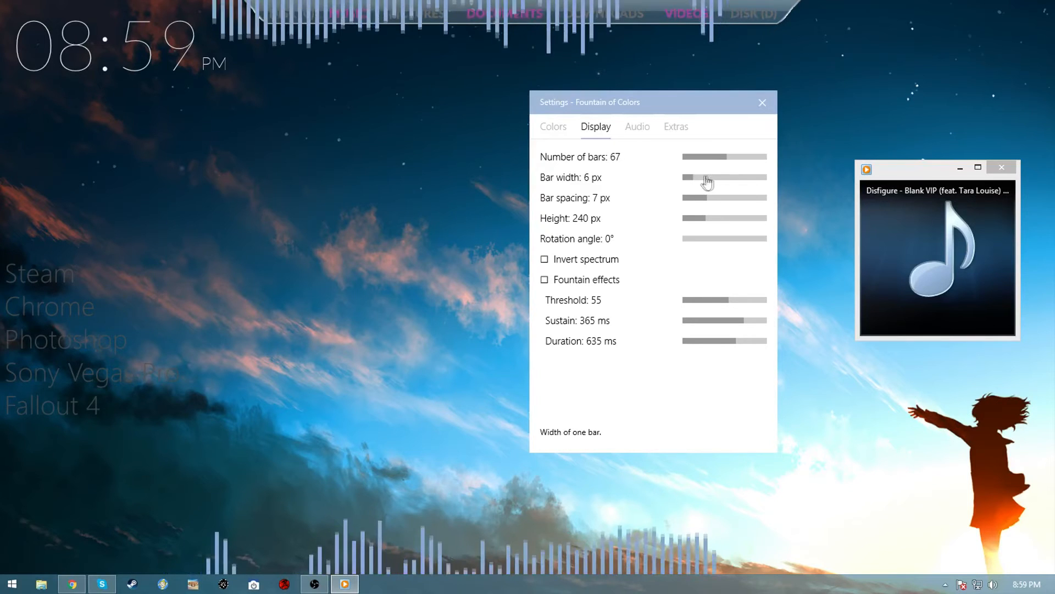
{"action": "left_click_drag", "start_coordinate": [704, 177], "coordinate": [691, 177]}
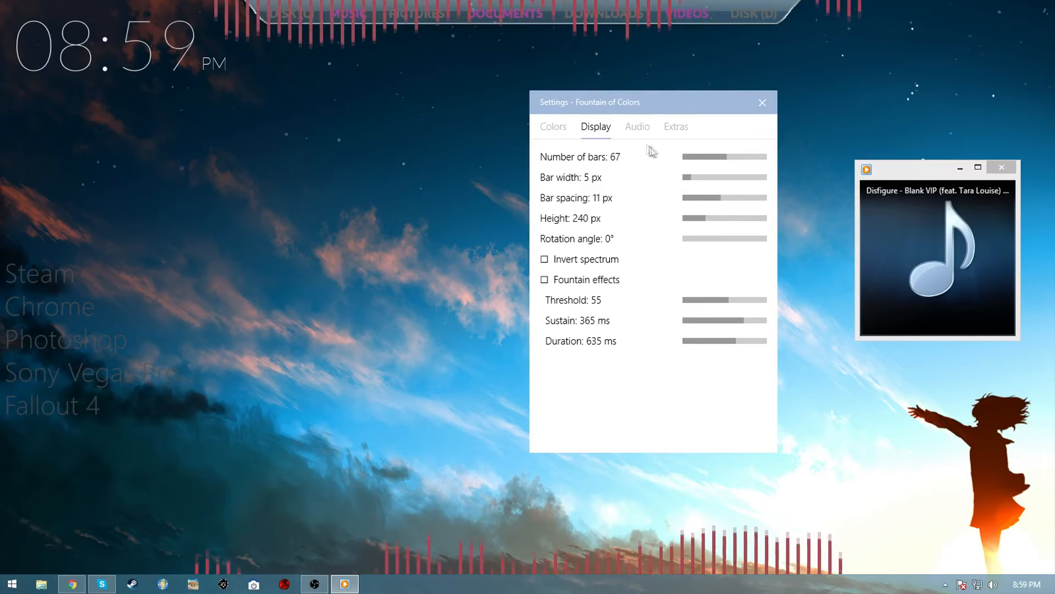
{"action": "left_click", "coordinate": [636, 126]}
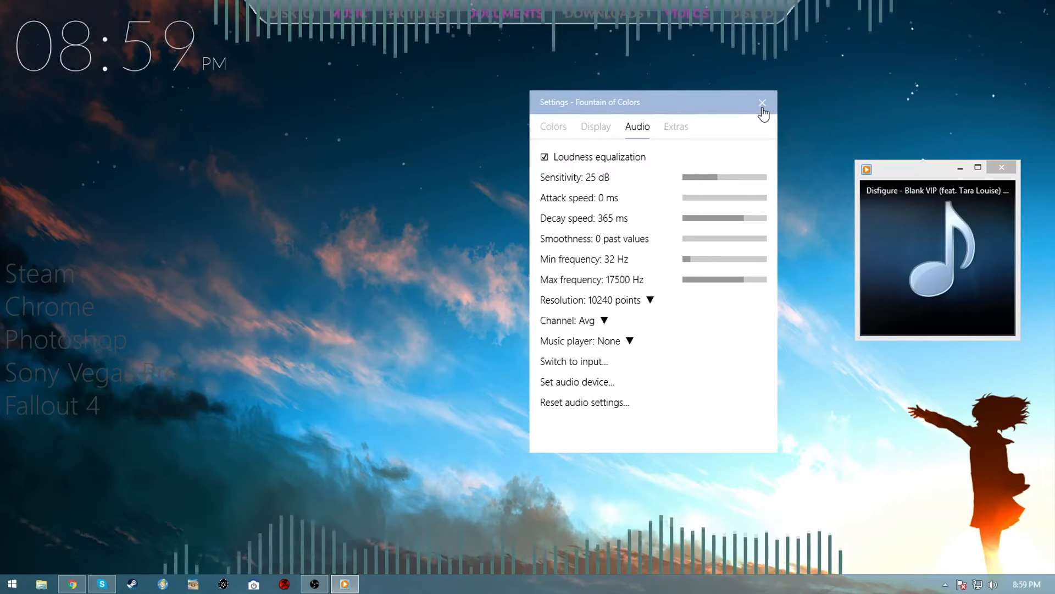
{"action": "left_click", "coordinate": [763, 102]}
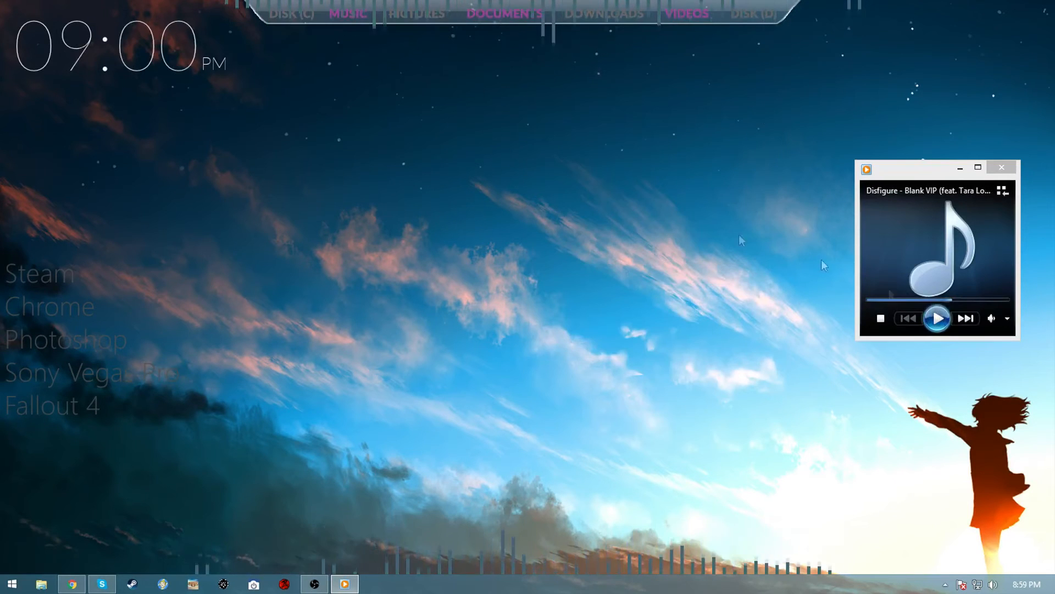
{"action": "left_click", "coordinate": [936, 317]}
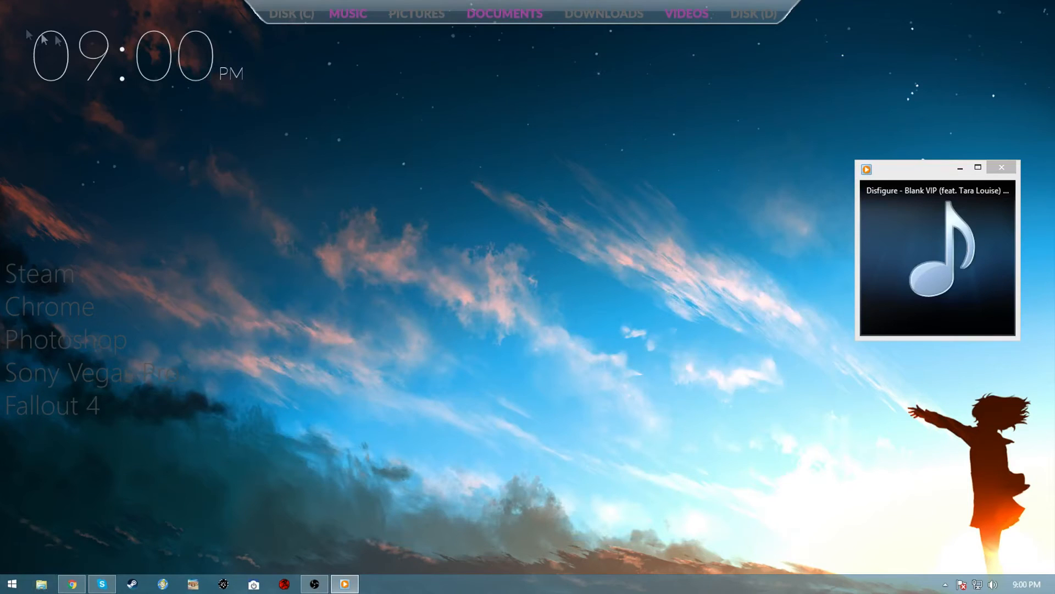
{"action": "right_click", "coordinate": [74, 53]}
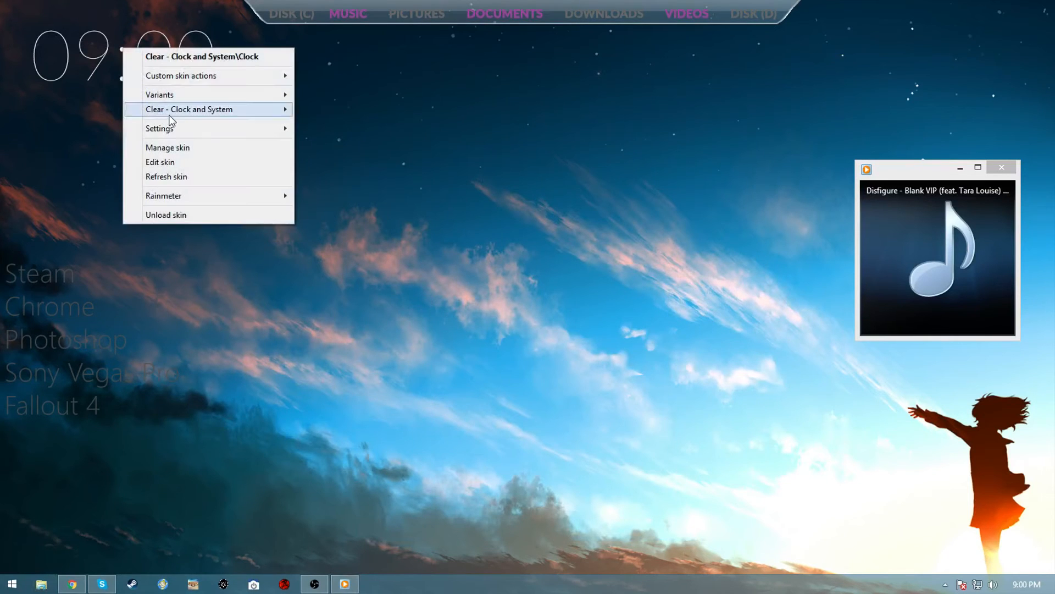
{"action": "left_click", "coordinate": [161, 161]}
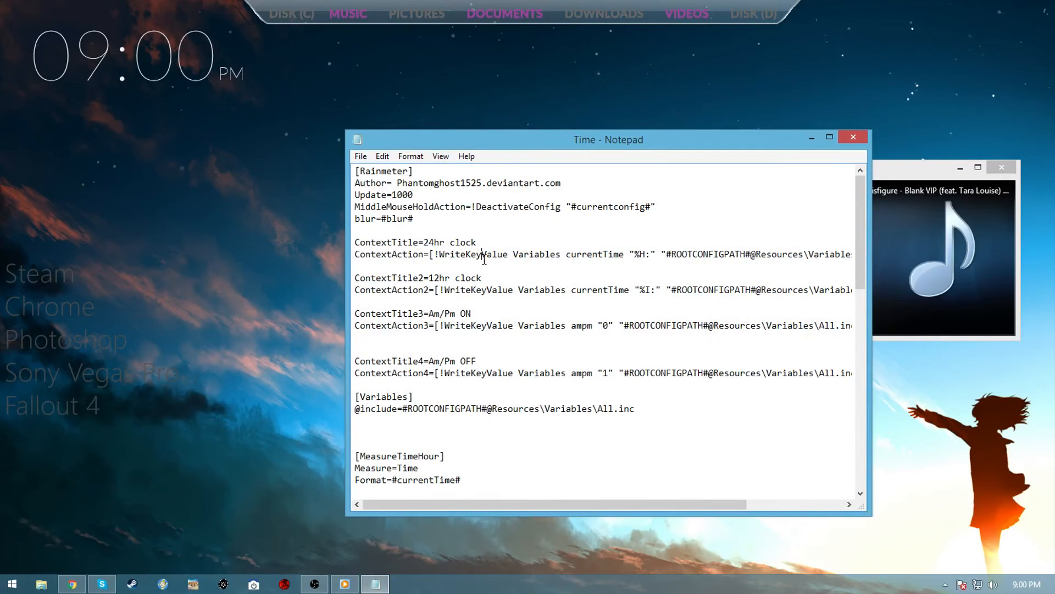
{"action": "scroll", "scroll_direction": "down", "scroll_amount": 3}
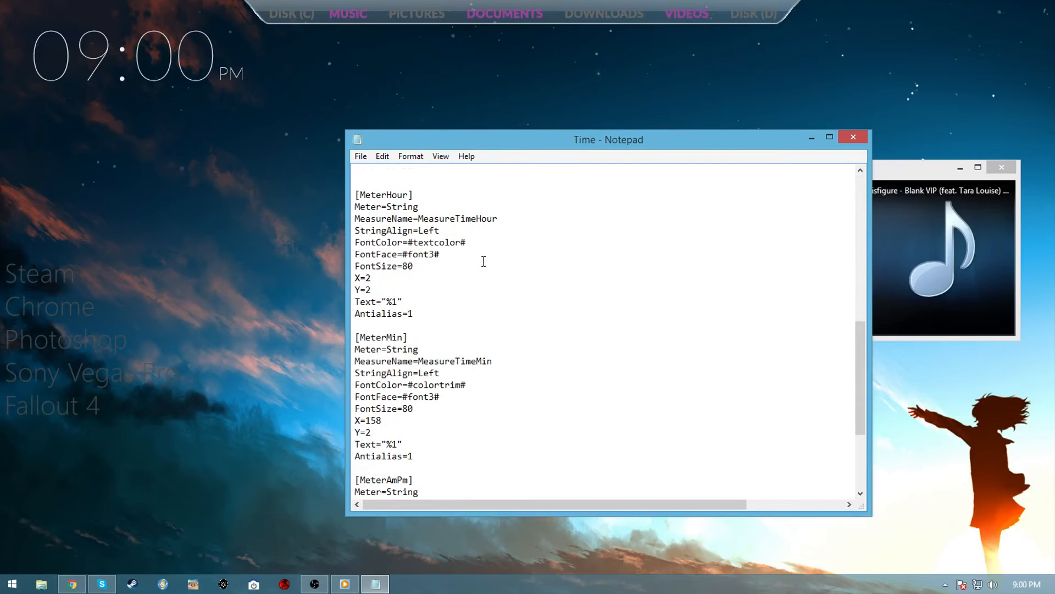
{"action": "left_click", "coordinate": [853, 136]}
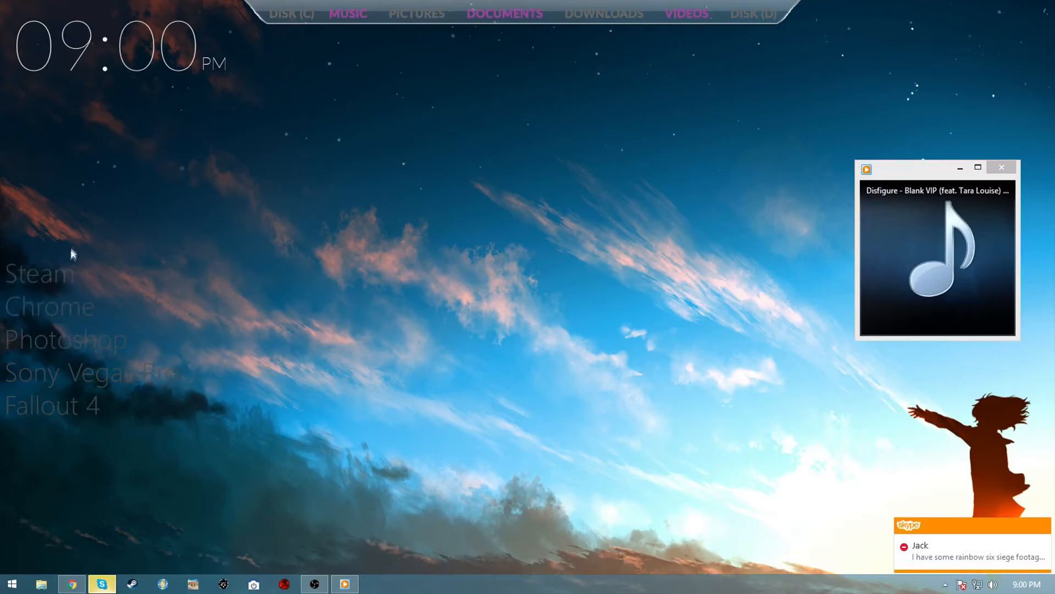
{"action": "mouse_move", "coordinate": [57, 310]}
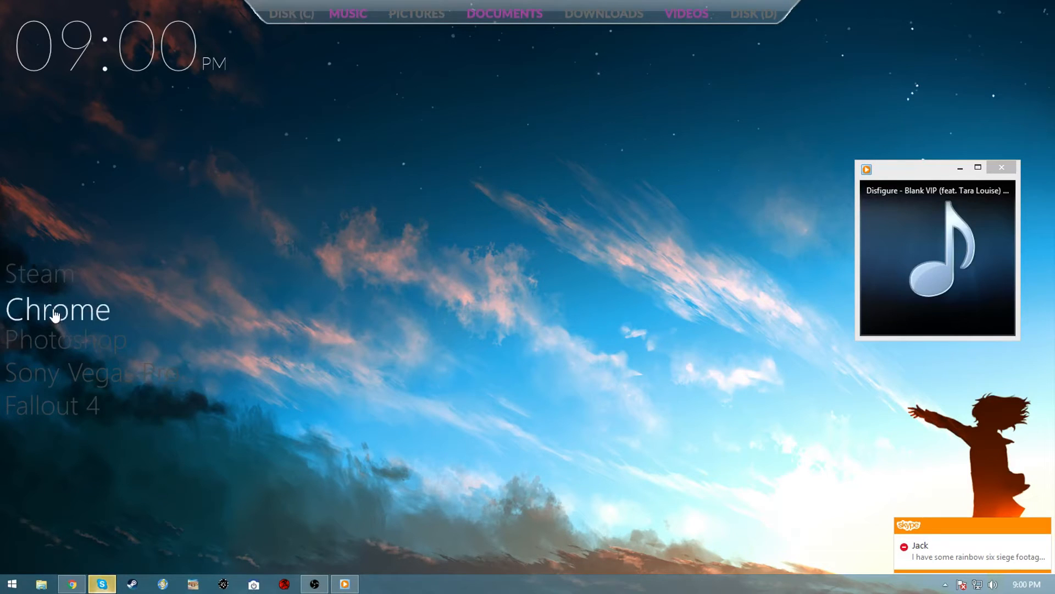
Step: Look over the launcher skin's launcher.ini code in Notepad and close it
{"action": "right_click", "coordinate": [57, 310]}
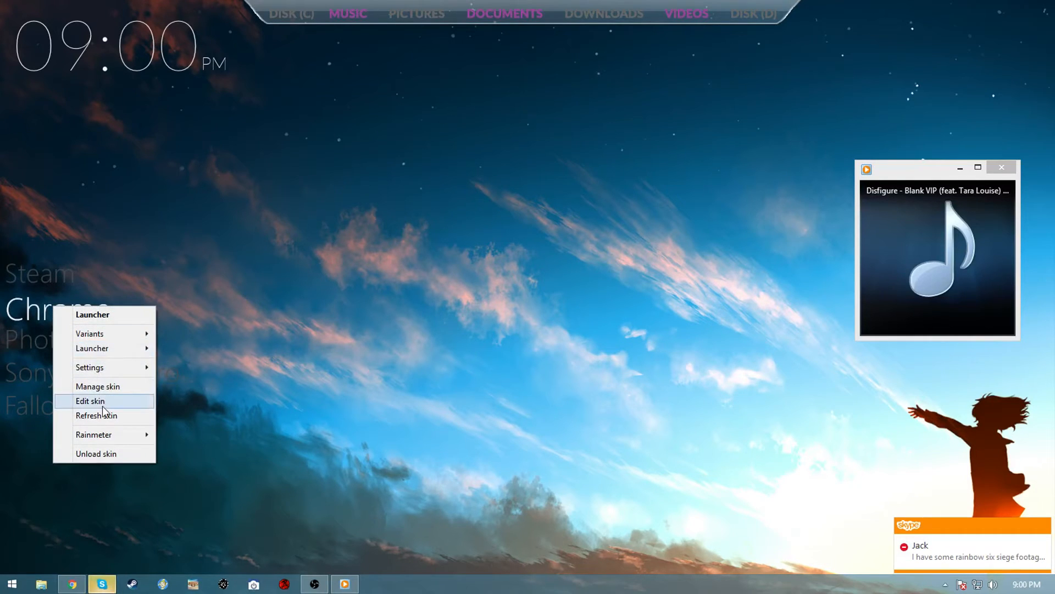
{"action": "left_click", "coordinate": [90, 401]}
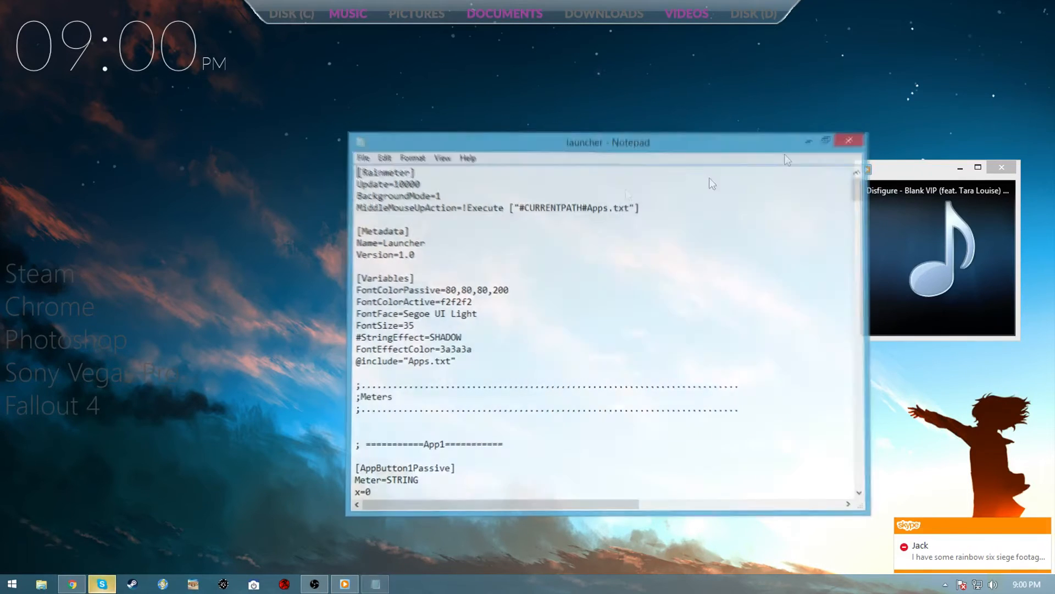
{"action": "left_click", "coordinate": [849, 139]}
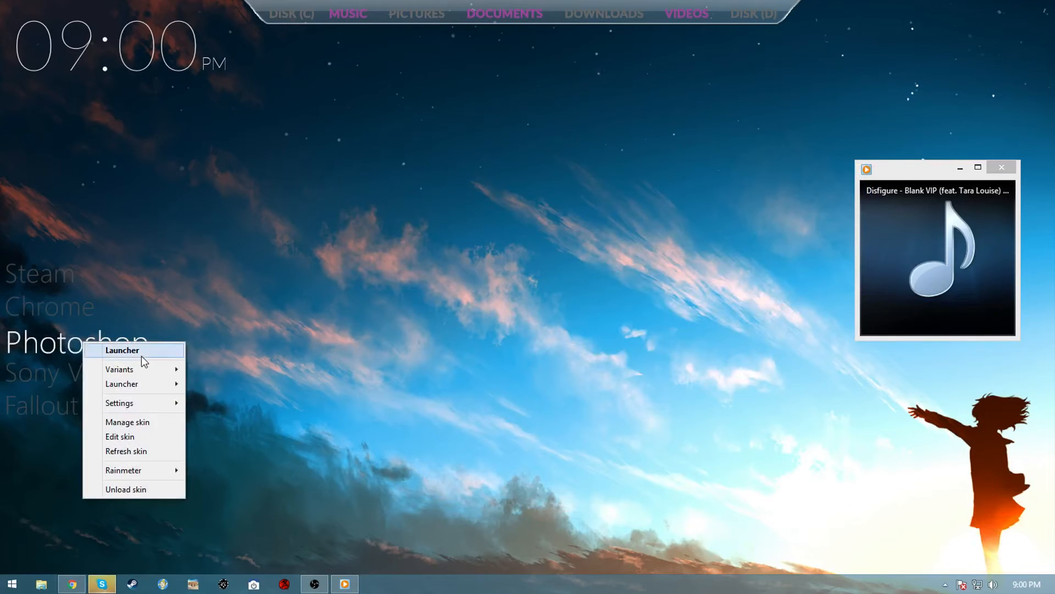
Step: From the launcher skin's folder, review Apps.txt's app name and path placeholders, then close it
{"action": "left_click", "coordinate": [122, 350]}
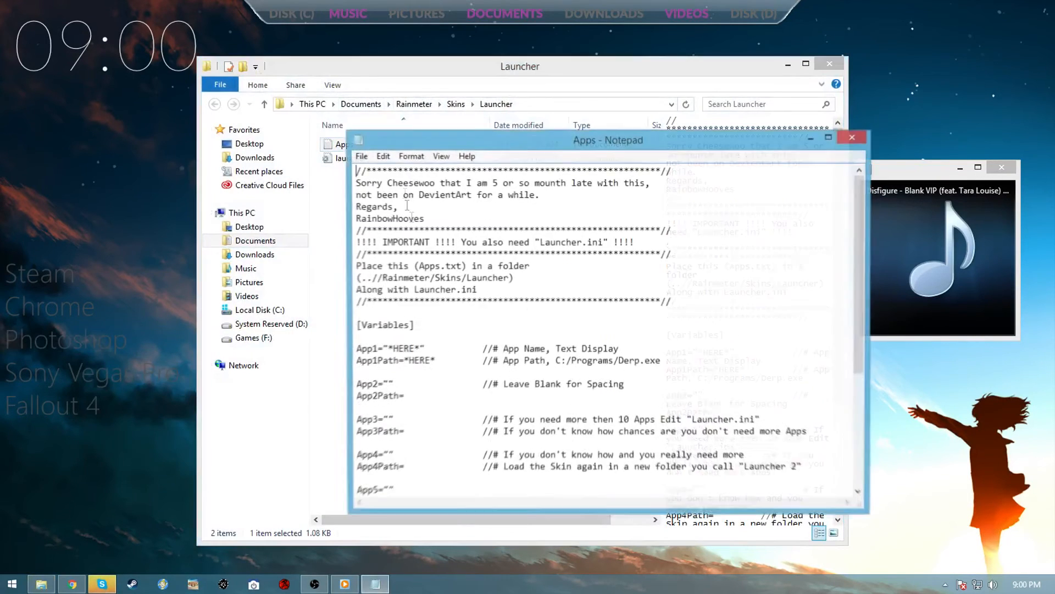
{"action": "scroll", "scroll_direction": "down", "scroll_amount": 3}
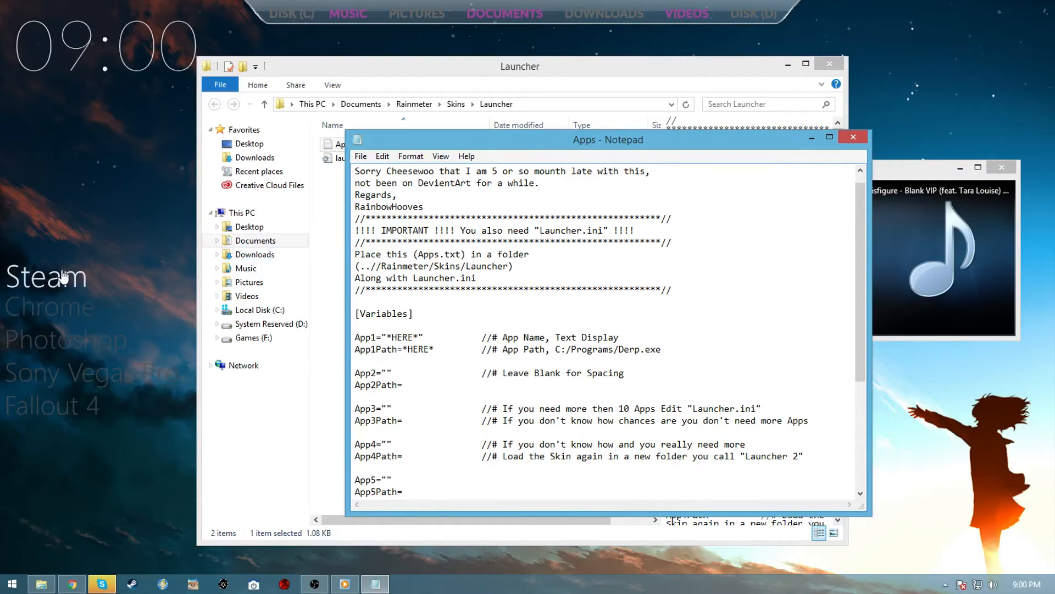
{"action": "double_click", "coordinate": [402, 336]}
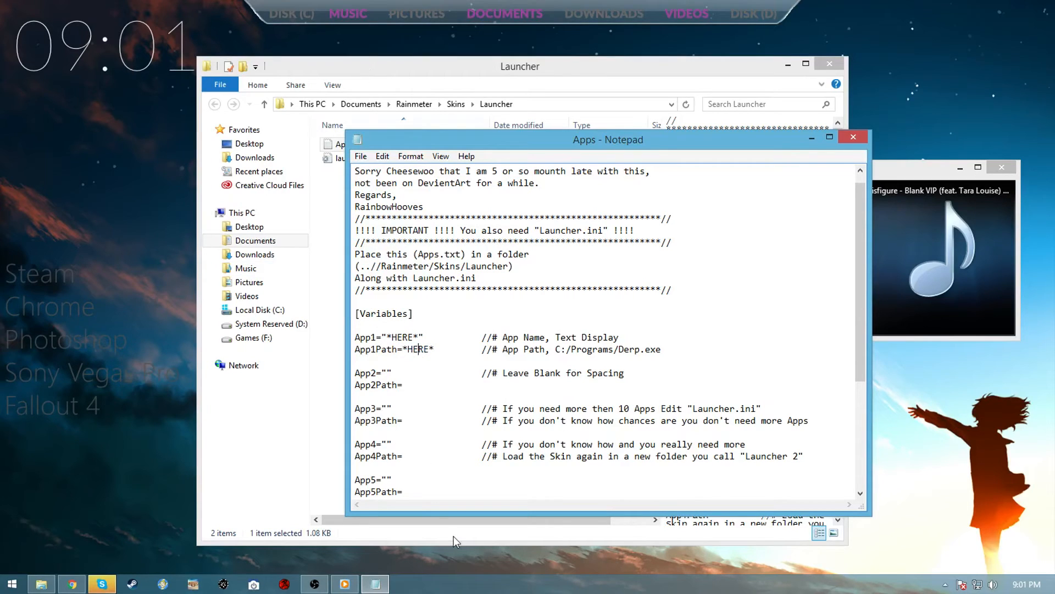
{"action": "mouse_move", "coordinate": [695, 167]}
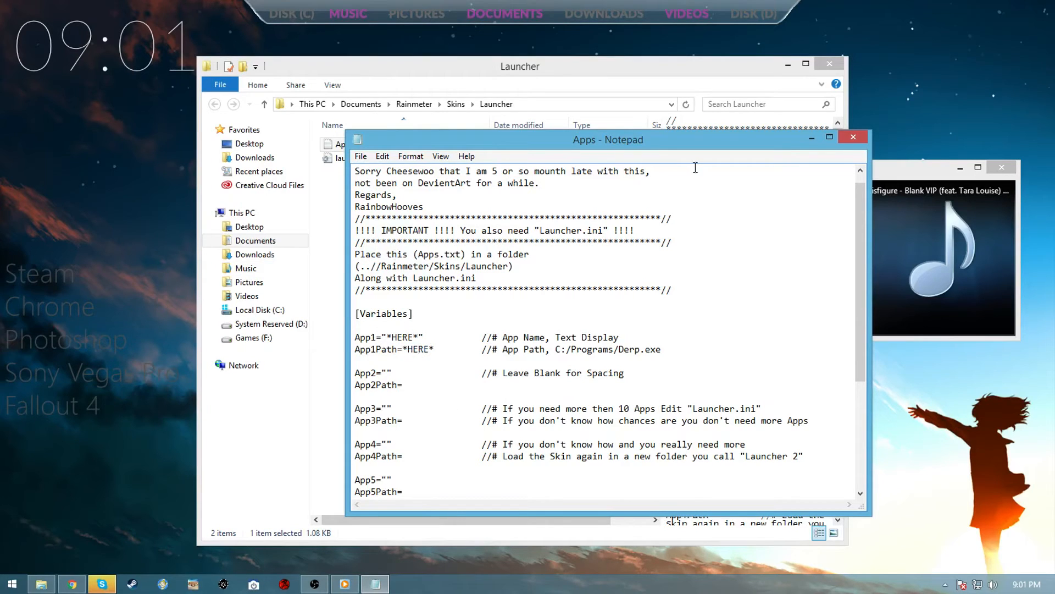
{"action": "mouse_move", "coordinate": [815, 172]}
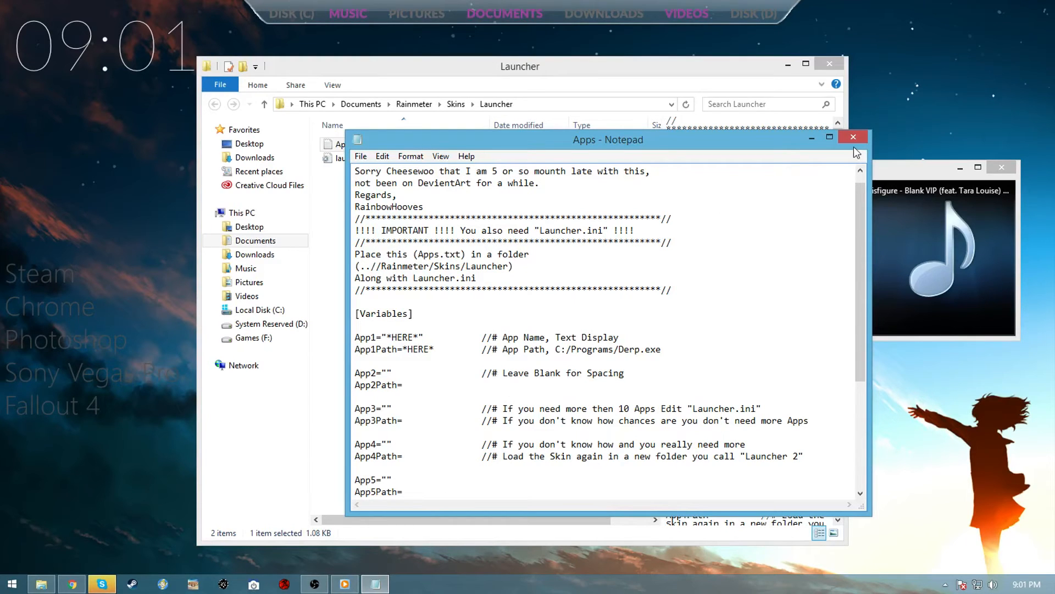
{"action": "left_click", "coordinate": [853, 136]}
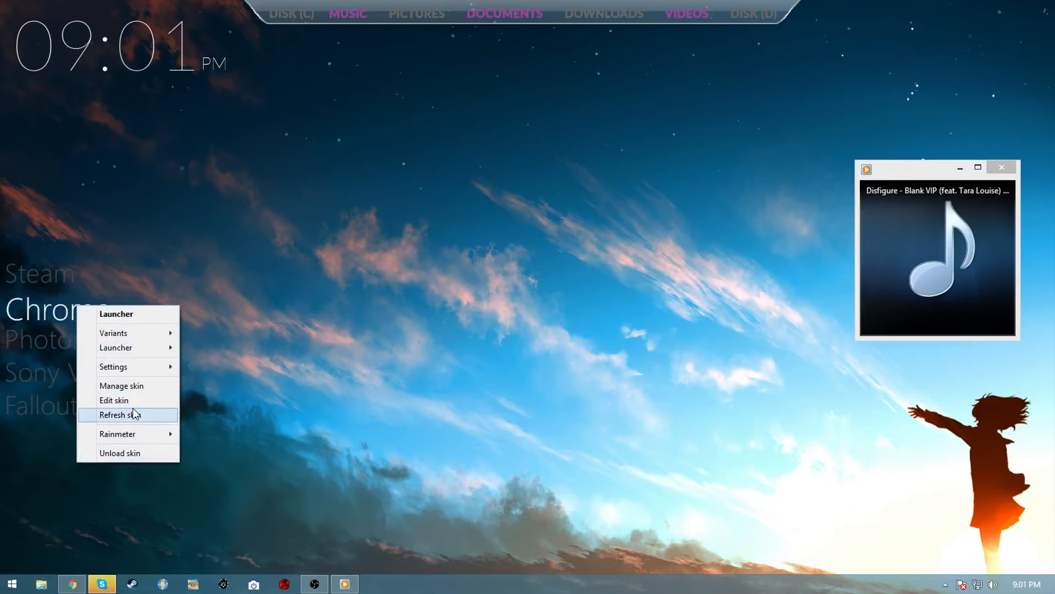
Step: Edit the launcher skin in Notepad and scroll to the AppButton1Active Steam label line
{"action": "left_click", "coordinate": [113, 400]}
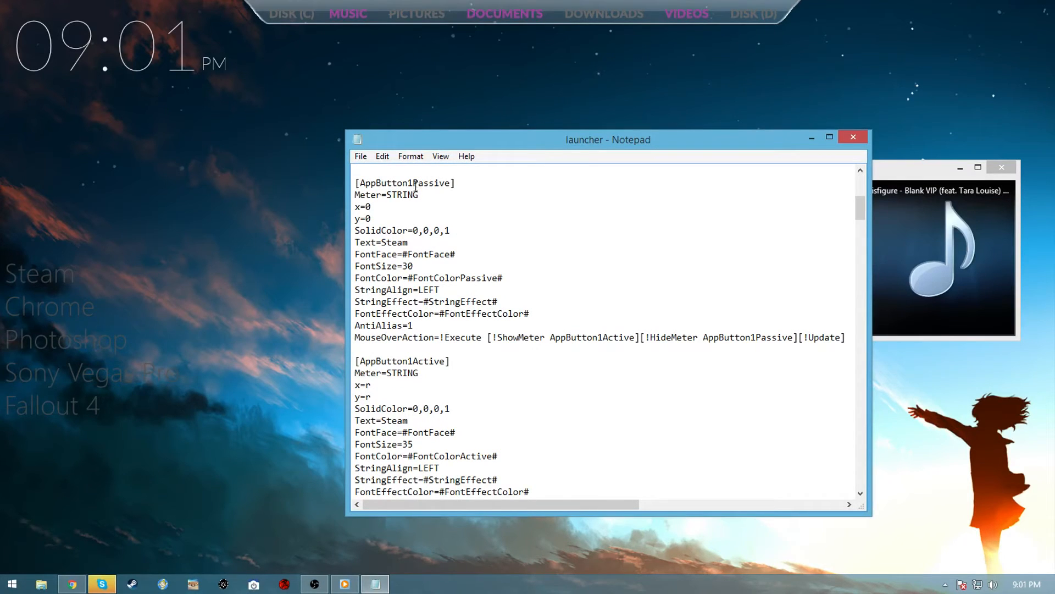
{"action": "double_click", "coordinate": [434, 182]}
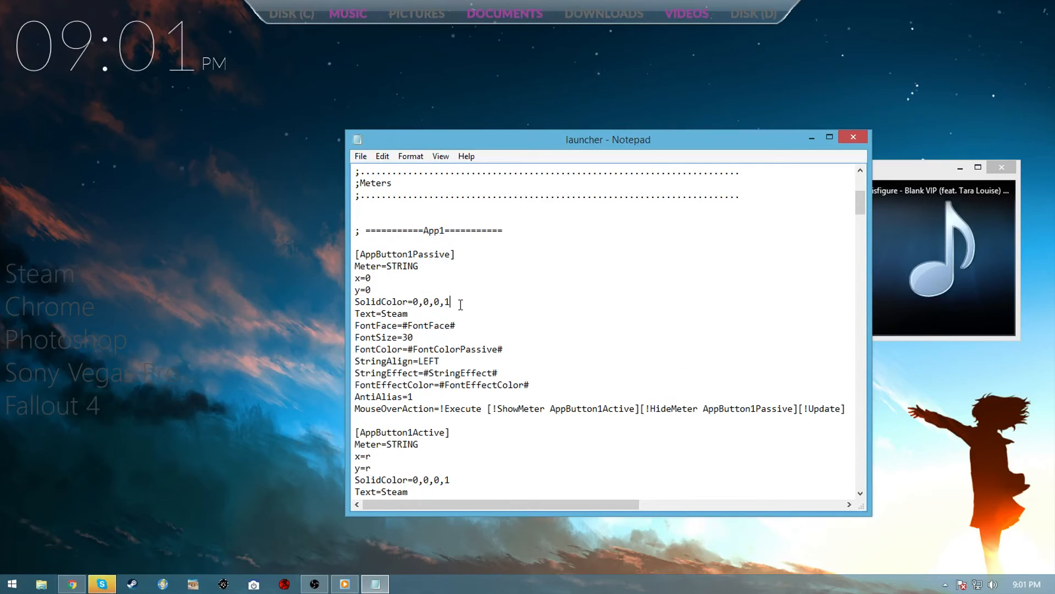
{"action": "scroll", "scroll_direction": "down", "scroll_amount": 3}
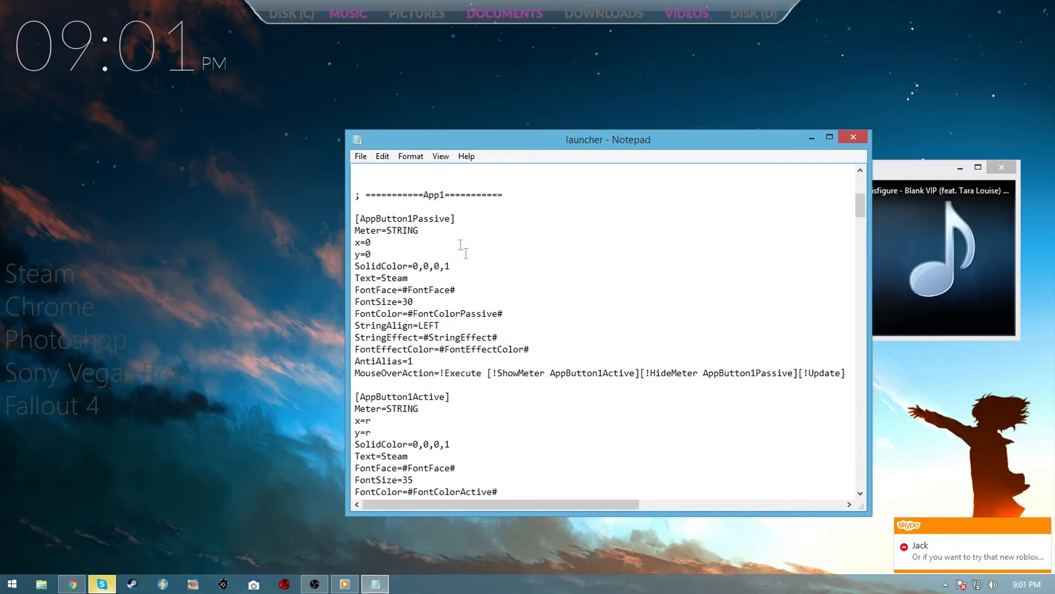
{"action": "mouse_move", "coordinate": [415, 307]}
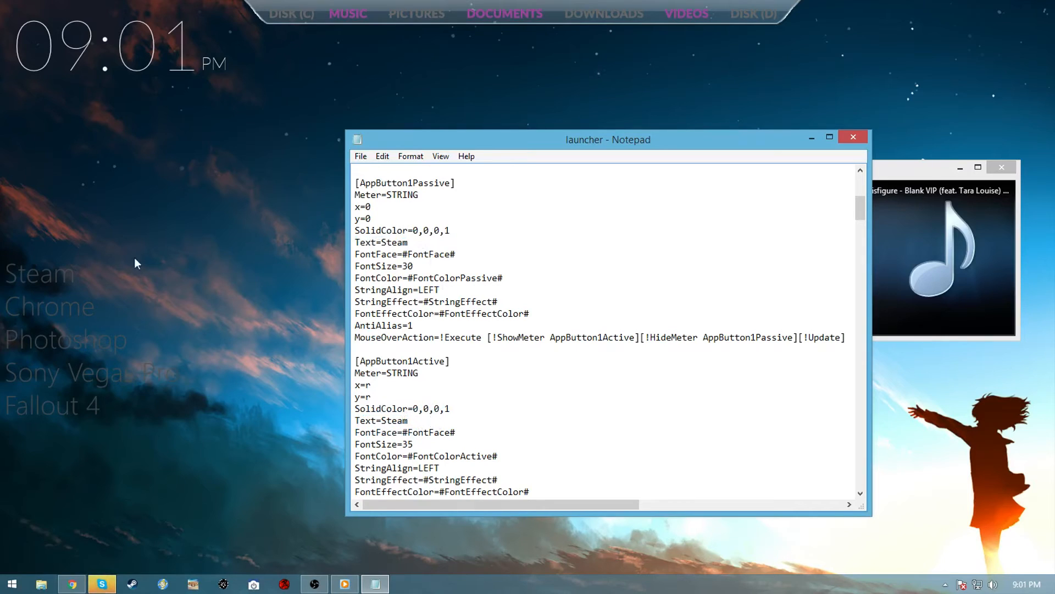
{"action": "mouse_move", "coordinate": [40, 276]}
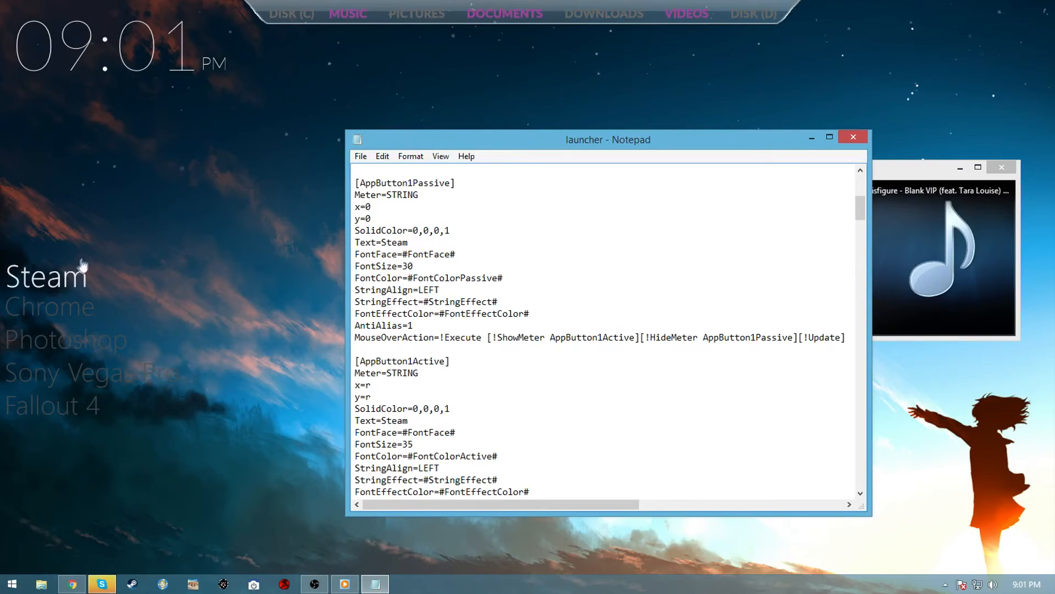
{"action": "left_click", "coordinate": [407, 420]}
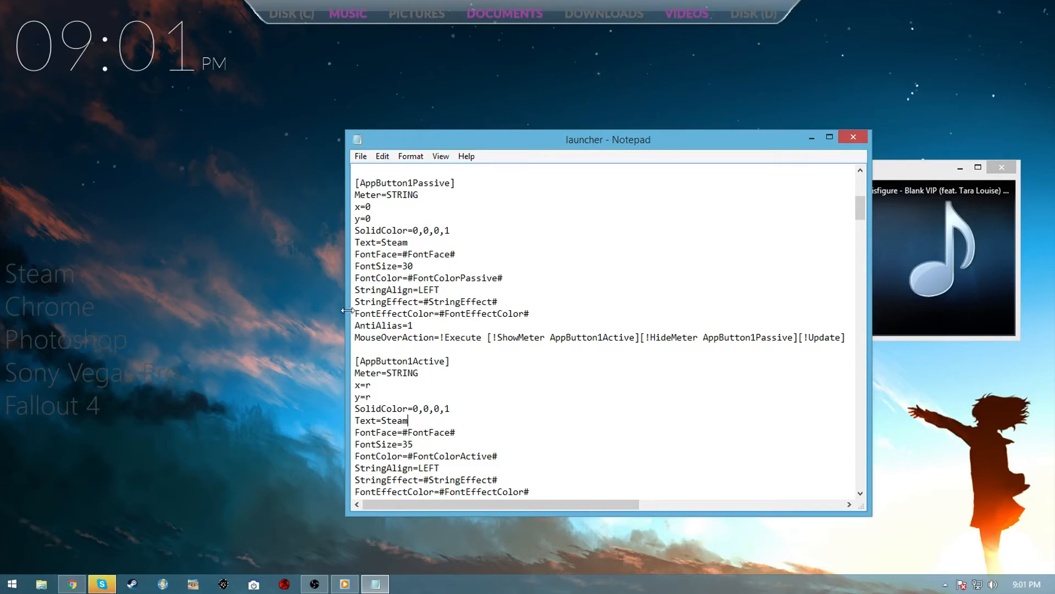
{"action": "mouse_move", "coordinate": [79, 248]}
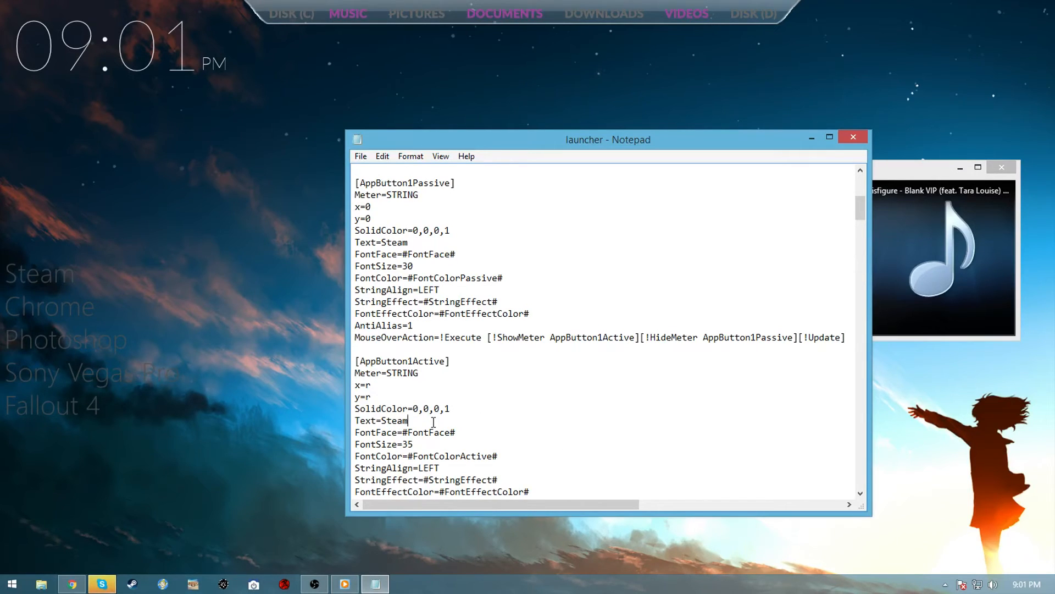
Step: Replace Text=Steam with 'Praise Gabe', then restore it to Steam
{"action": "double_click", "coordinate": [396, 420]}
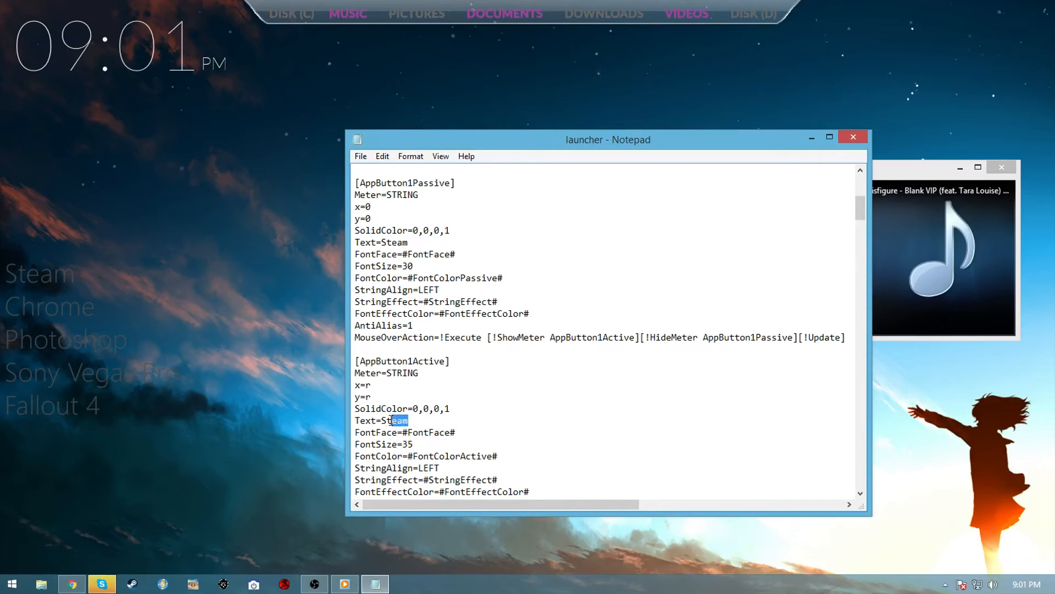
{"action": "type", "text": "Pra"}
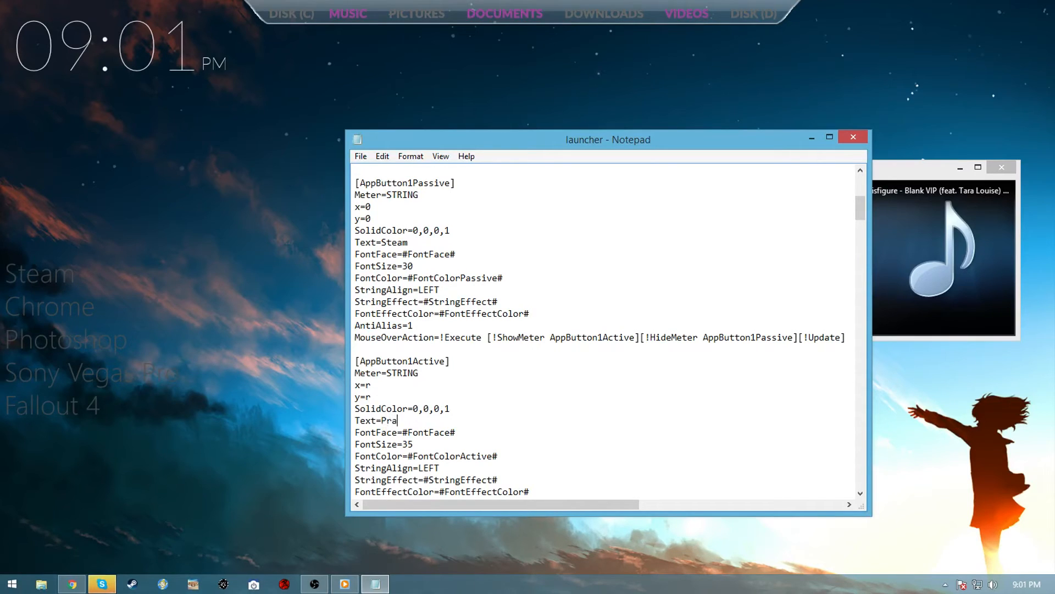
{"action": "type", "text": "ise Gaben"}
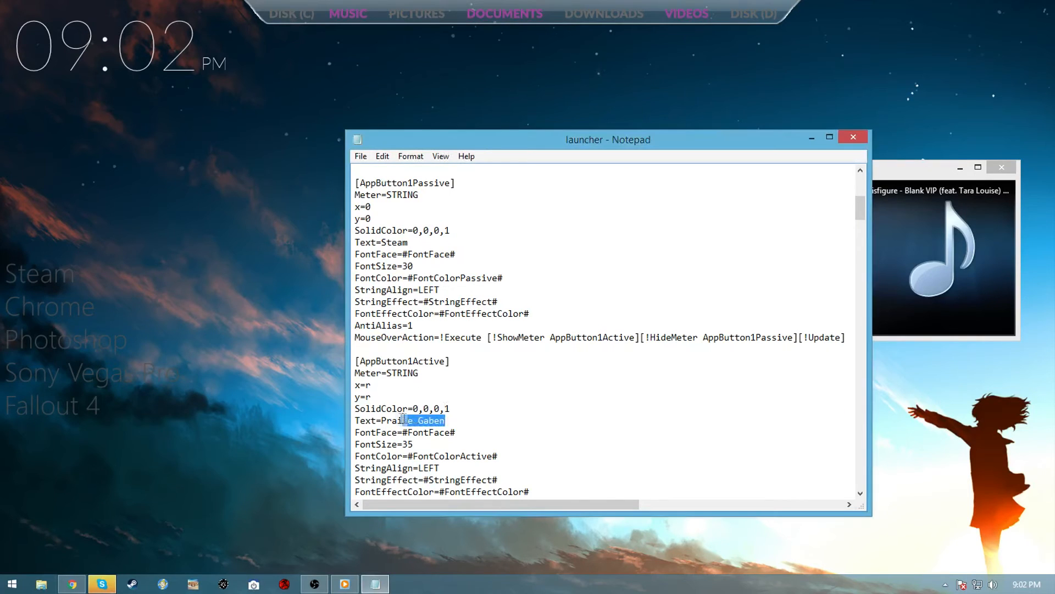
{"action": "type", "text": "Steam"}
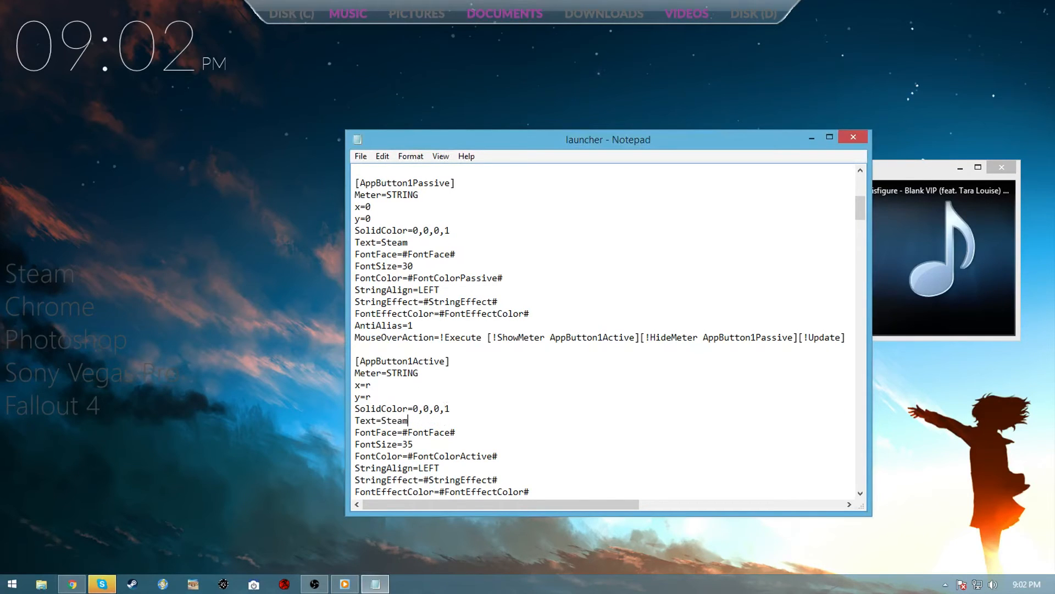
{"action": "right_click", "coordinate": [87, 377]}
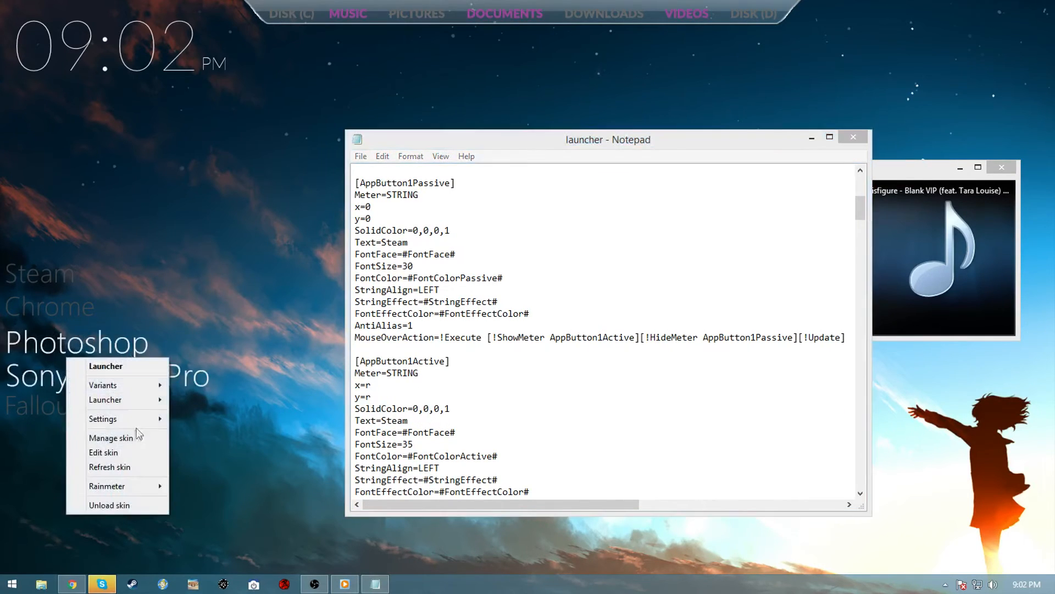
{"action": "left_click", "coordinate": [567, 361]}
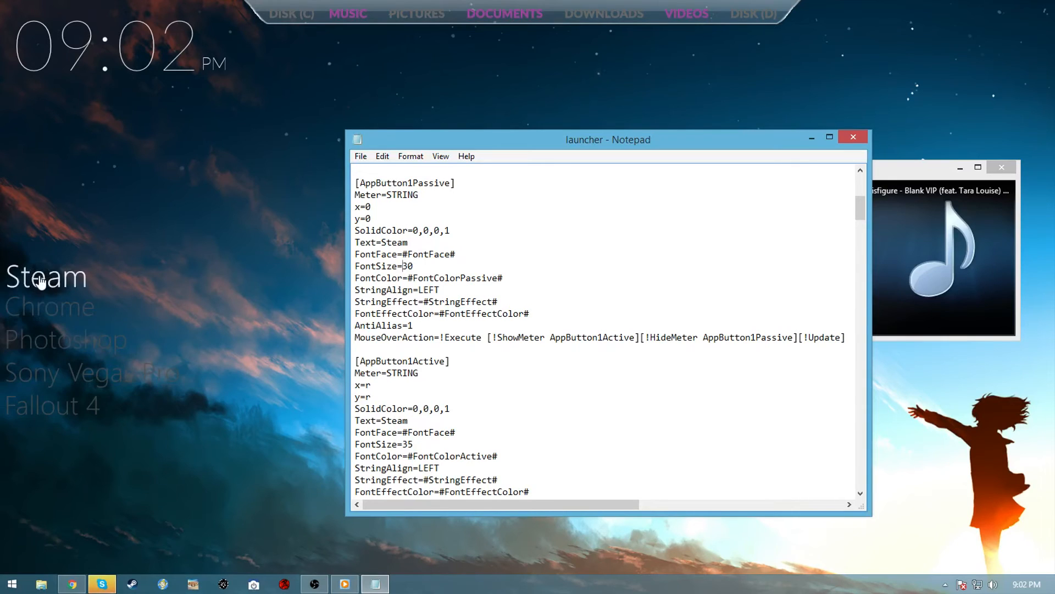
{"action": "mouse_move", "coordinate": [749, 35]}
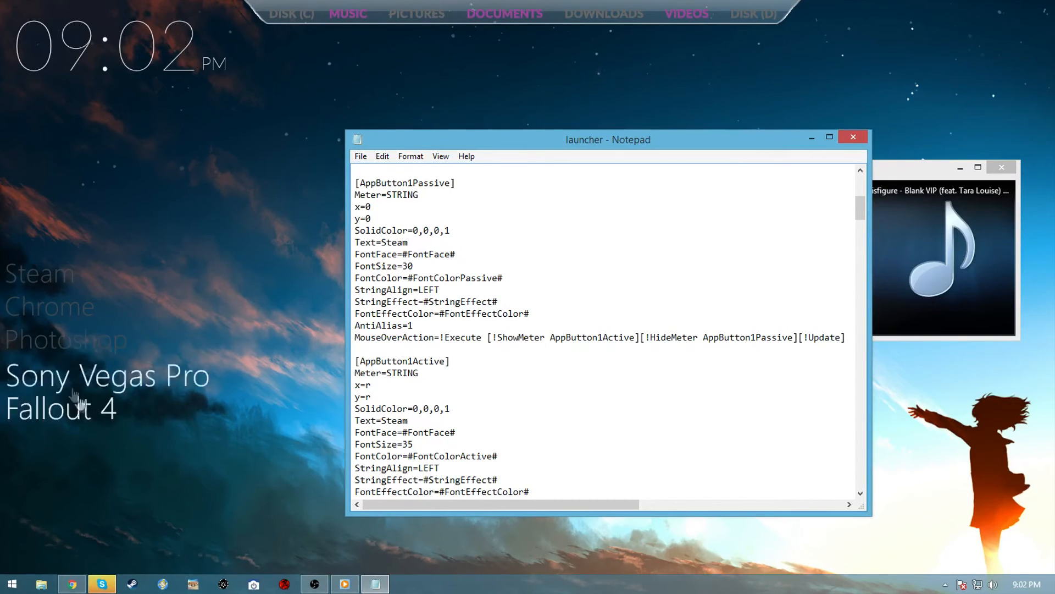
{"action": "mouse_move", "coordinate": [44, 276]}
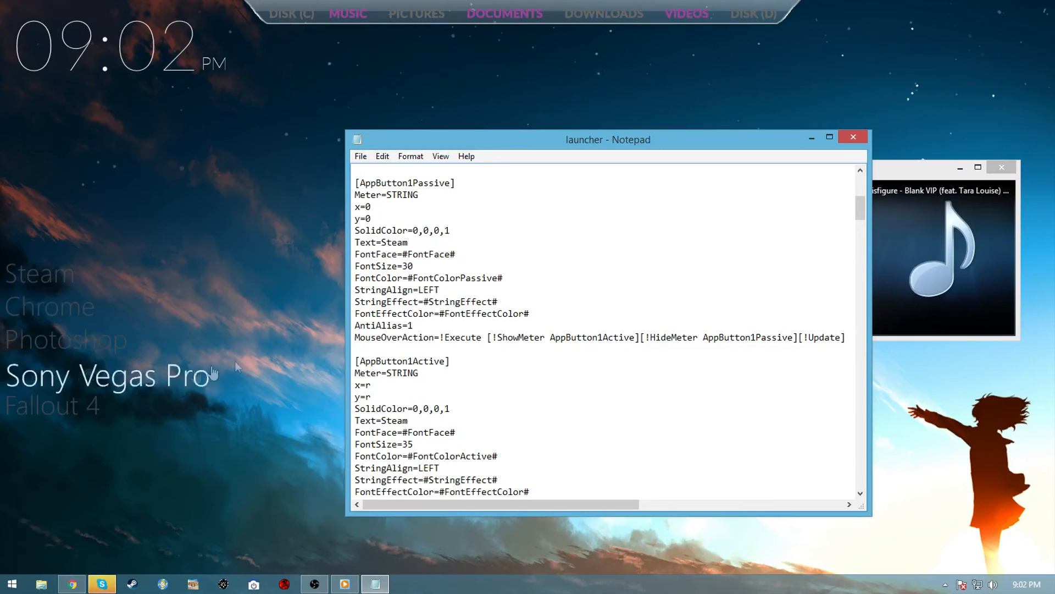
{"action": "left_click", "coordinate": [407, 420]}
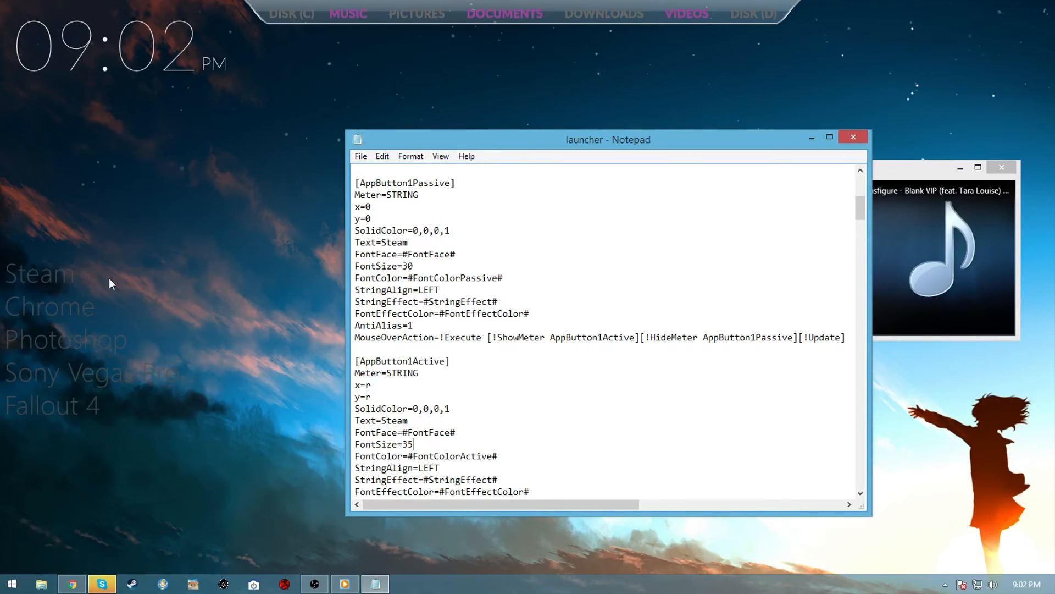
{"action": "mouse_move", "coordinate": [159, 323]}
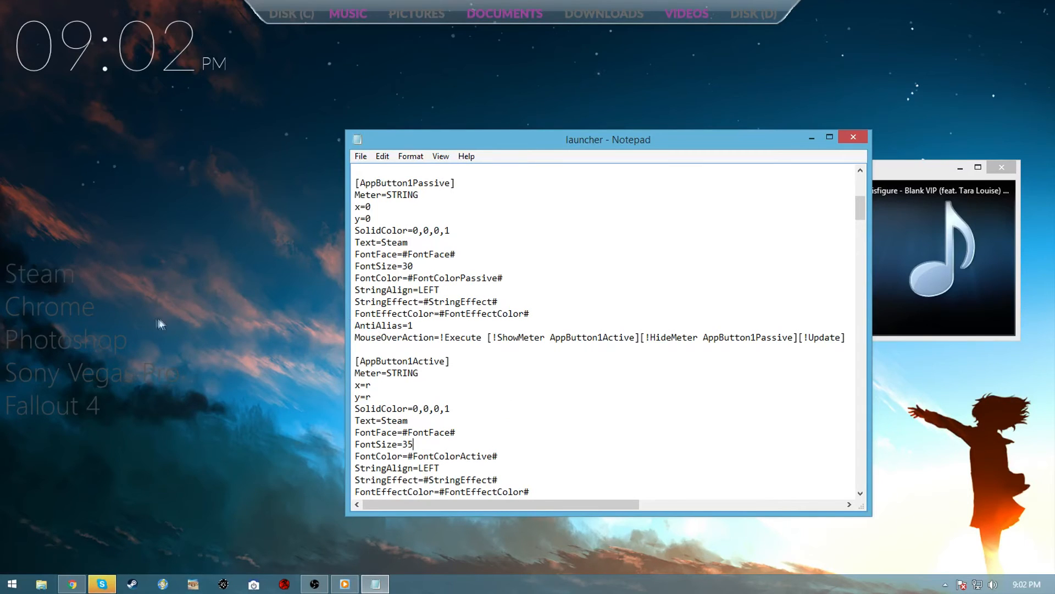
Step: Scroll to the Steam button's LeftMouseUpAction path pointing to Steam.exe
{"action": "scroll", "scroll_direction": "down", "scroll_amount": 3}
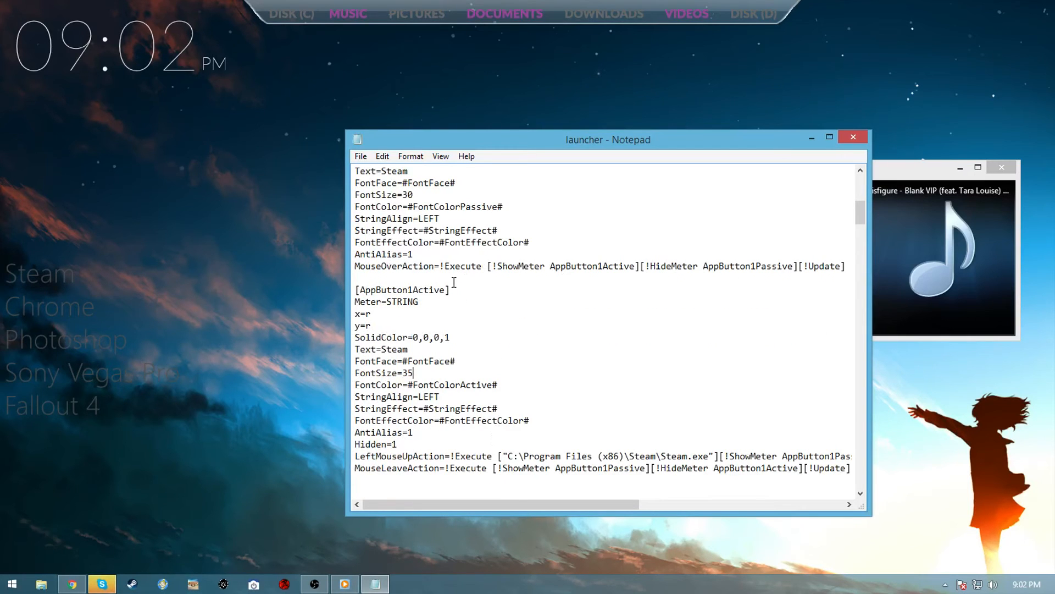
{"action": "scroll", "scroll_direction": "down", "scroll_amount": 3}
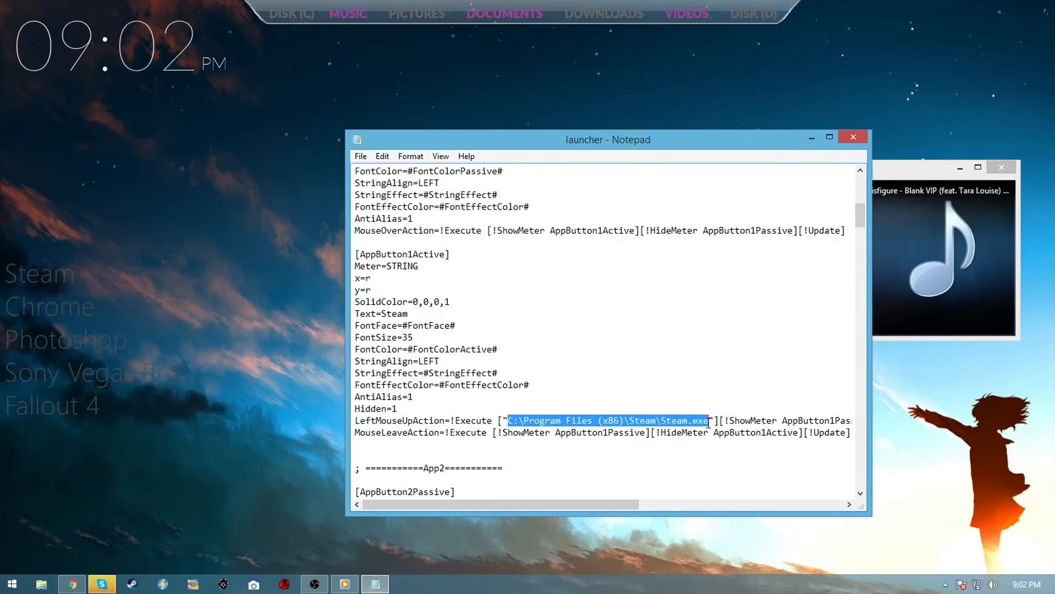
{"action": "mouse_move", "coordinate": [619, 397]}
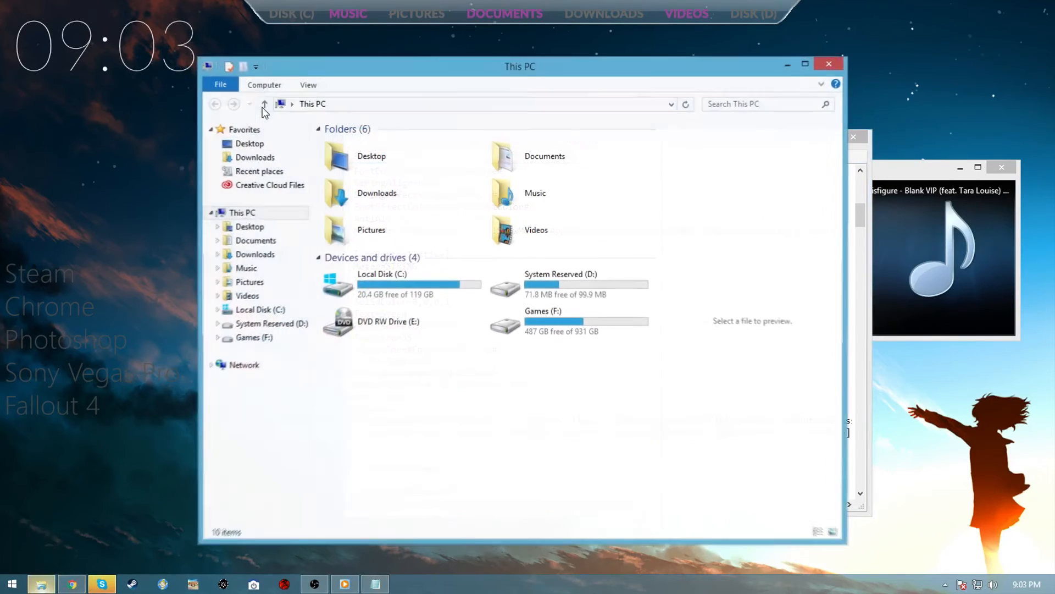
Step: Browse C: > Program Files (x86) > Steam in Explorer, then return to the launcher file
{"action": "left_click", "coordinate": [400, 283]}
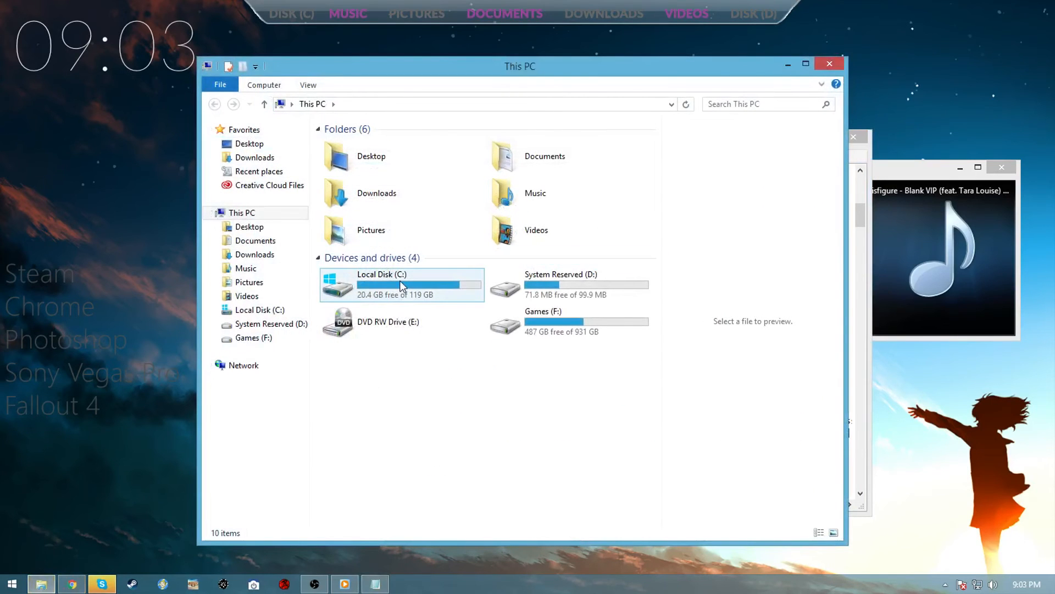
{"action": "double_click", "coordinate": [402, 284]}
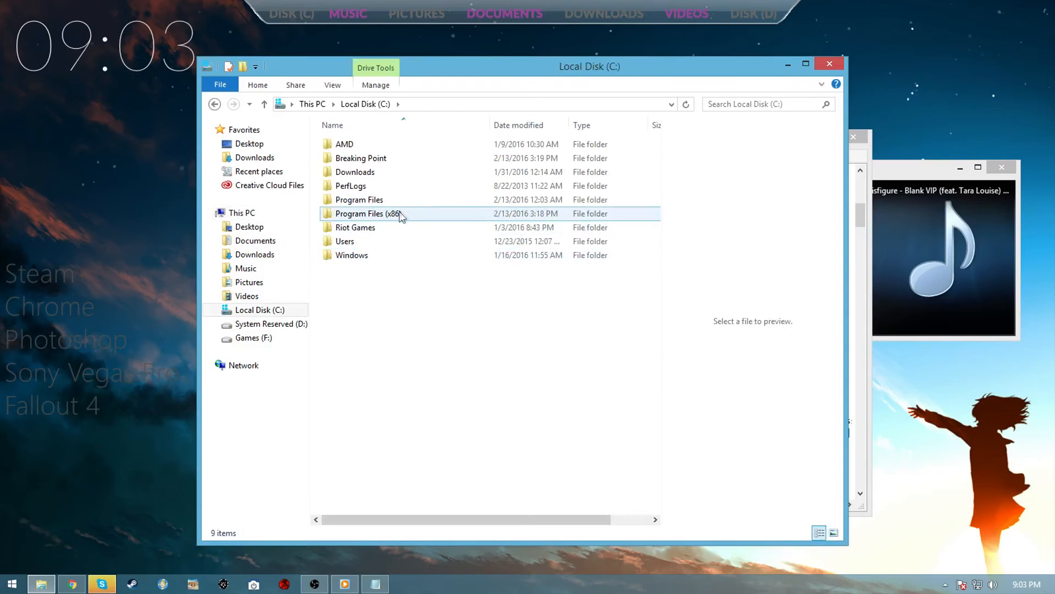
{"action": "double_click", "coordinate": [367, 213]}
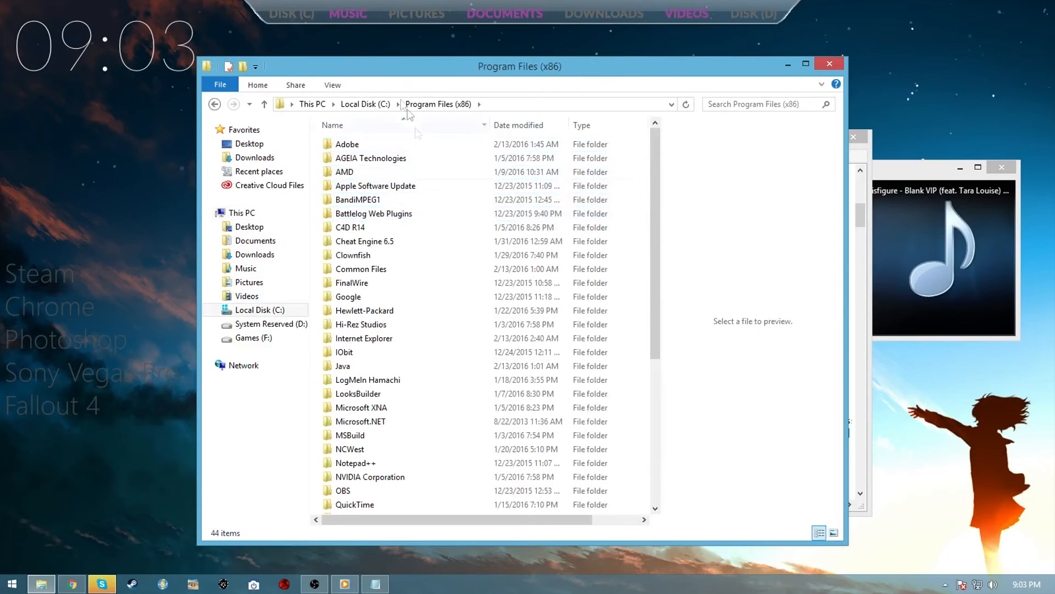
{"action": "scroll", "scroll_direction": "down", "scroll_amount": 3}
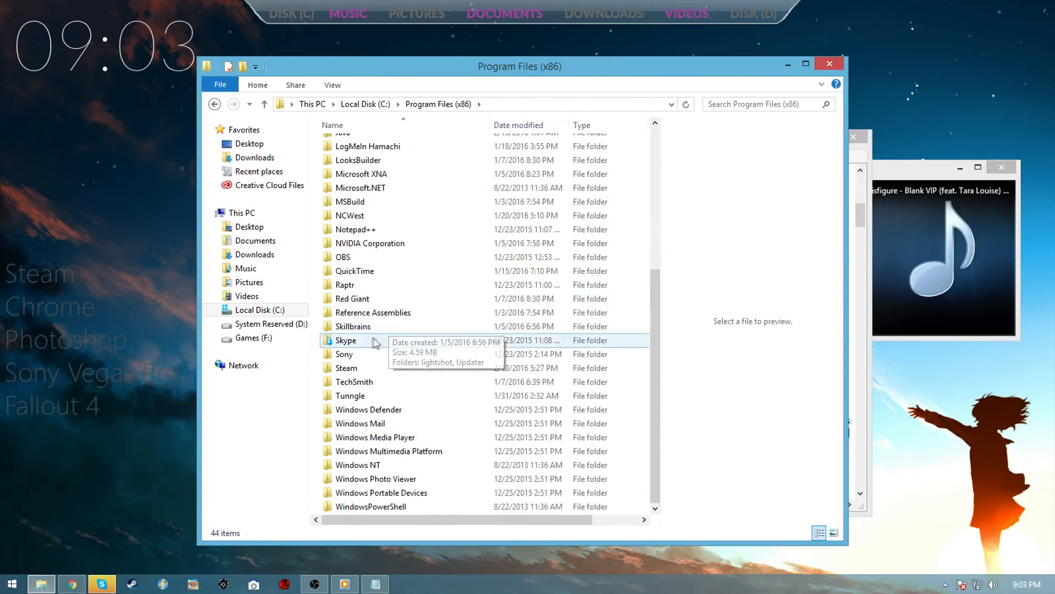
{"action": "double_click", "coordinate": [345, 368]}
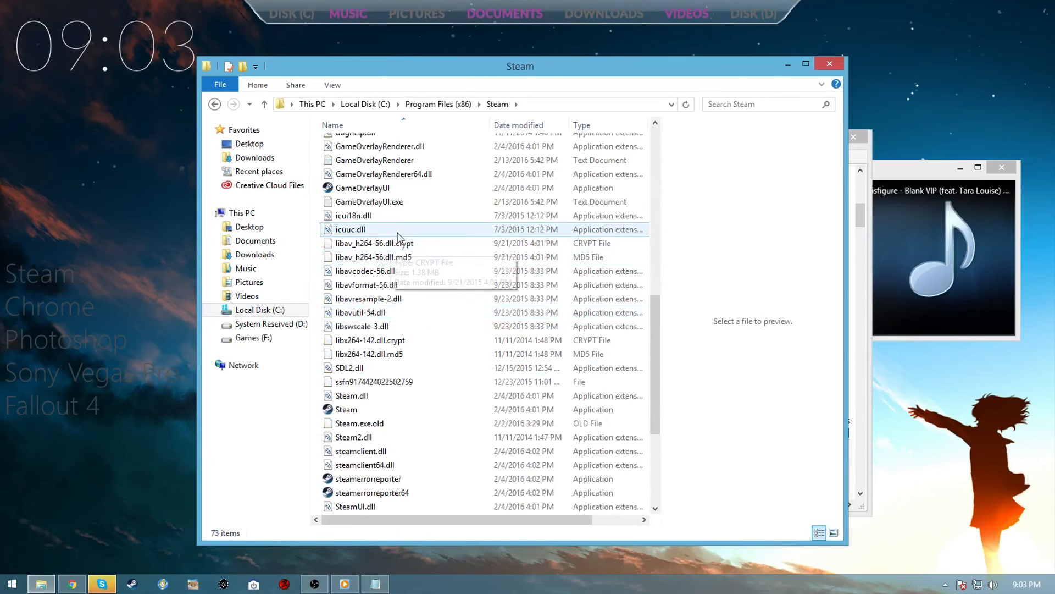
{"action": "left_click", "coordinate": [347, 326]}
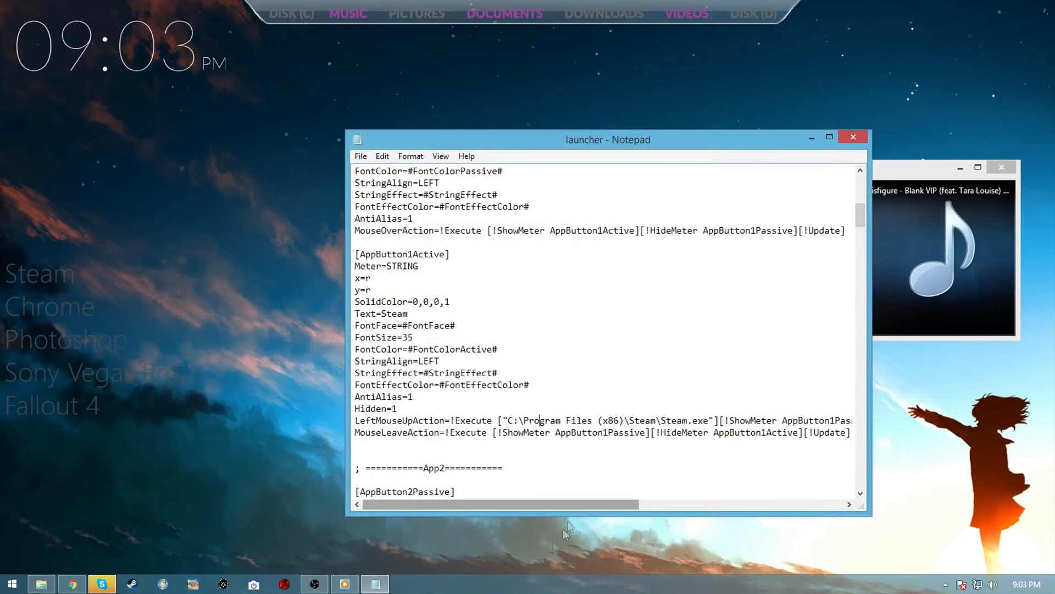
Step: Select part of the Steam launch path in the launcher file
{"action": "left_click_drag", "start_coordinate": [508, 420], "coordinate": [683, 420]}
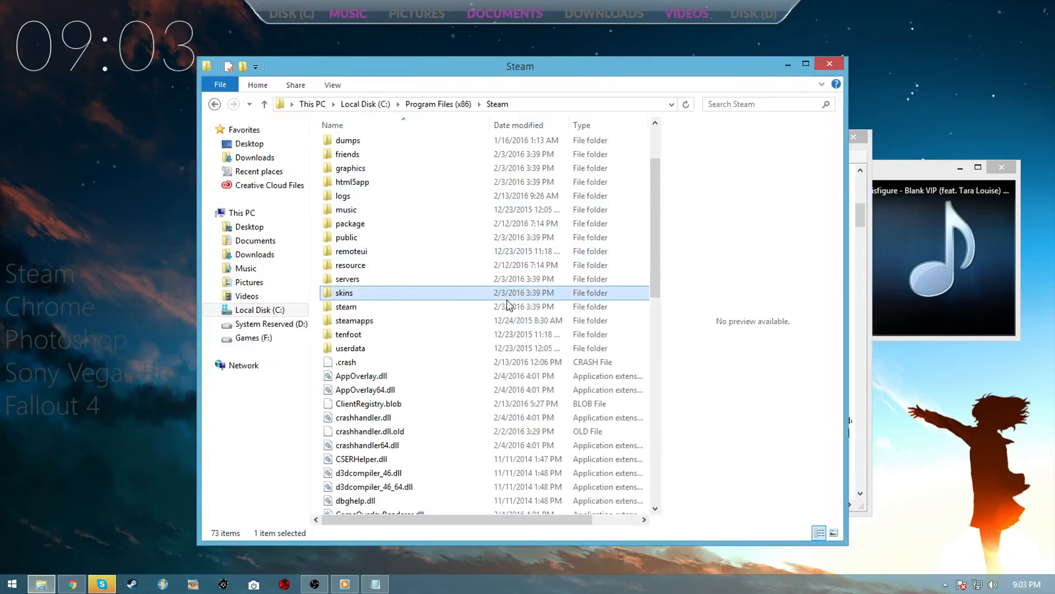
Step: Locate the Steam application file inside the Steam folder
{"action": "scroll", "scroll_direction": "down", "scroll_amount": 3}
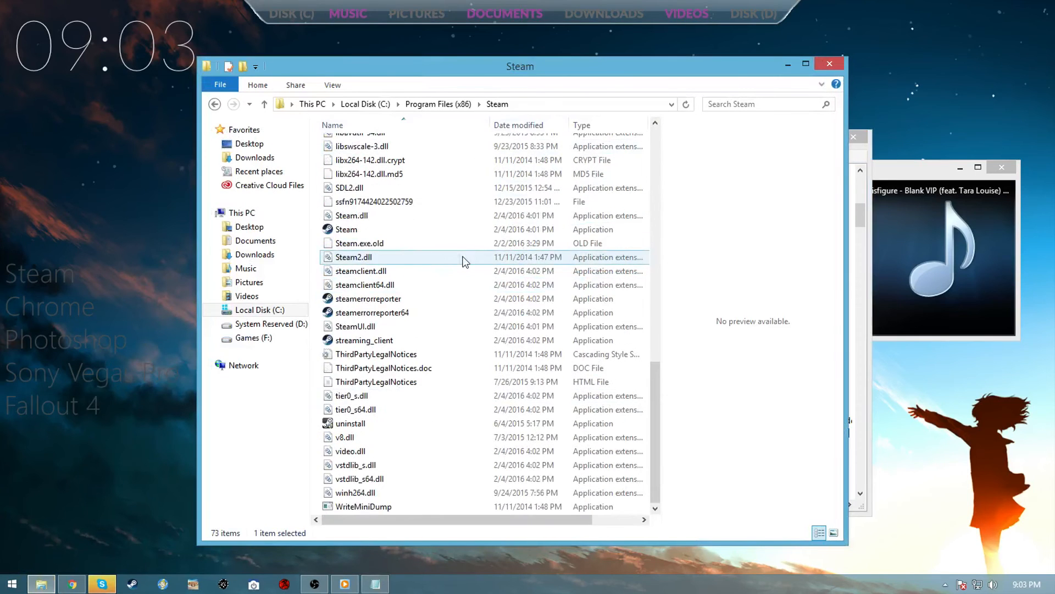
{"action": "left_click", "coordinate": [347, 229]}
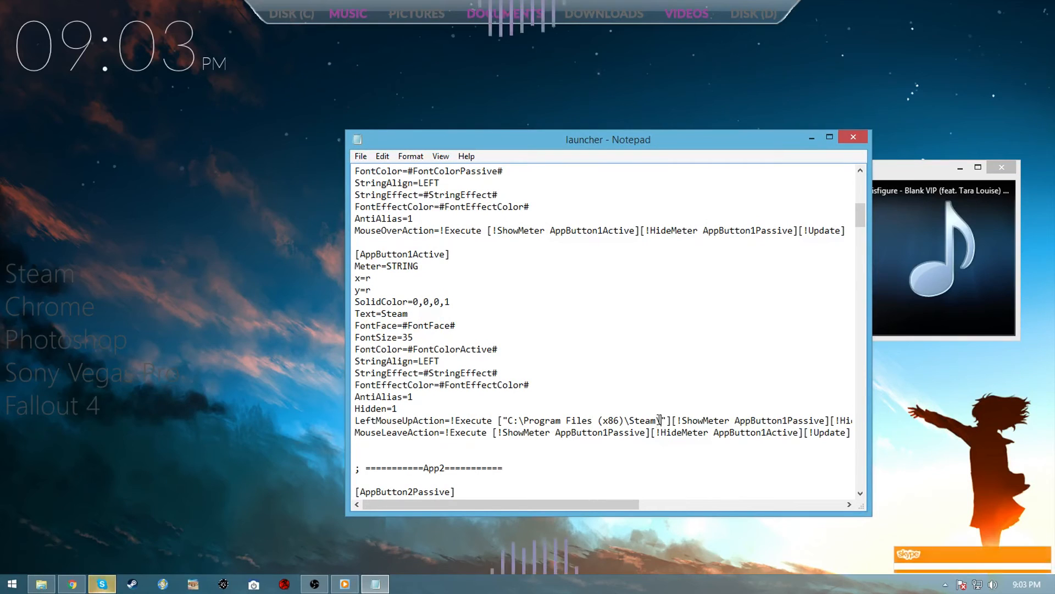
Step: Restore \Steam.exe at the end of the Steam launch path and scroll to the AppButton2 entry
{"action": "type", "text": "\\Steam.exe"}
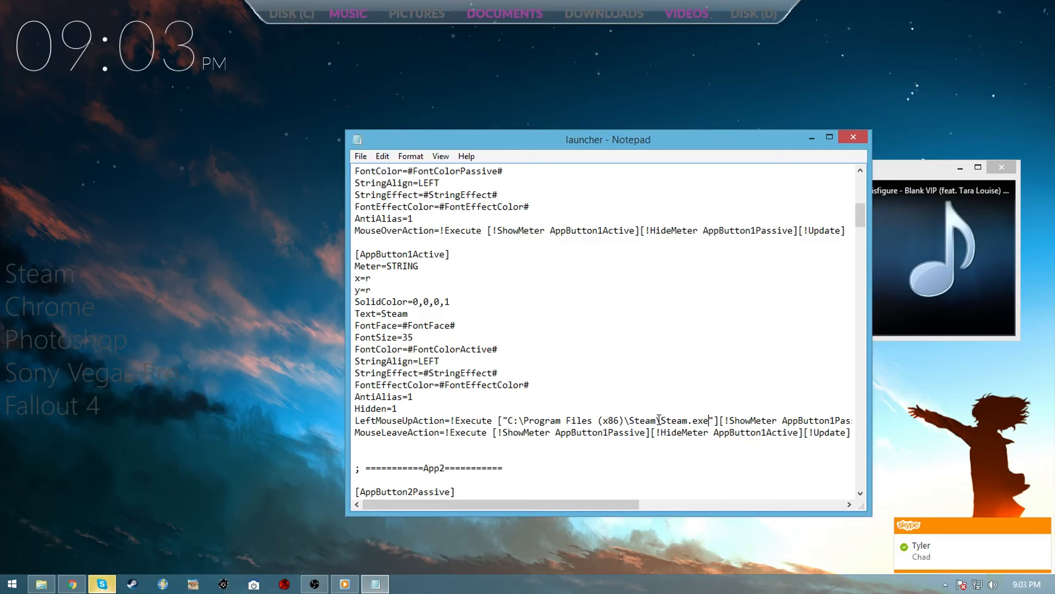
{"action": "right_click", "coordinate": [77, 343]}
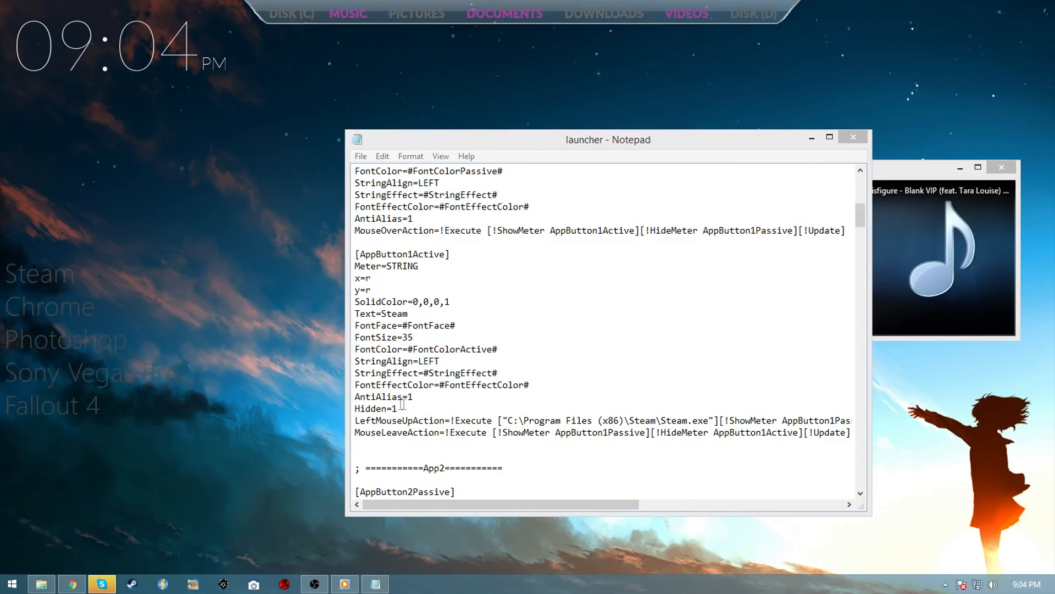
{"action": "scroll", "scroll_direction": "down", "scroll_amount": 3}
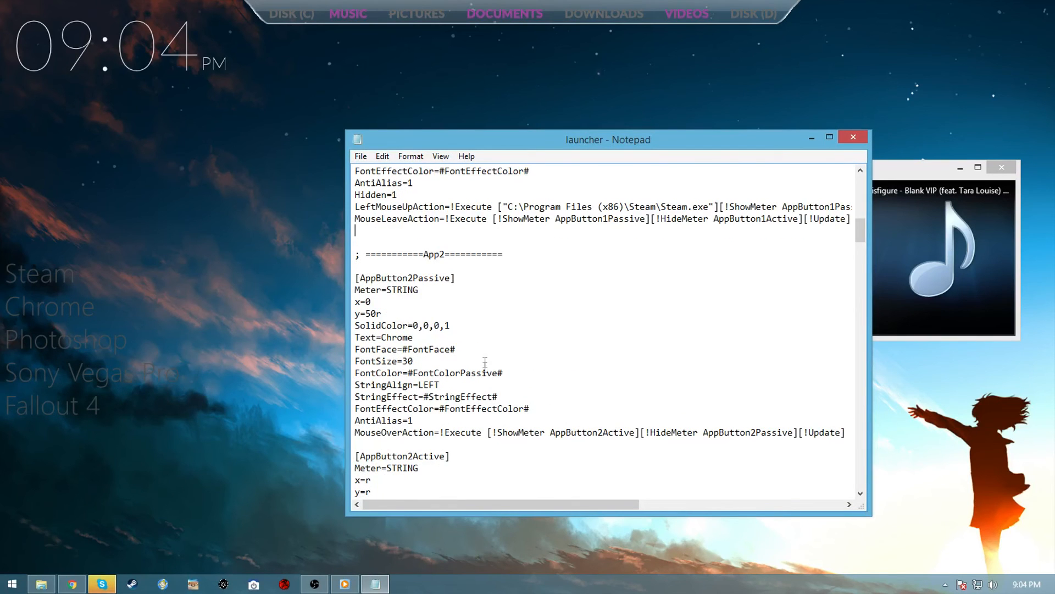
{"action": "scroll", "scroll_direction": "down", "scroll_amount": 3}
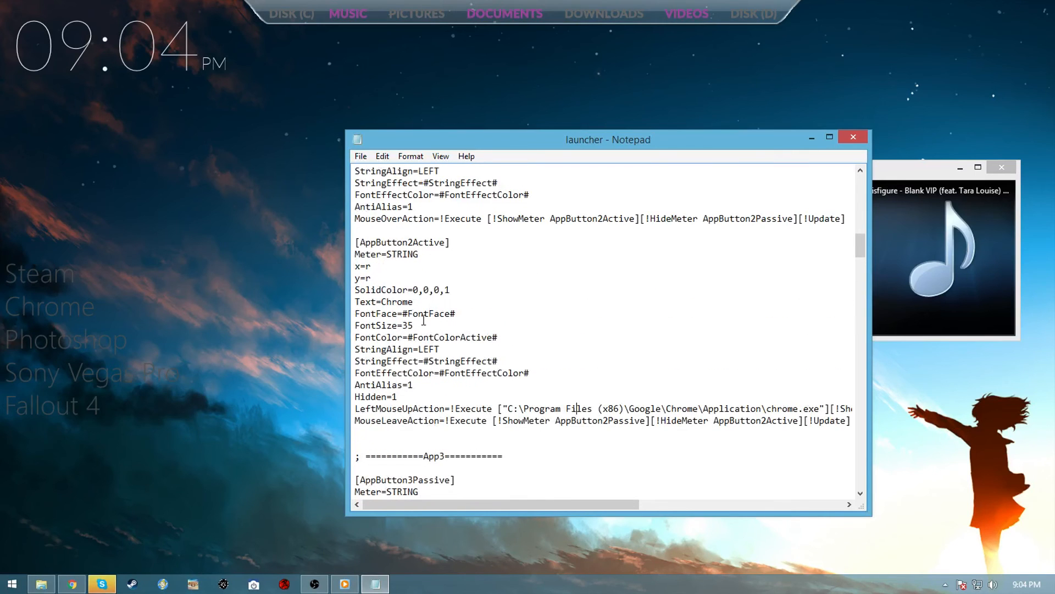
Step: Review the Chrome button's label and launch path, then close the launcher file
{"action": "double_click", "coordinate": [402, 302]}
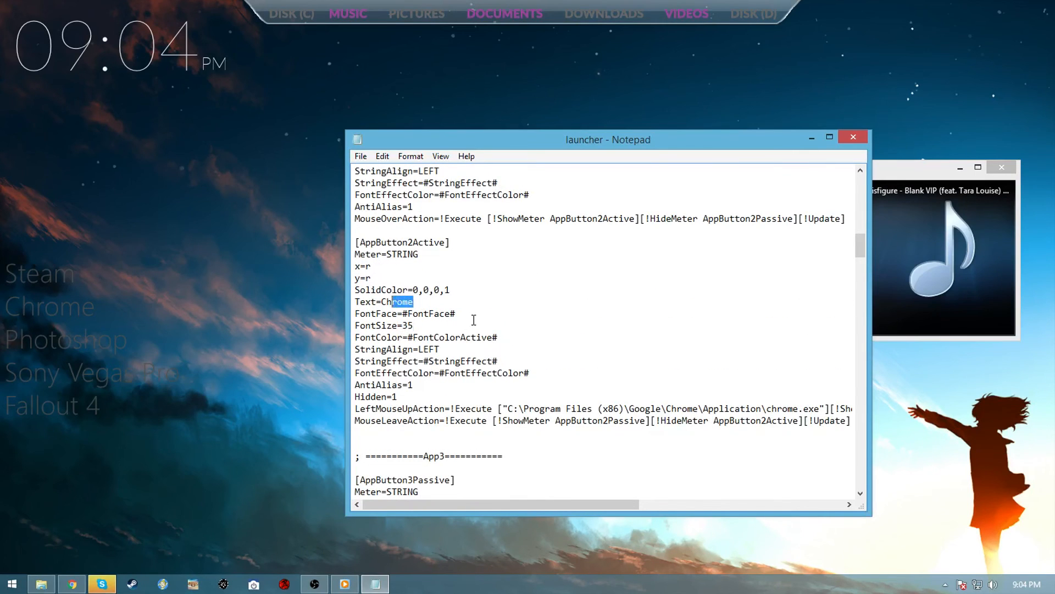
{"action": "scroll", "scroll_direction": "down", "scroll_amount": 3}
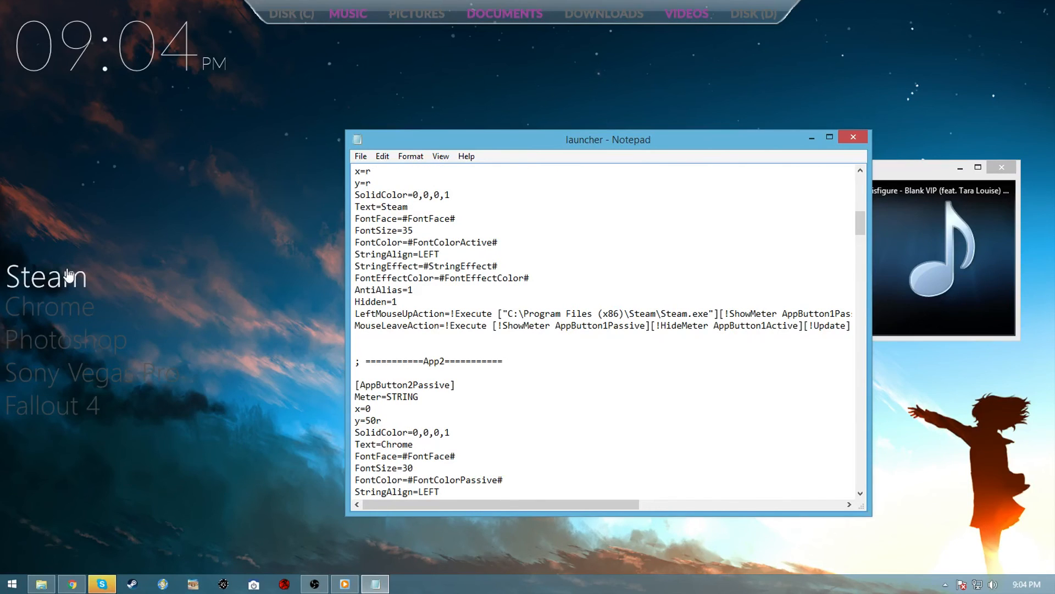
{"action": "mouse_move", "coordinate": [51, 323]}
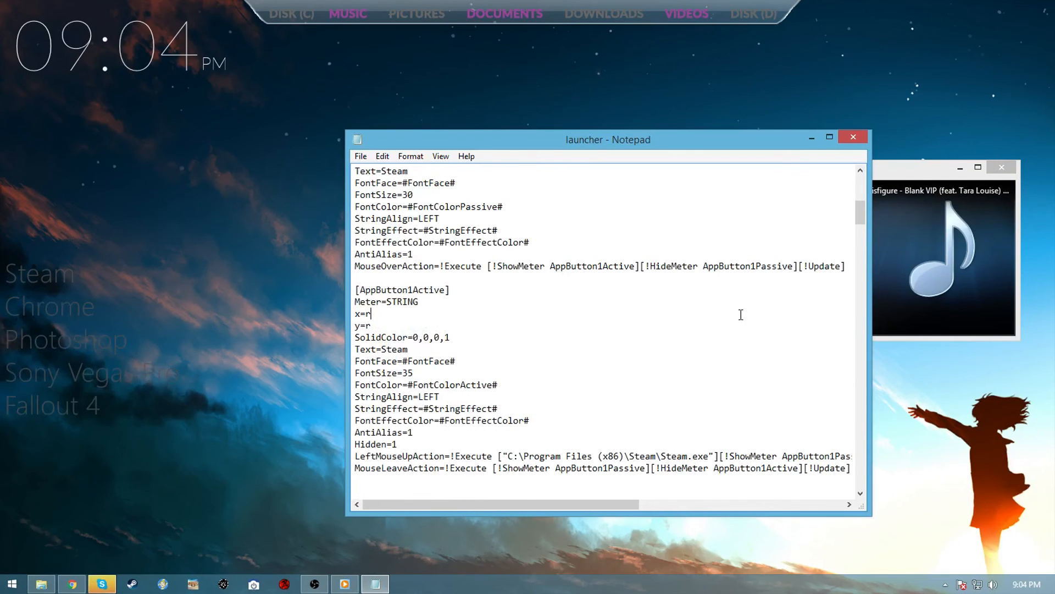
{"action": "scroll", "scroll_direction": "down", "scroll_amount": 3}
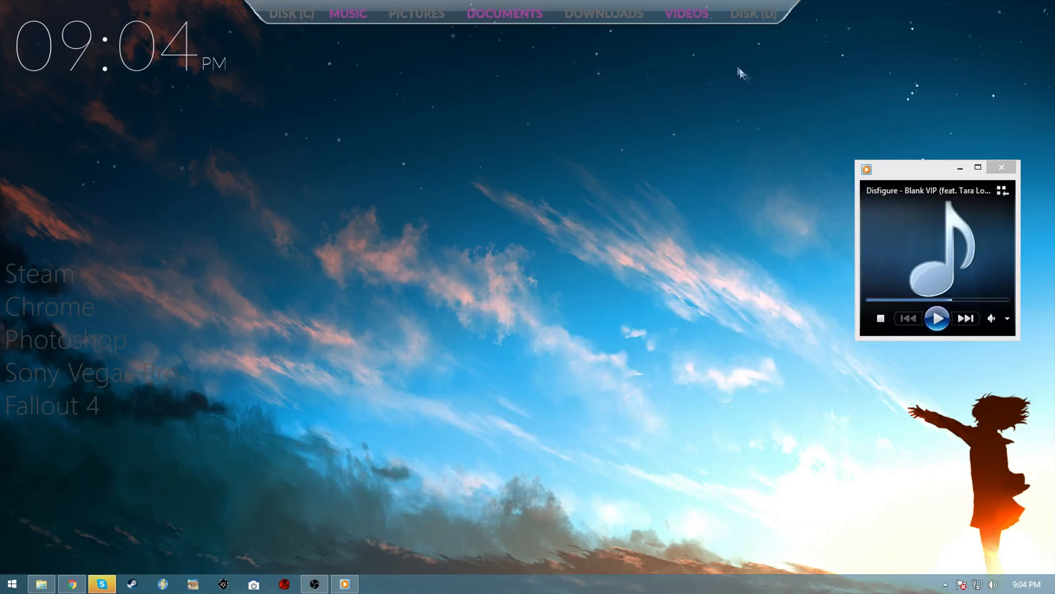
{"action": "left_click", "coordinate": [937, 318]}
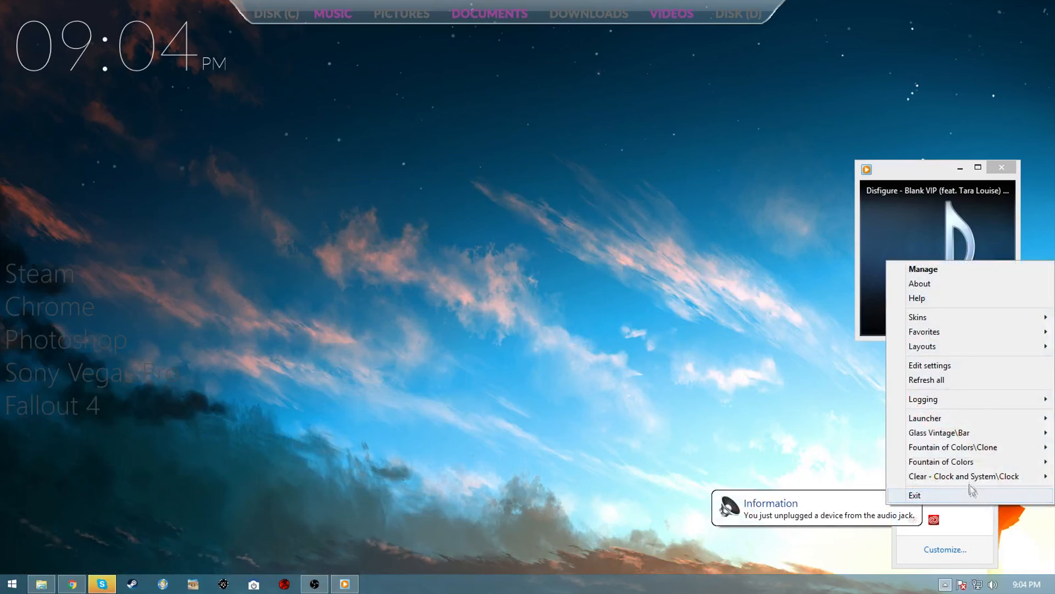
{"action": "mouse_move", "coordinate": [924, 418]}
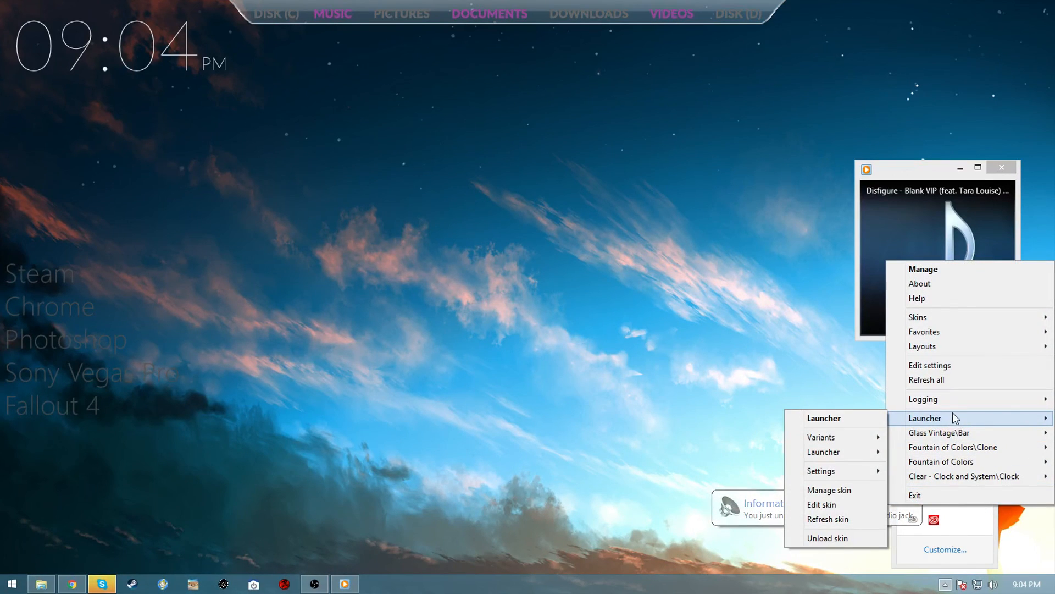
{"action": "mouse_move", "coordinate": [939, 432]}
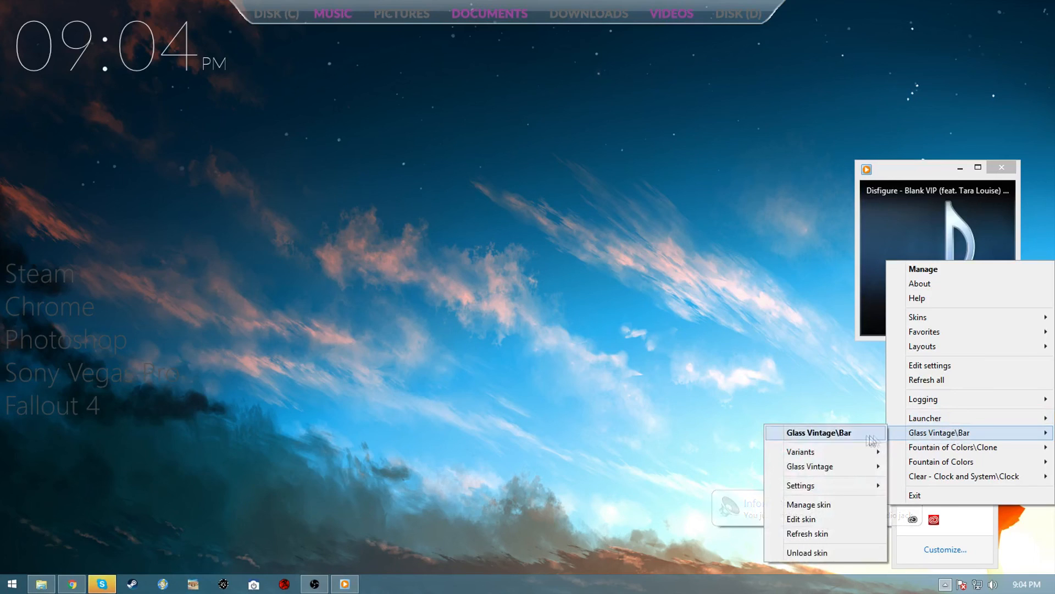
{"action": "mouse_move", "coordinate": [826, 466]}
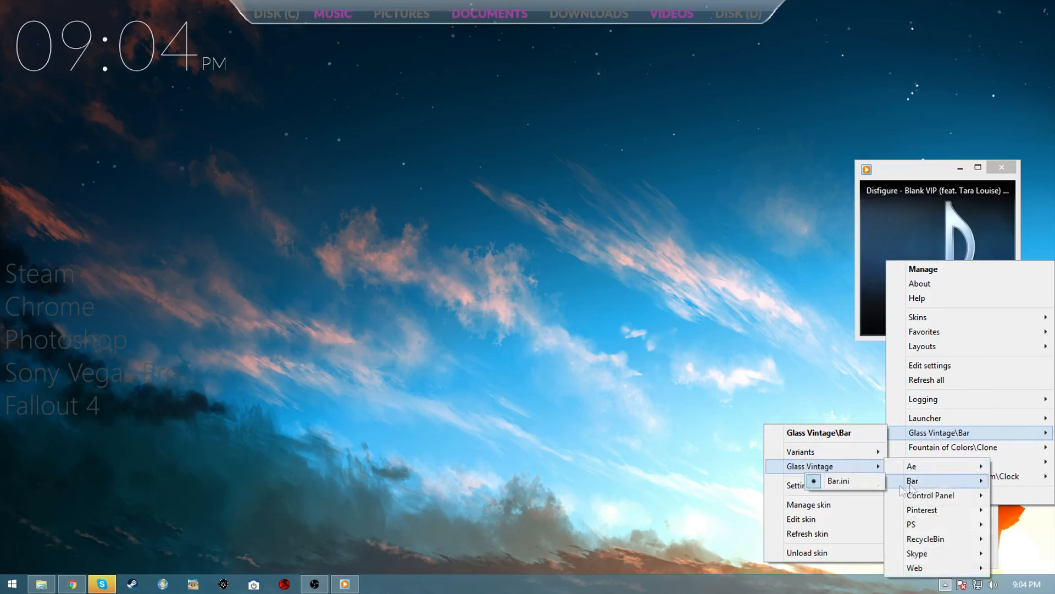
{"action": "left_click", "coordinate": [604, 26]}
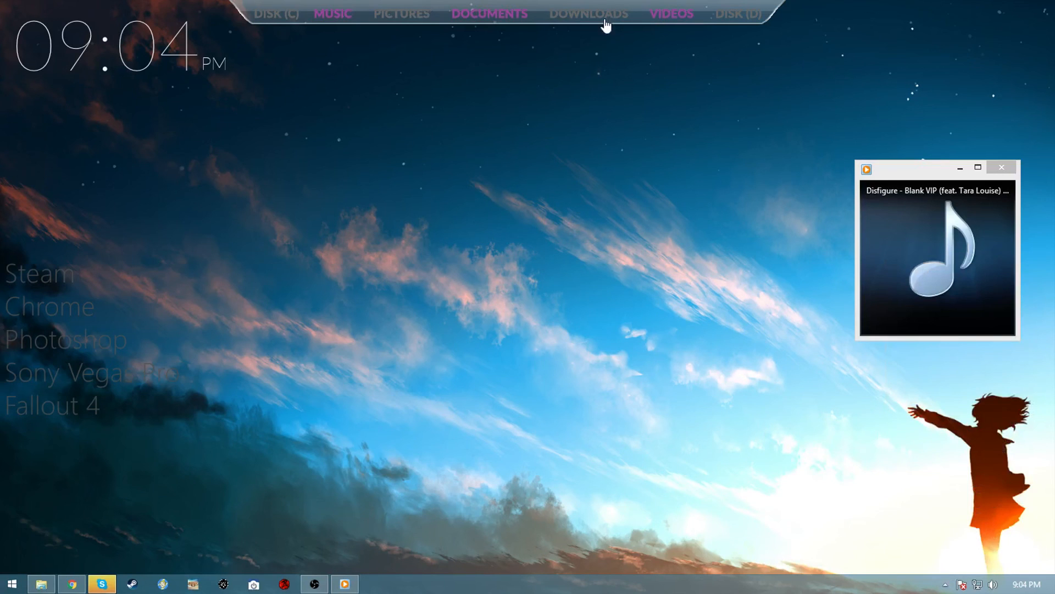
Step: Play the current track in Windows Media Player so the visualizer bars animate
{"action": "left_click", "coordinate": [936, 318]}
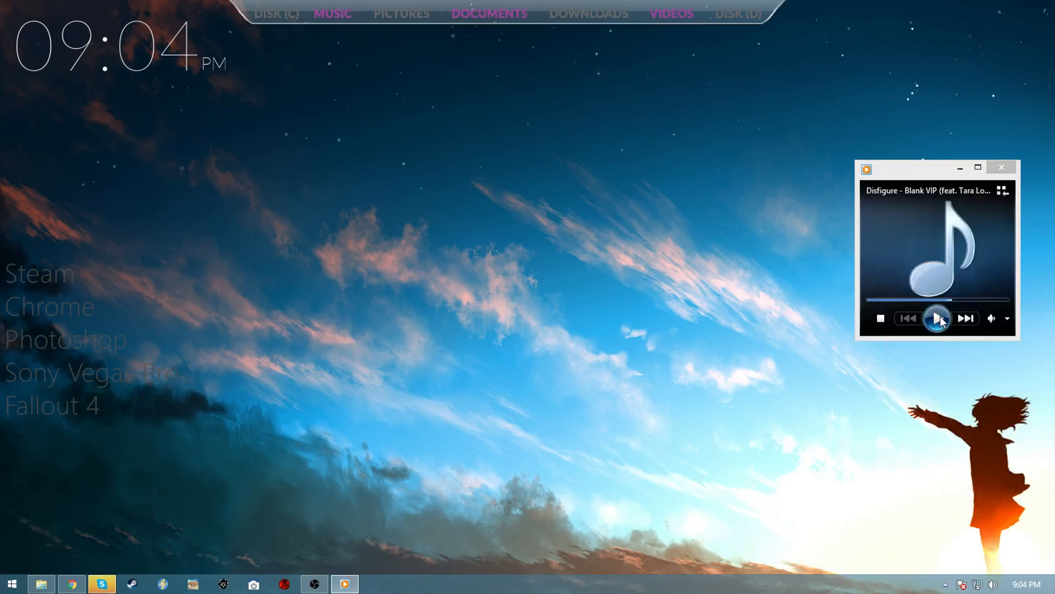
{"action": "left_click", "coordinate": [936, 318]}
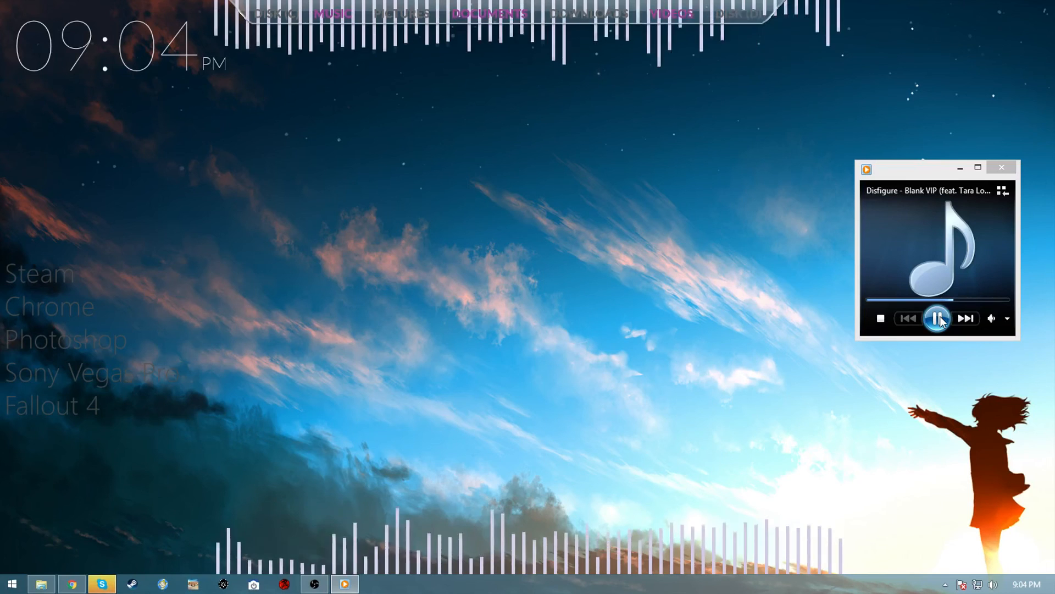